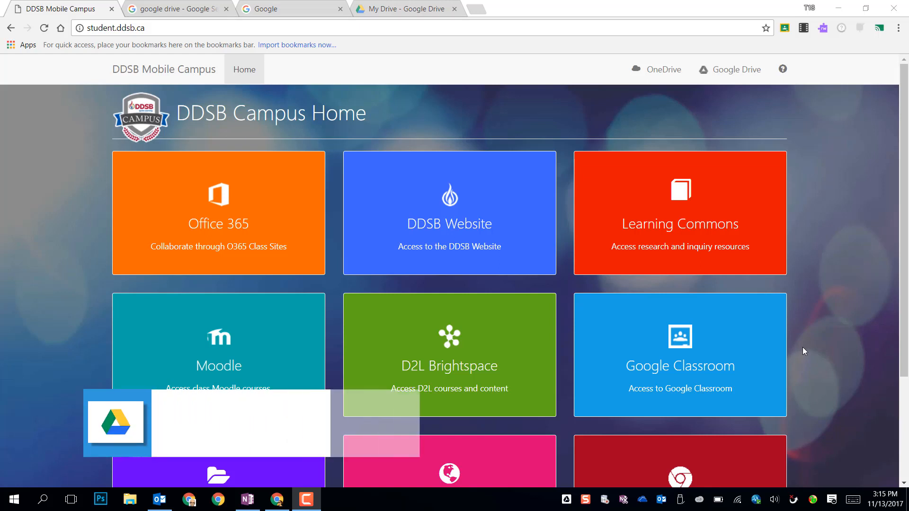
mouse_move(345, 274)
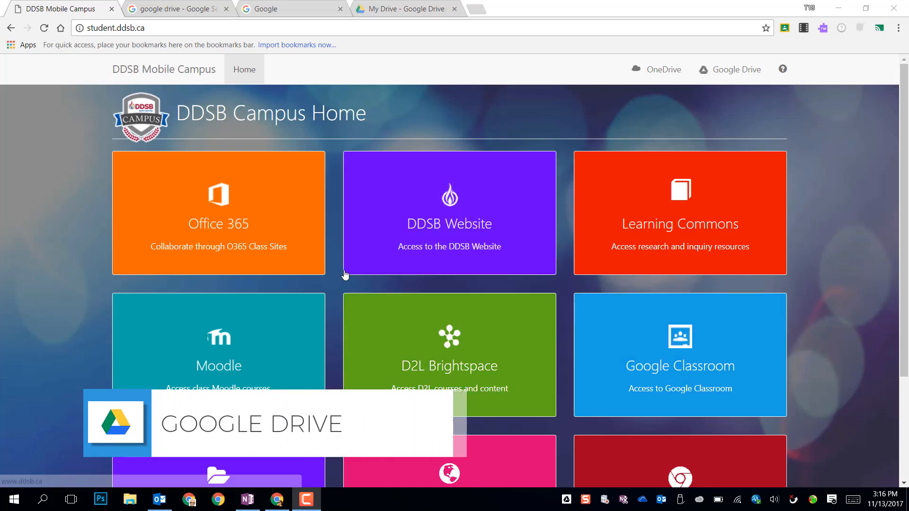
mouse_move(499, 115)
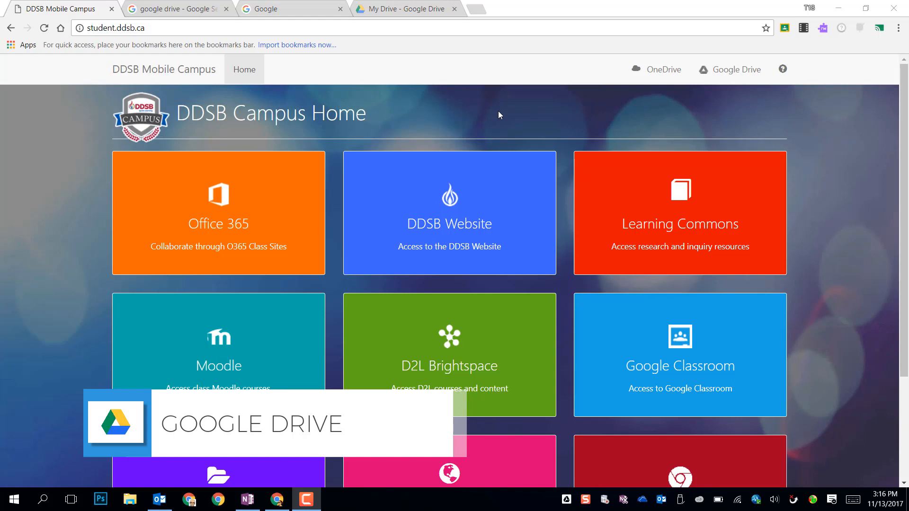
mouse_move(479, 119)
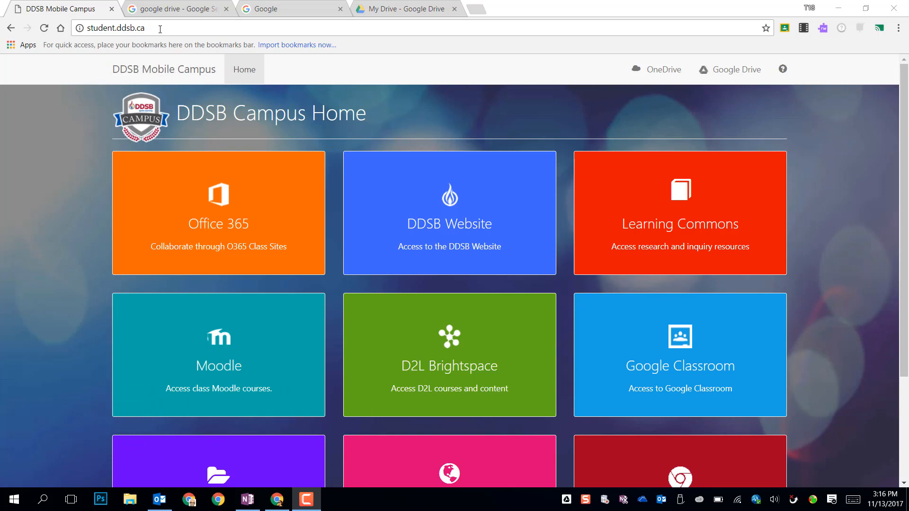
Check the signed-in account on the Google homepage, then return to the 'google drive' search results.
click(115, 28)
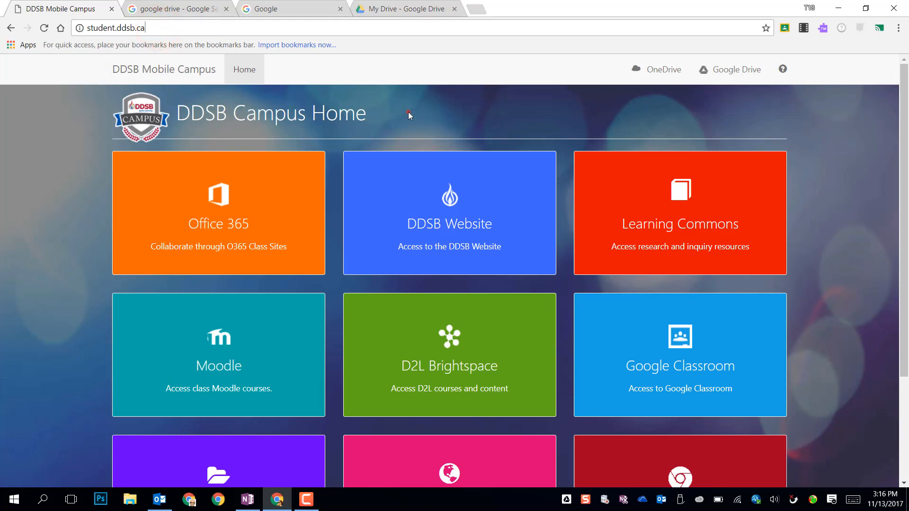
mouse_move(753, 63)
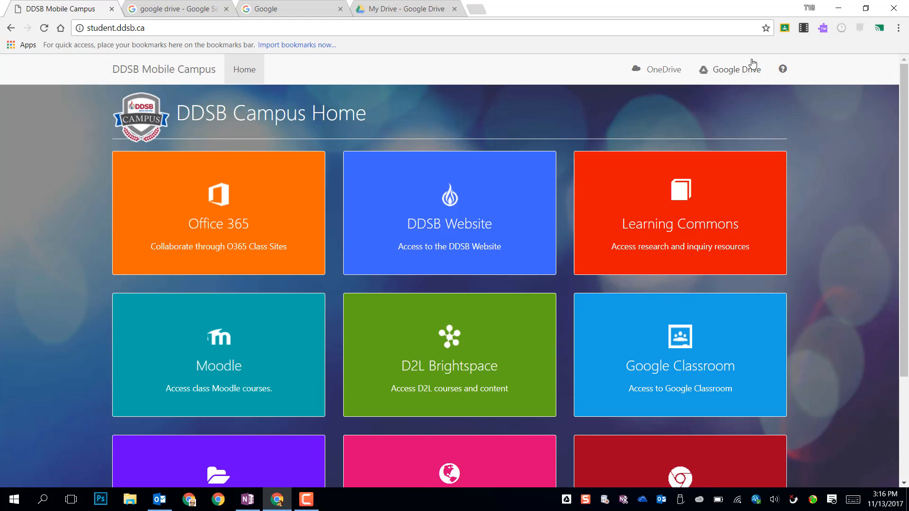
mouse_move(738, 76)
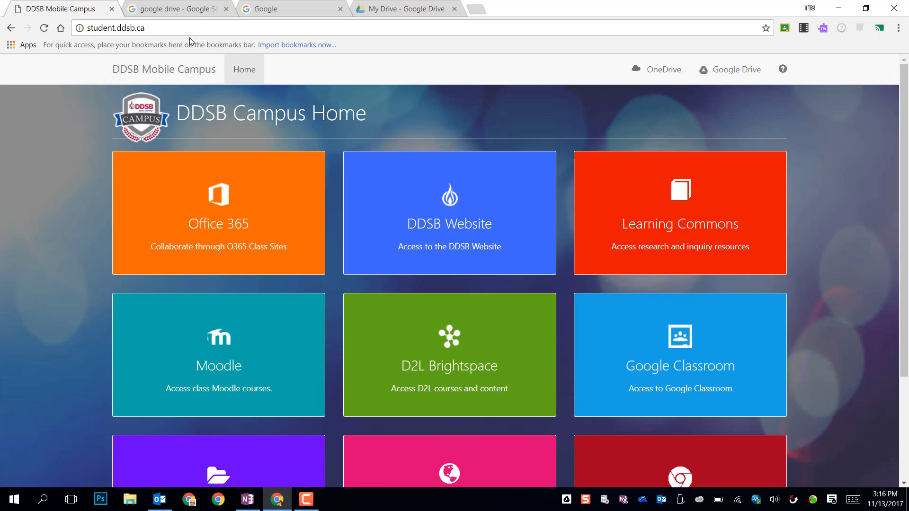
mouse_move(274, 9)
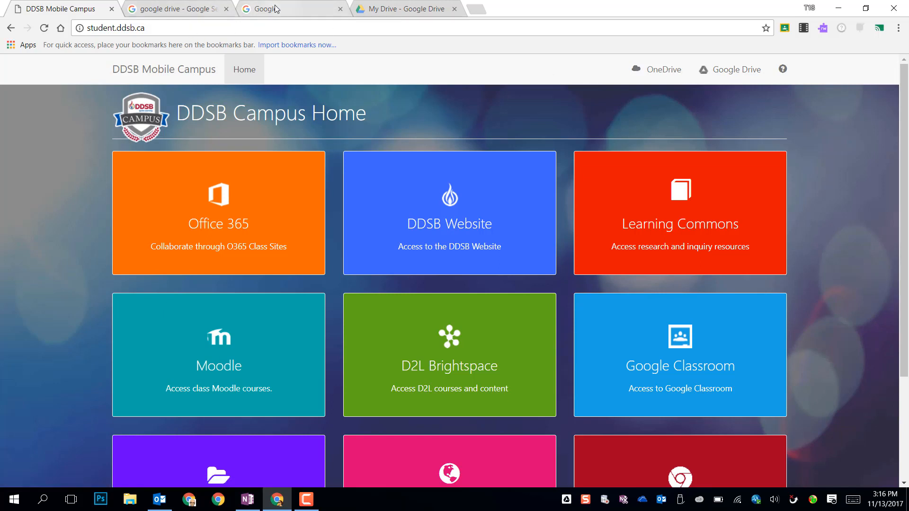
click(292, 9)
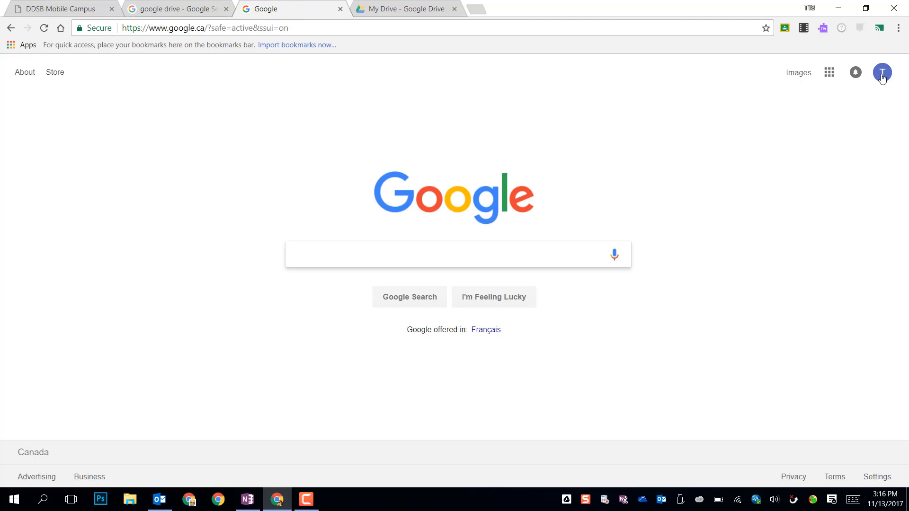
click(881, 72)
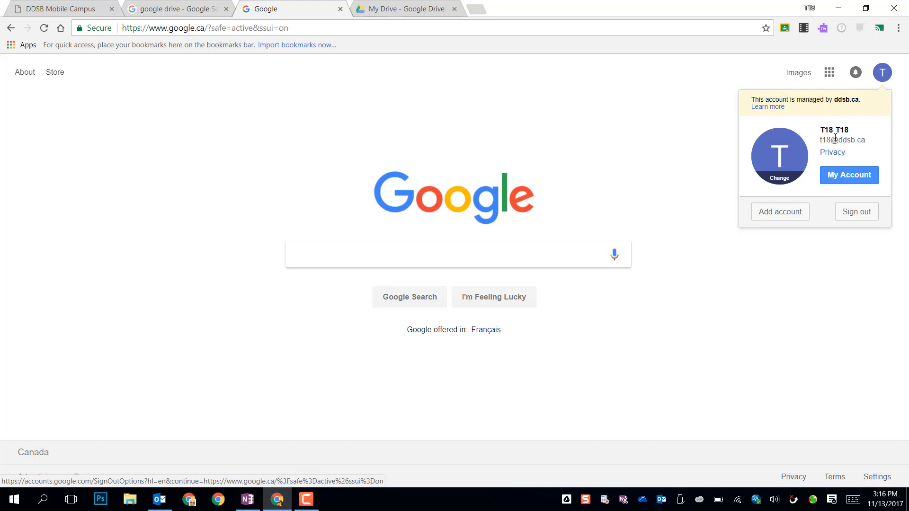
click(827, 72)
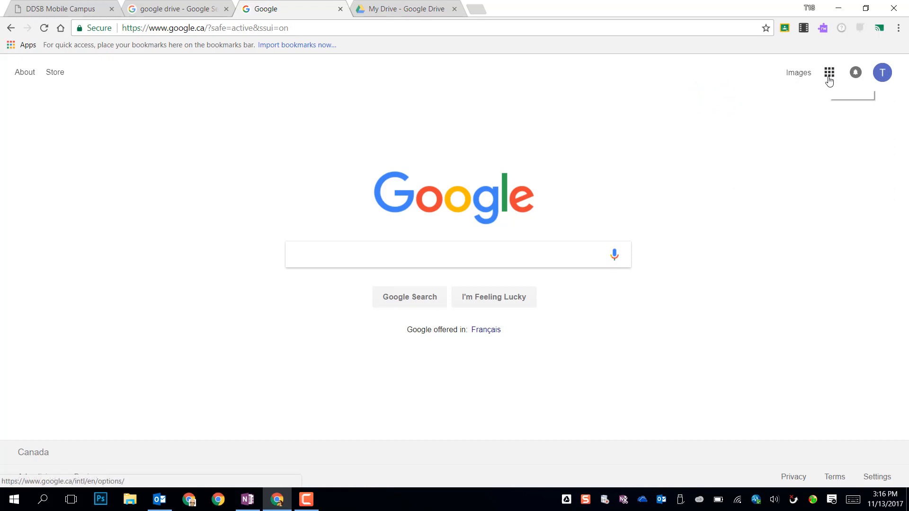
mouse_move(828, 73)
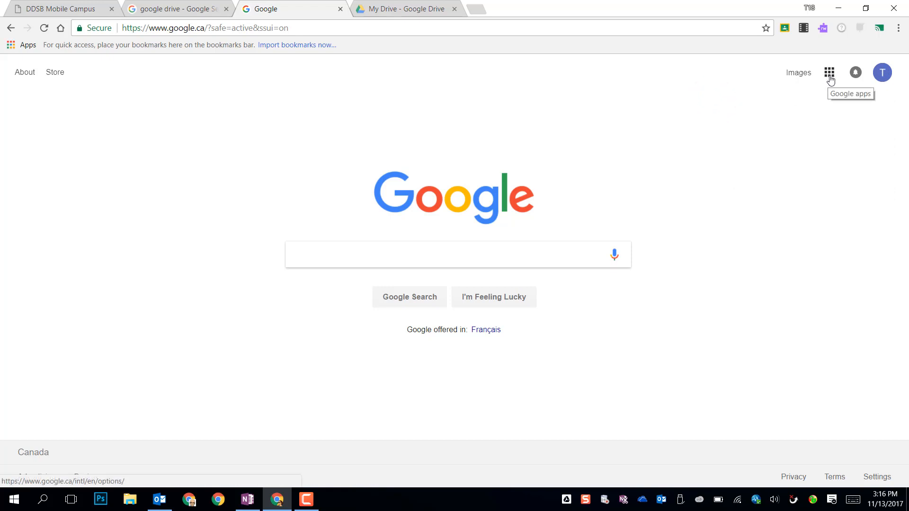
click(829, 73)
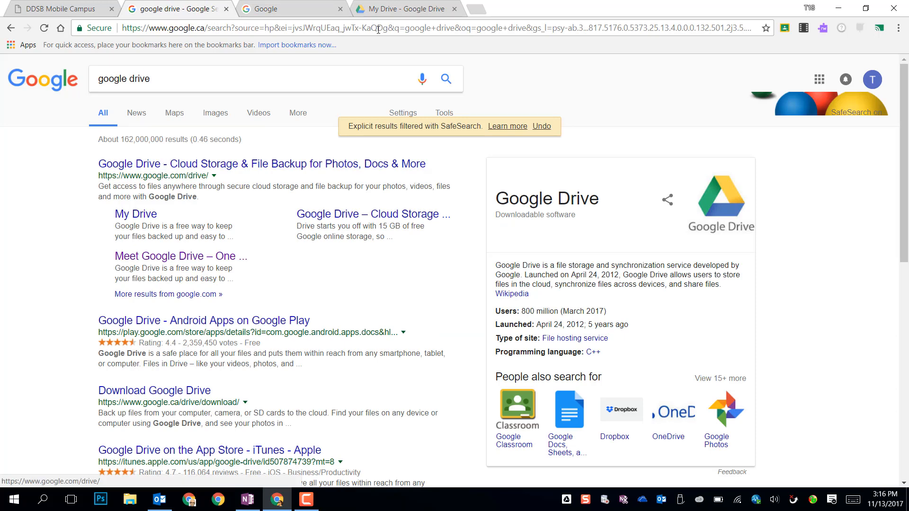
Show My Drive at drive.google.com, then bring up File Explorer with the Google Drive File Stream folders.
click(406, 8)
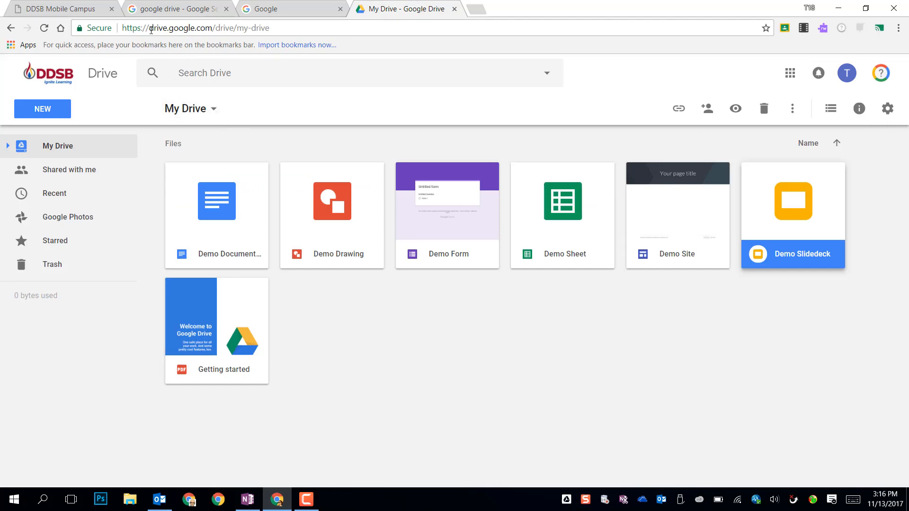
double_click(156, 27)
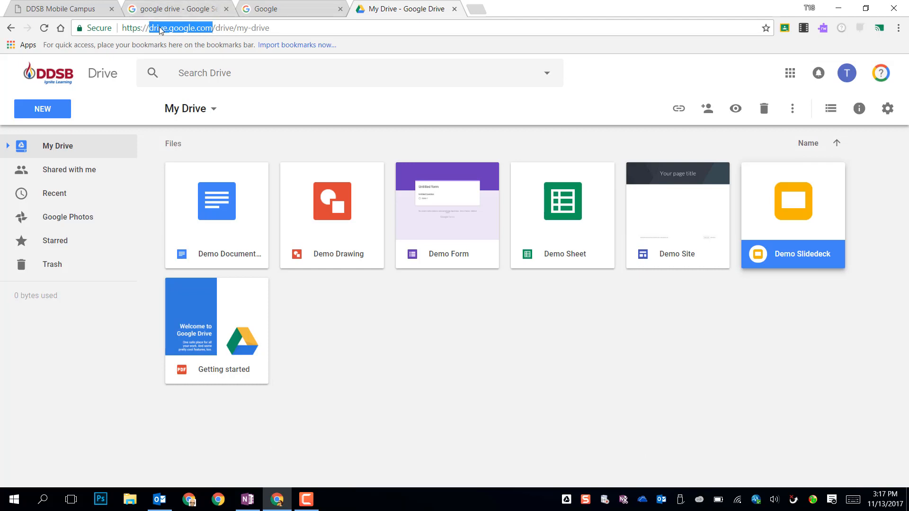
double_click(185, 28)
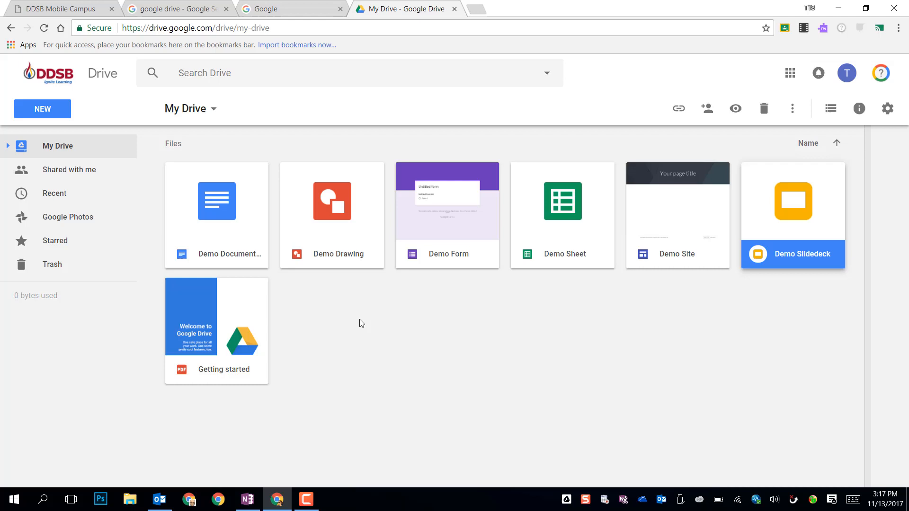
mouse_move(260, 360)
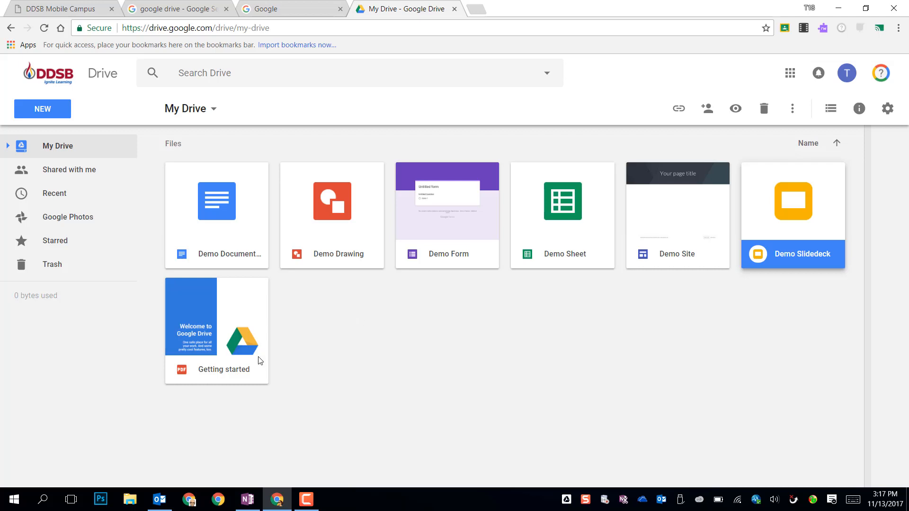
click(131, 499)
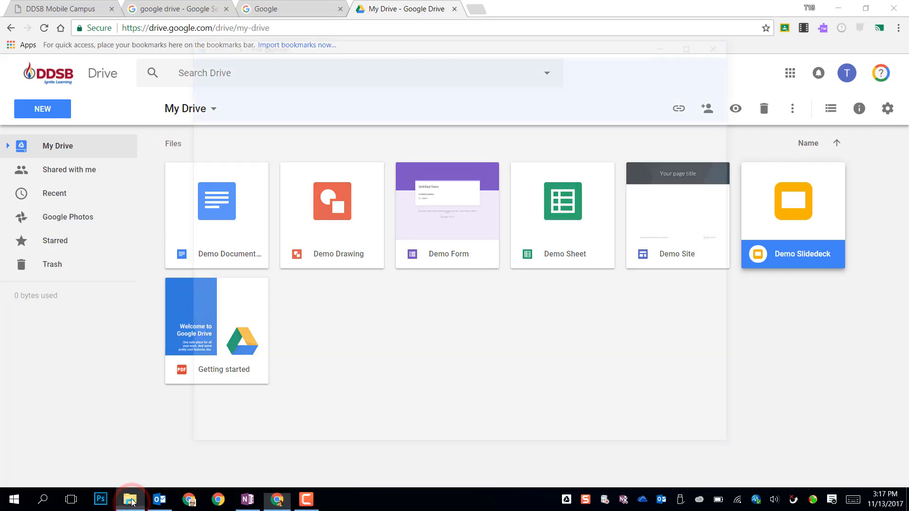
click(129, 499)
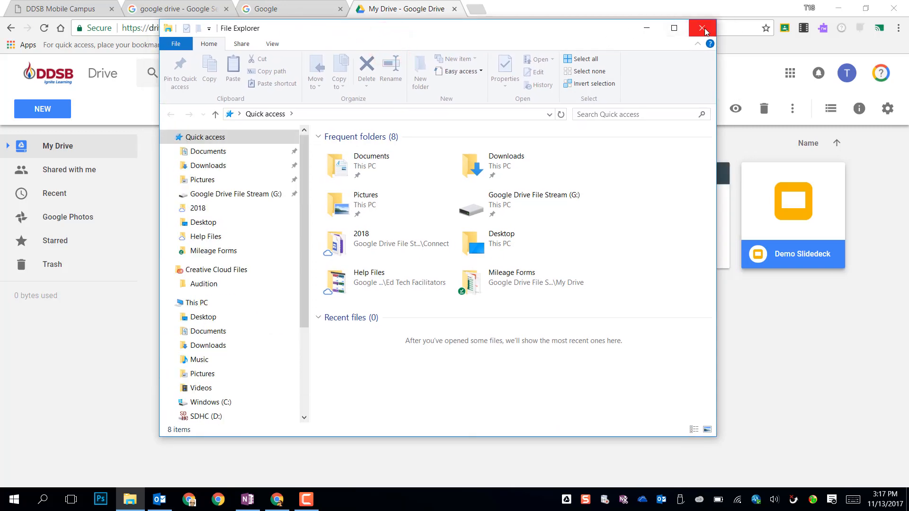
click(702, 27)
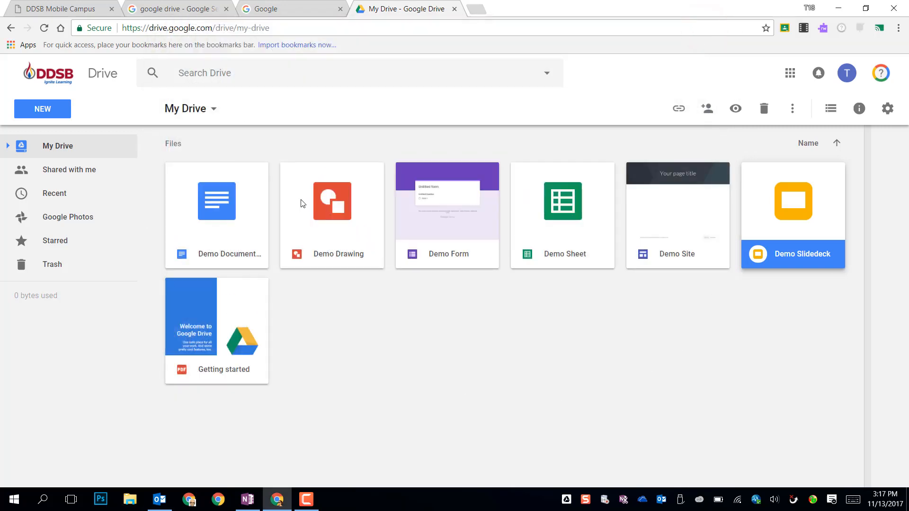
mouse_move(458, 351)
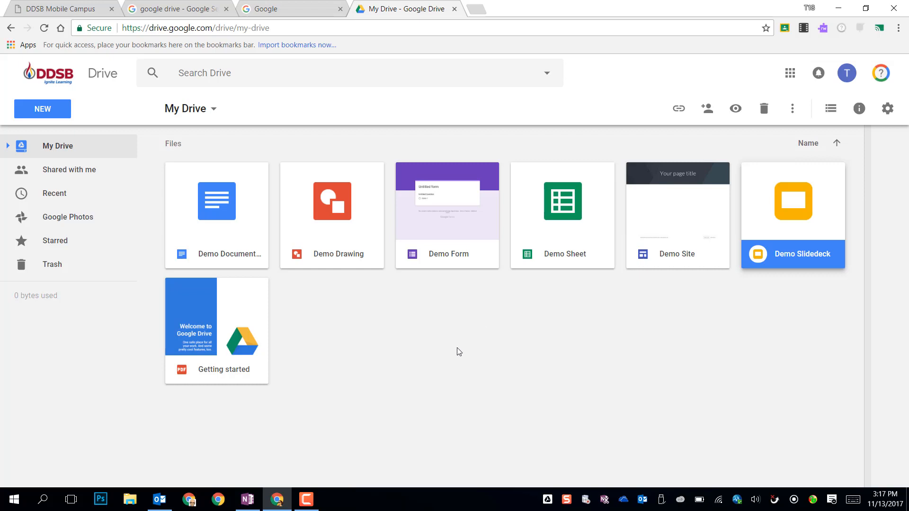
mouse_move(449, 361)
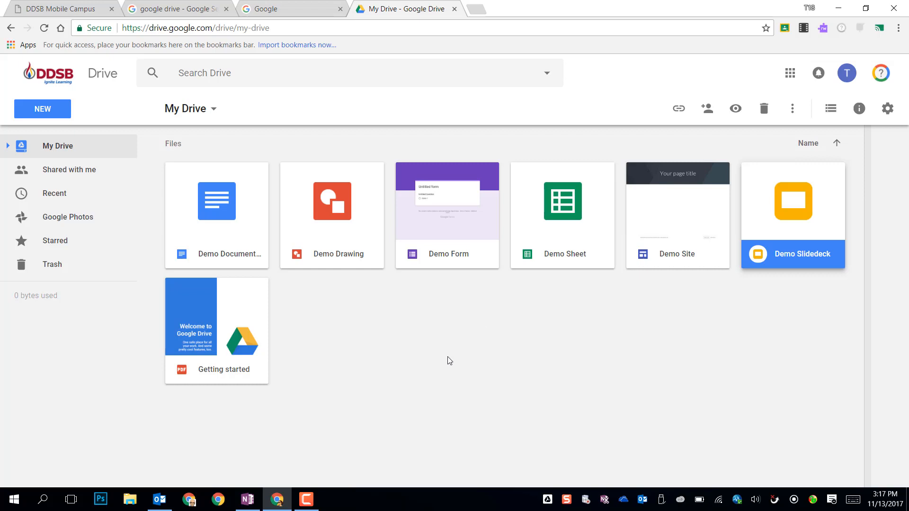
mouse_move(437, 361)
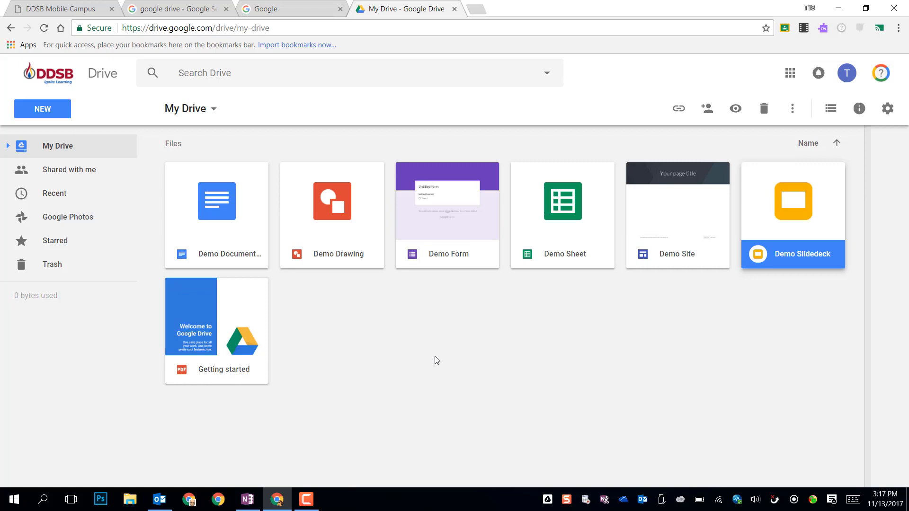
mouse_move(392, 349)
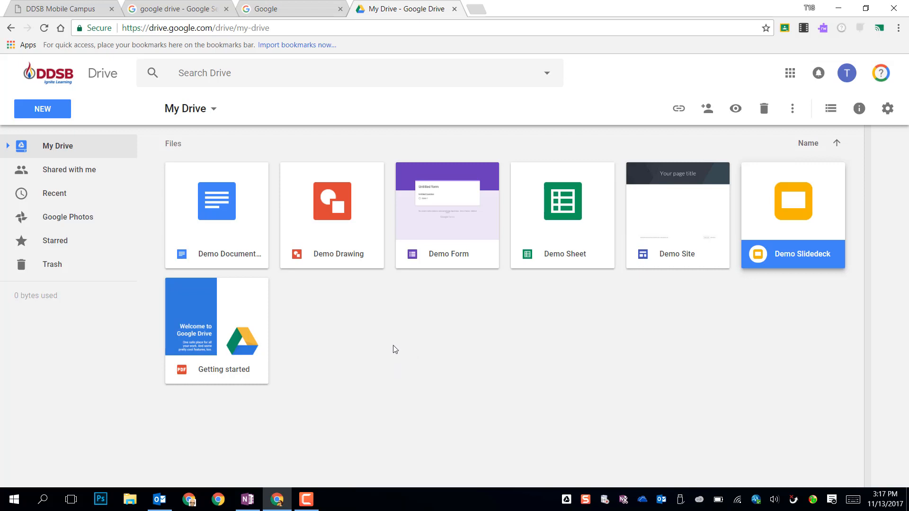
mouse_move(374, 346)
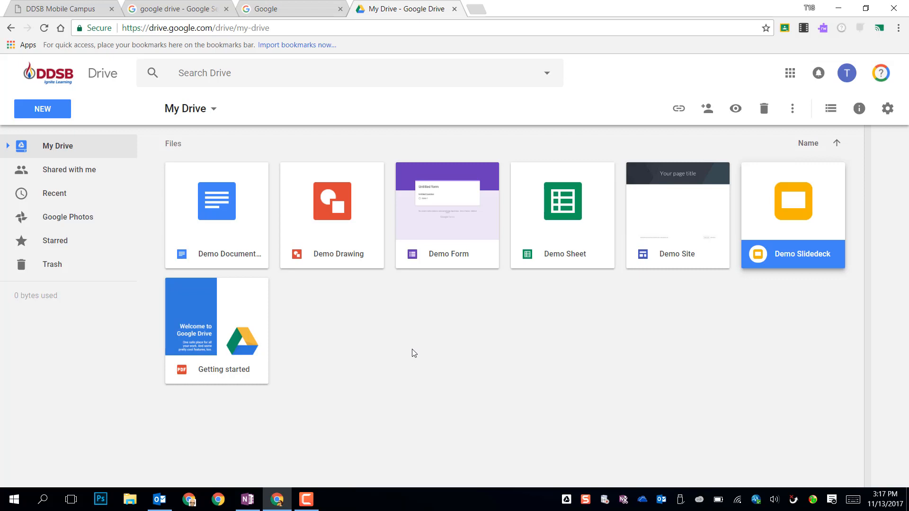
mouse_move(414, 351)
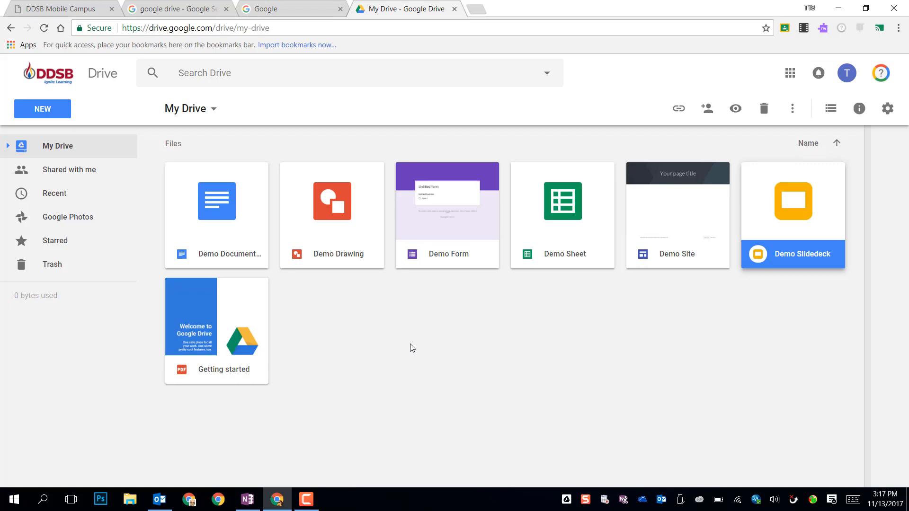
mouse_move(406, 347)
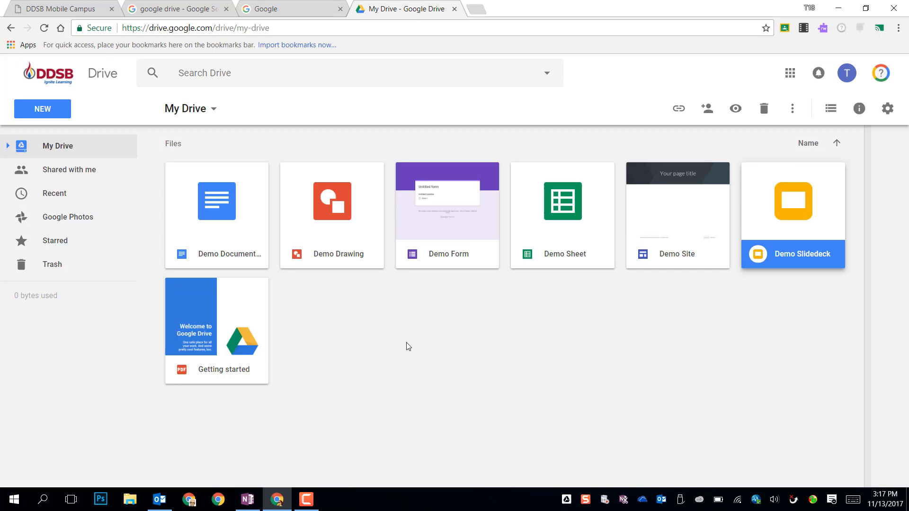
mouse_move(382, 338)
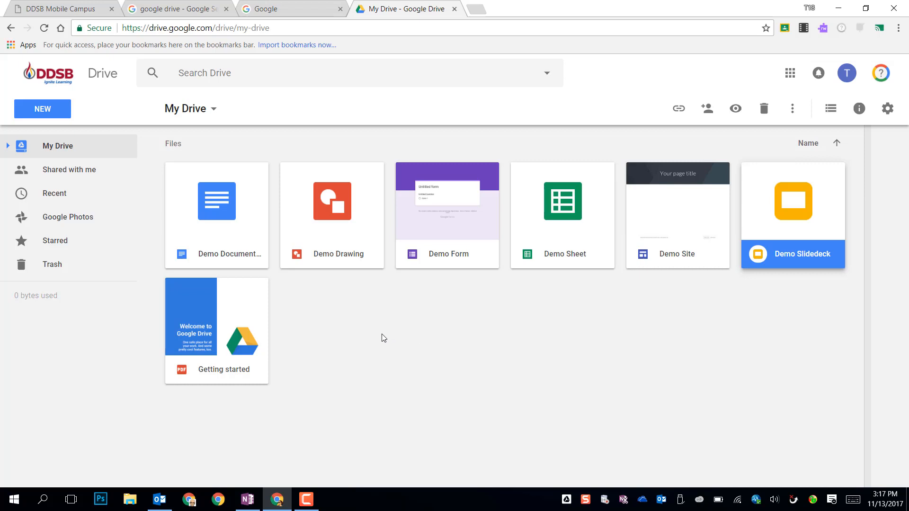
mouse_move(333, 307)
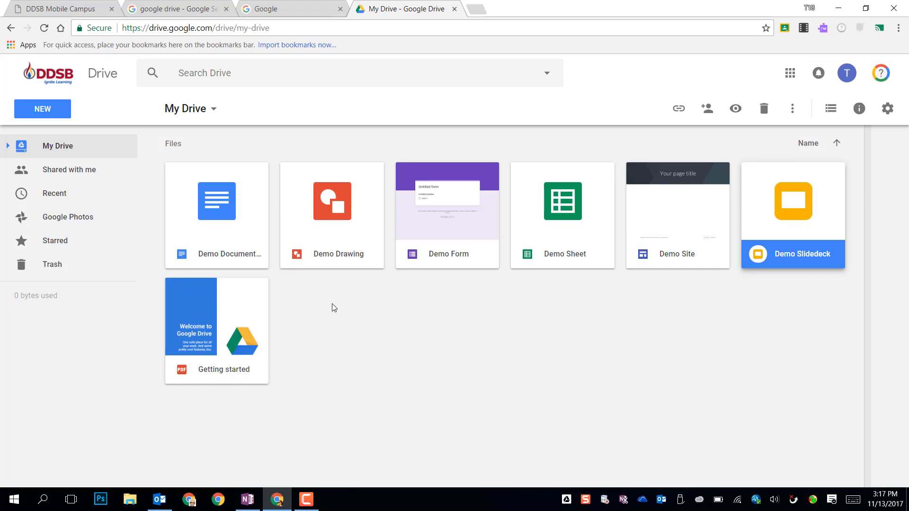
mouse_move(403, 343)
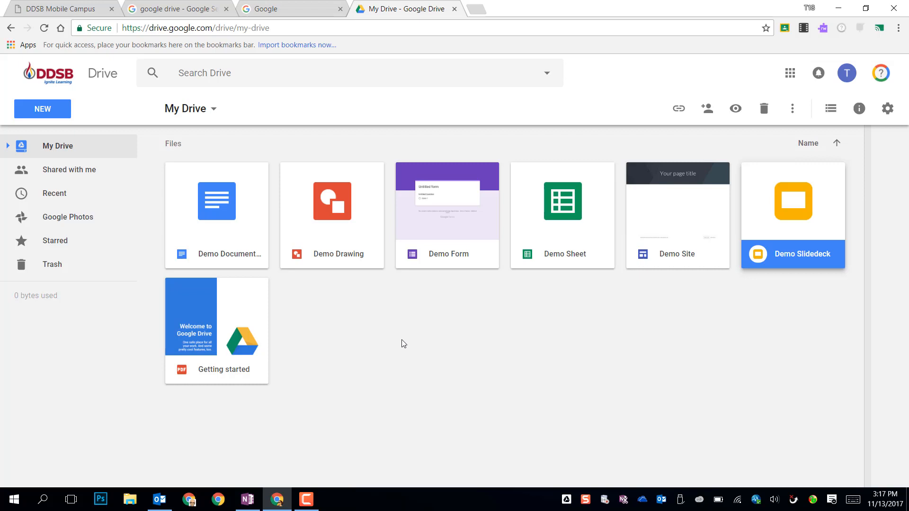
mouse_move(349, 342)
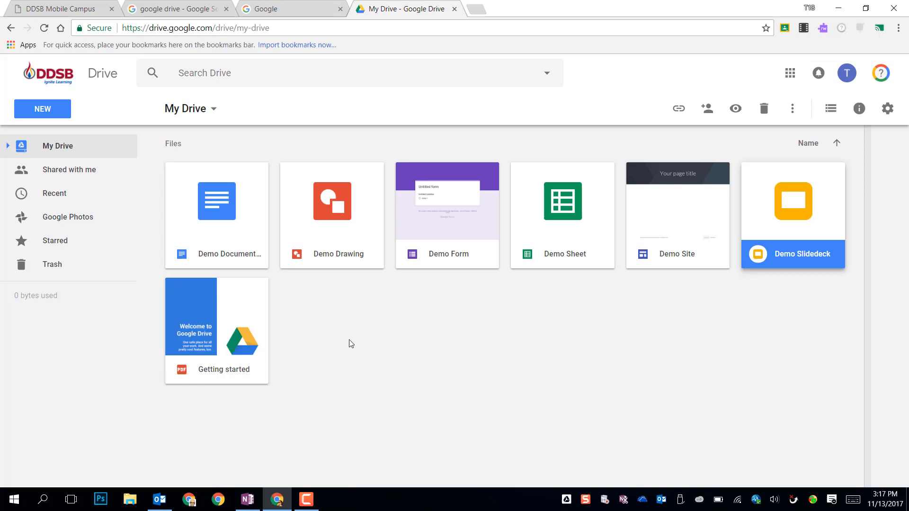
mouse_move(386, 350)
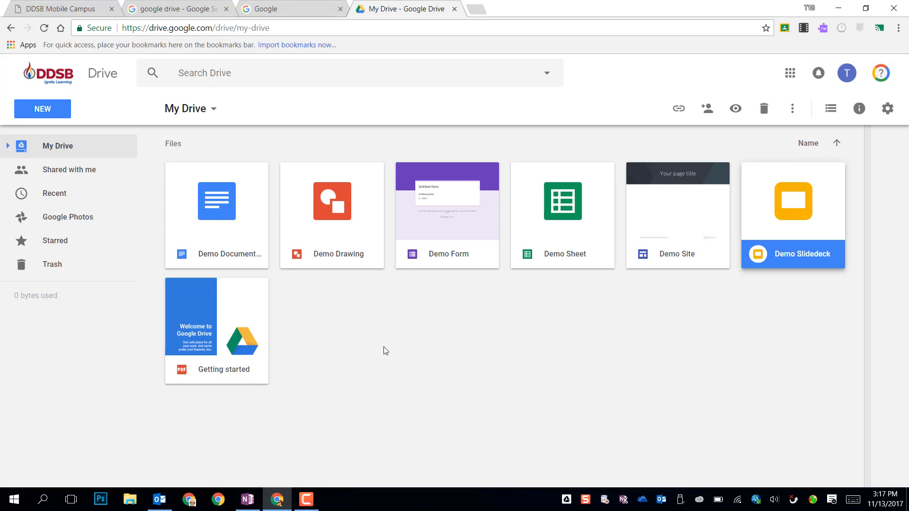
mouse_move(503, 317)
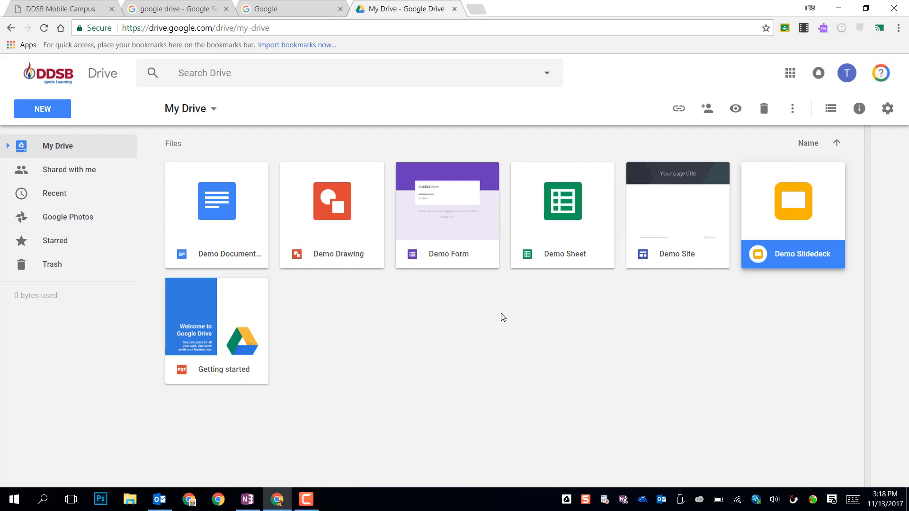
mouse_move(500, 317)
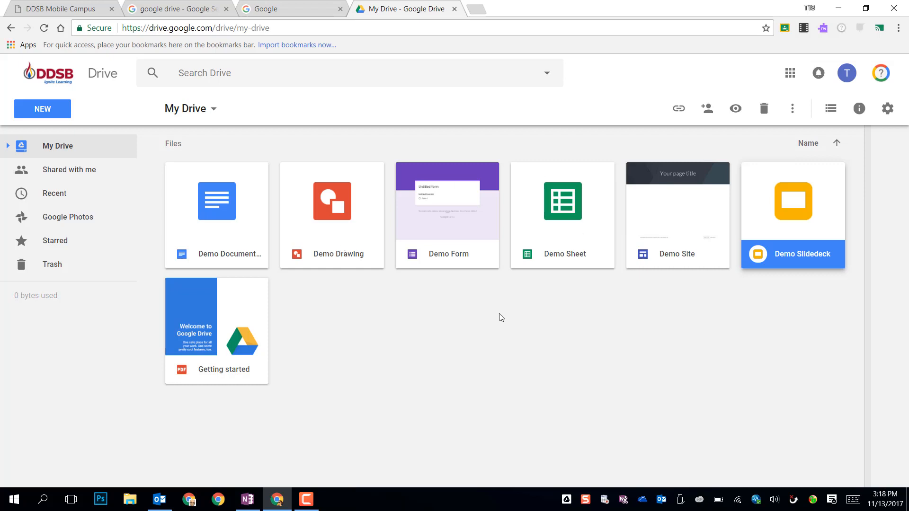
mouse_move(846, 73)
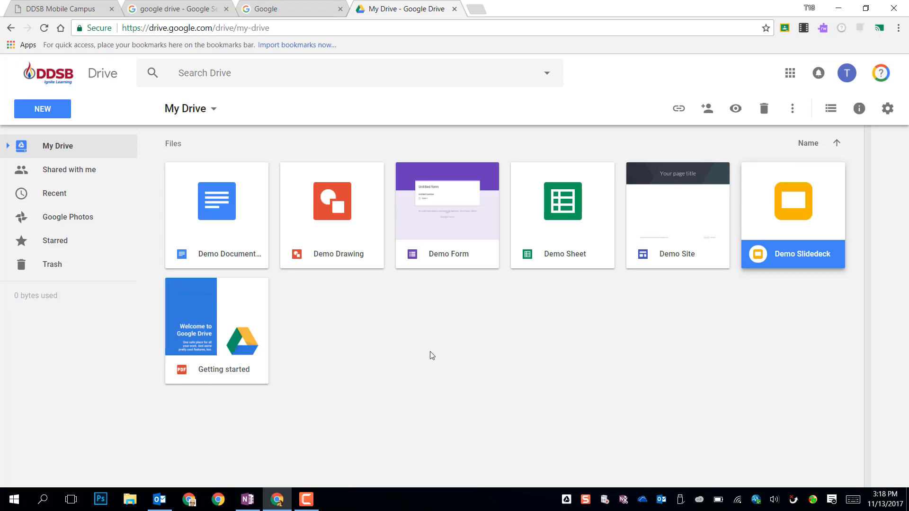
mouse_move(429, 348)
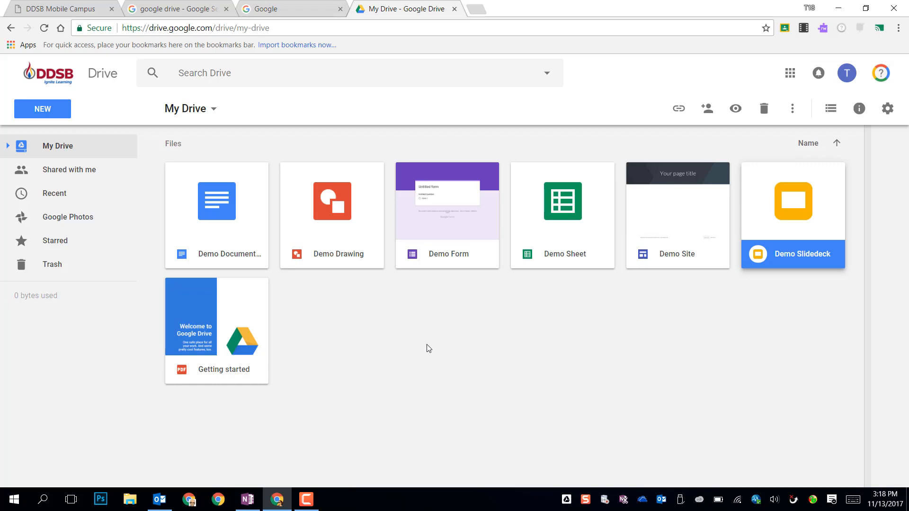
mouse_move(424, 351)
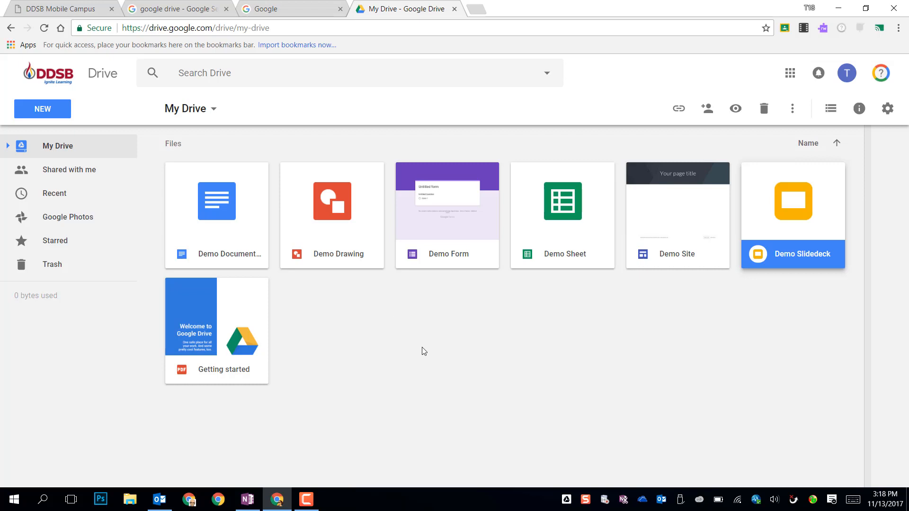
mouse_move(464, 321)
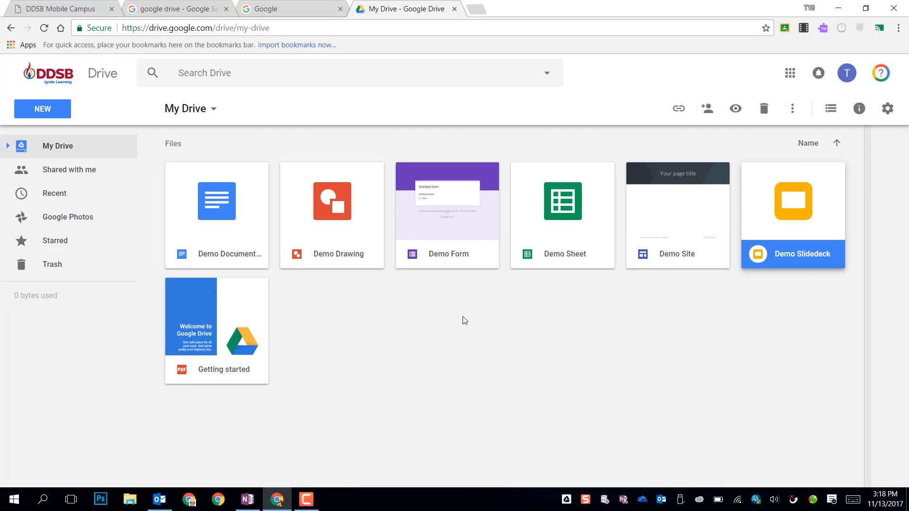
mouse_move(472, 346)
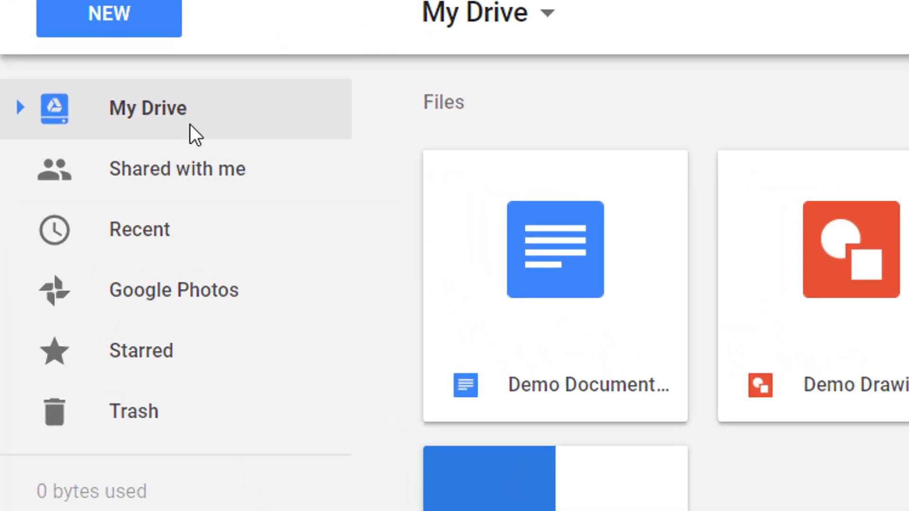
mouse_move(153, 417)
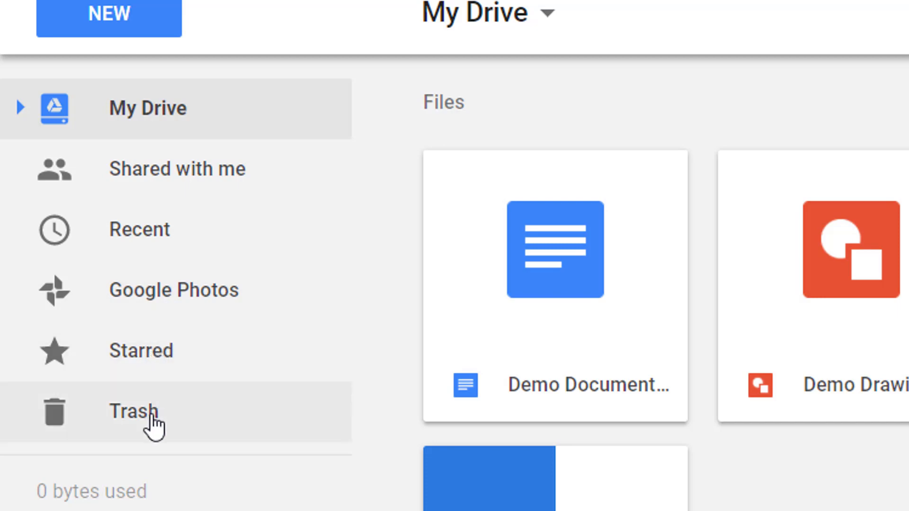
mouse_move(199, 119)
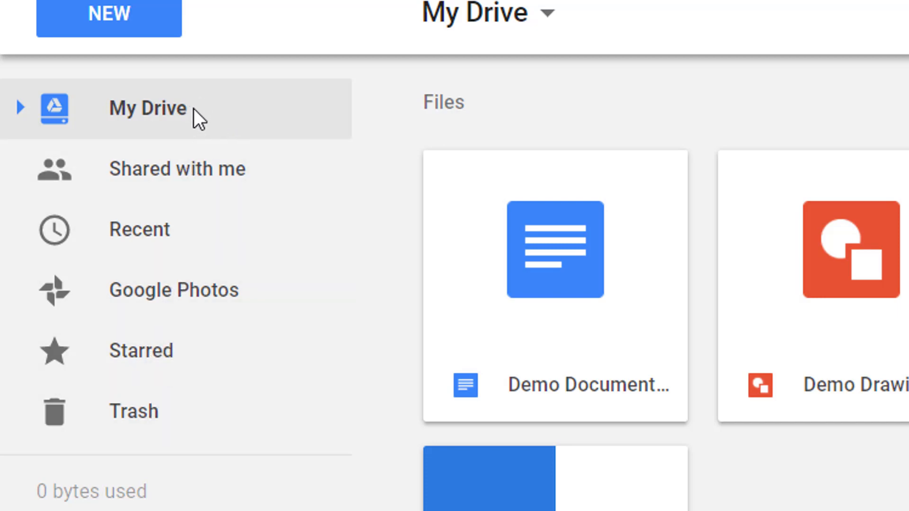
mouse_move(226, 119)
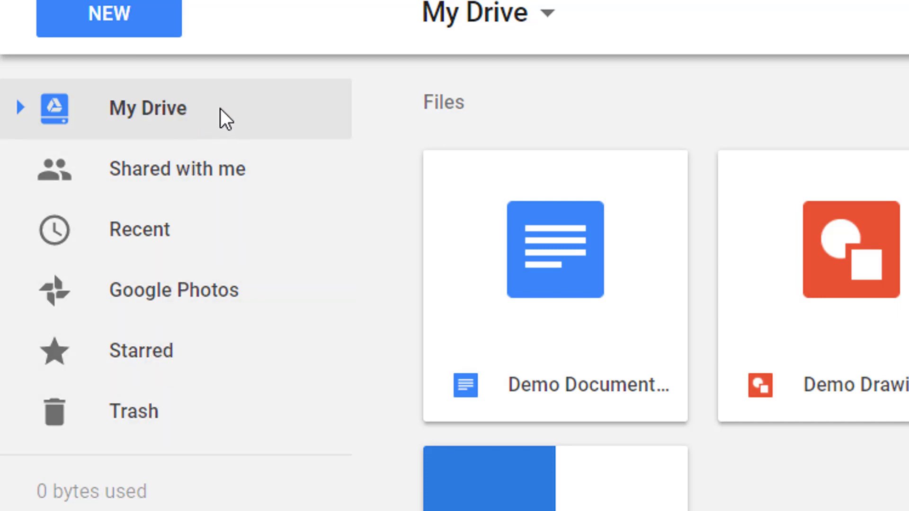
mouse_move(190, 168)
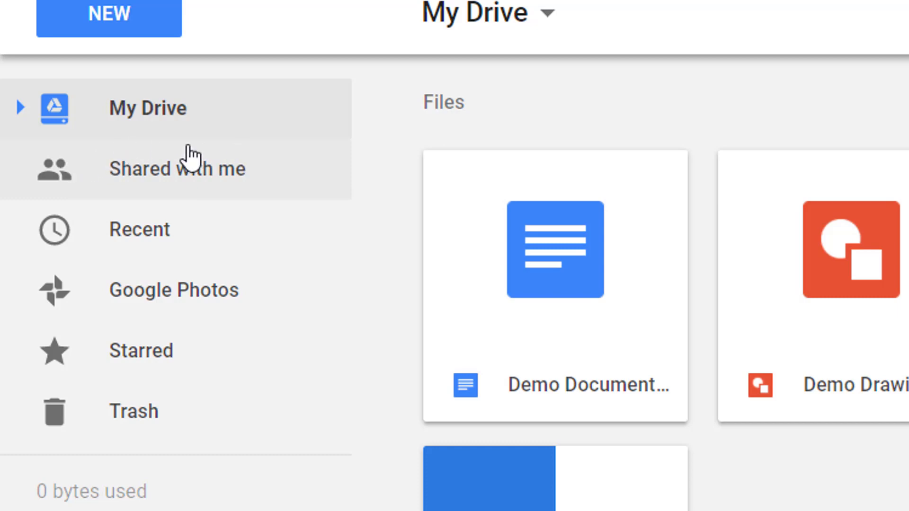
mouse_move(385, 150)
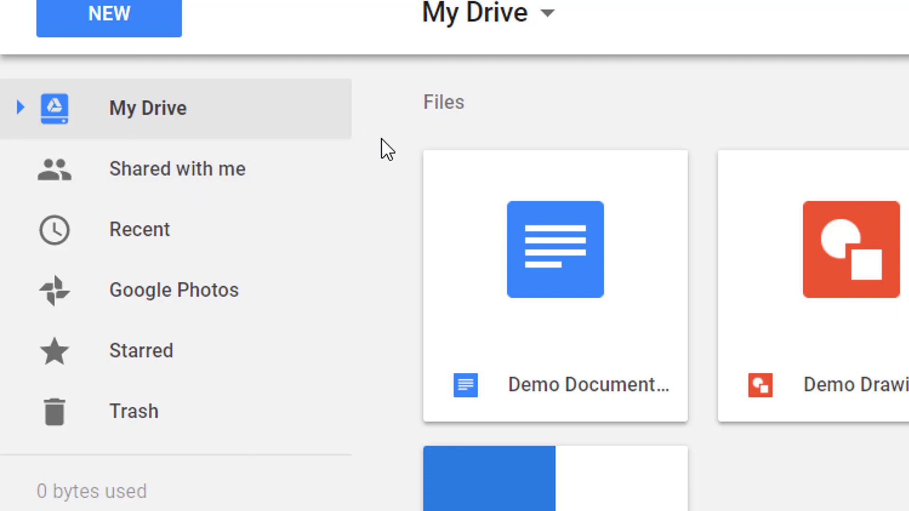
mouse_move(387, 133)
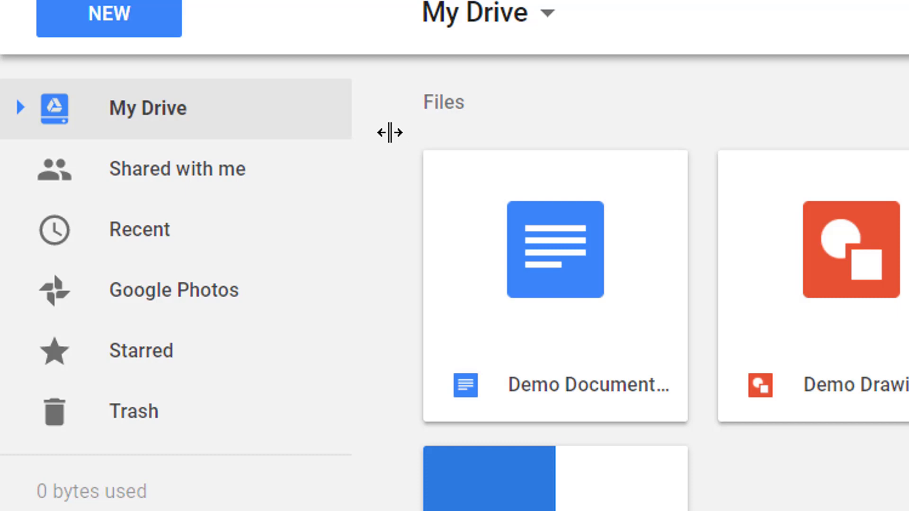
mouse_move(382, 145)
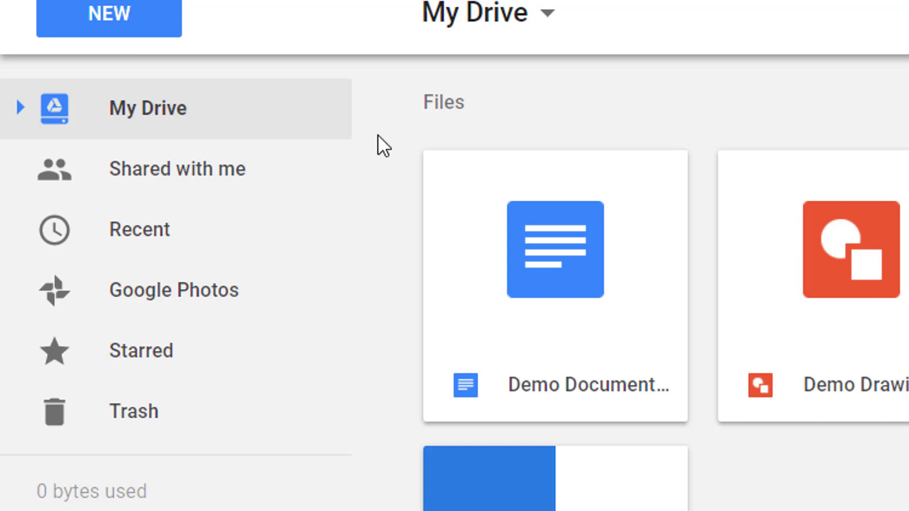
mouse_move(385, 169)
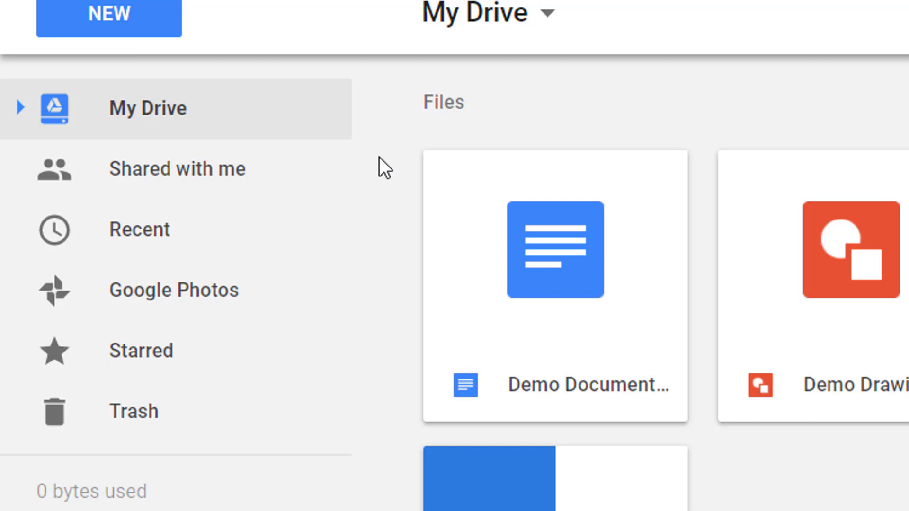
mouse_move(385, 174)
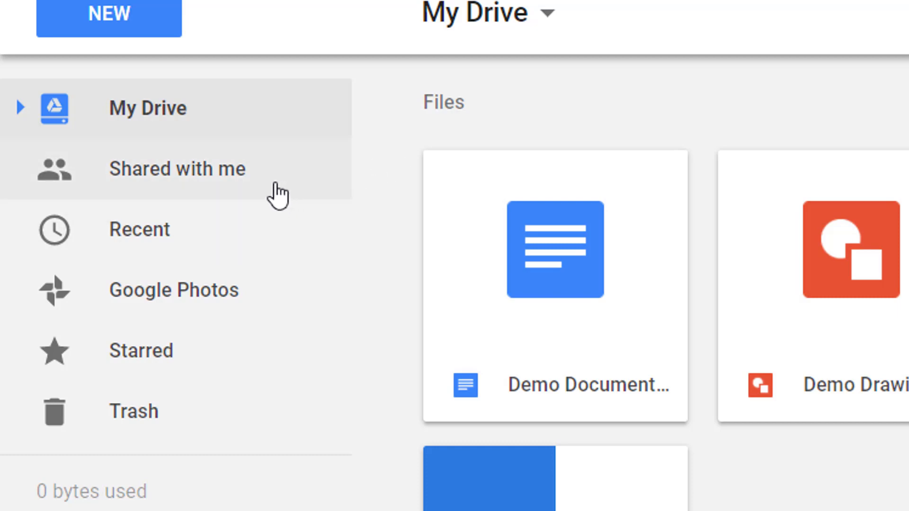
click(177, 169)
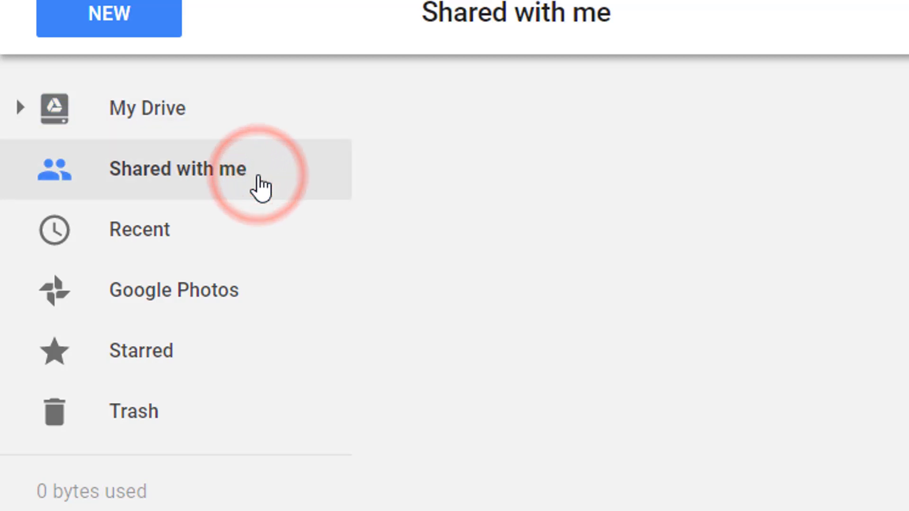
mouse_move(312, 219)
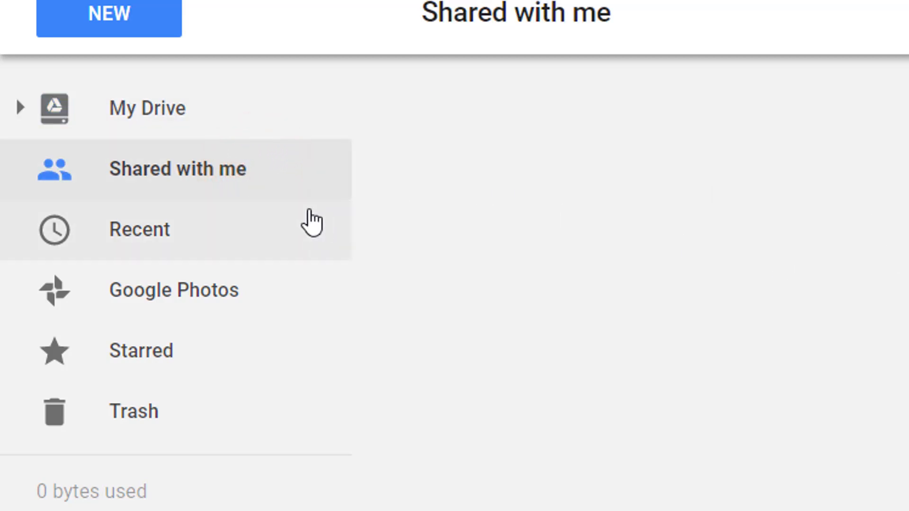
click(139, 229)
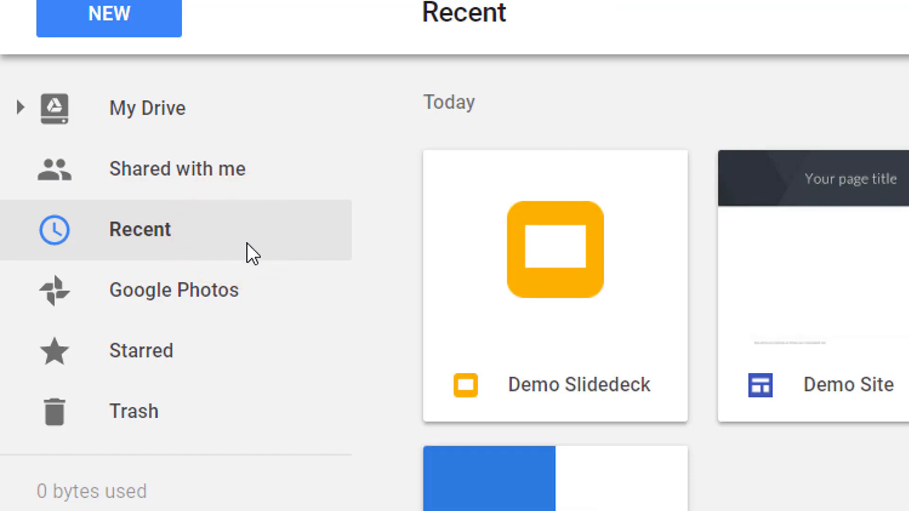
click(140, 350)
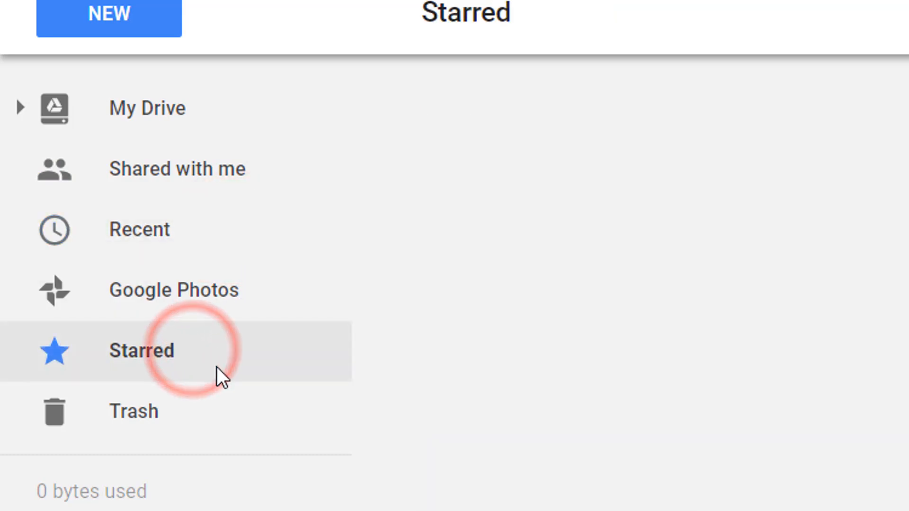
click(134, 411)
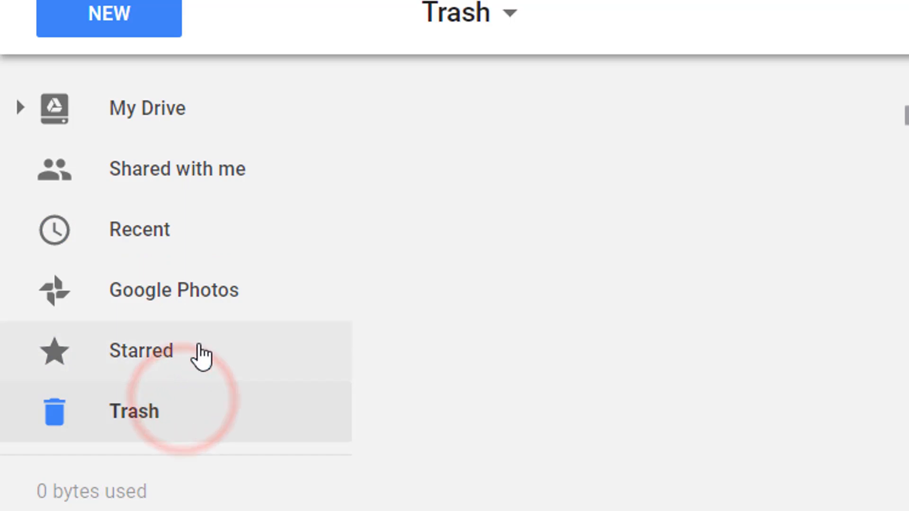
click(140, 350)
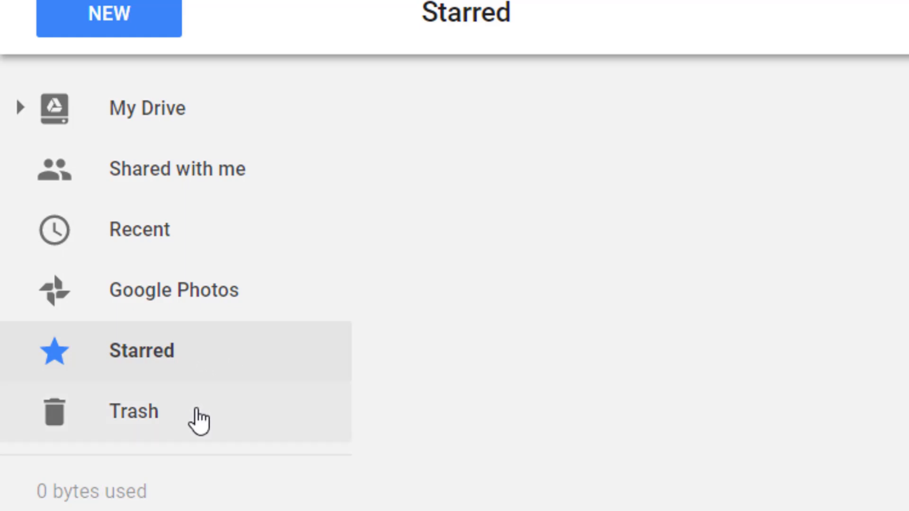
click(134, 412)
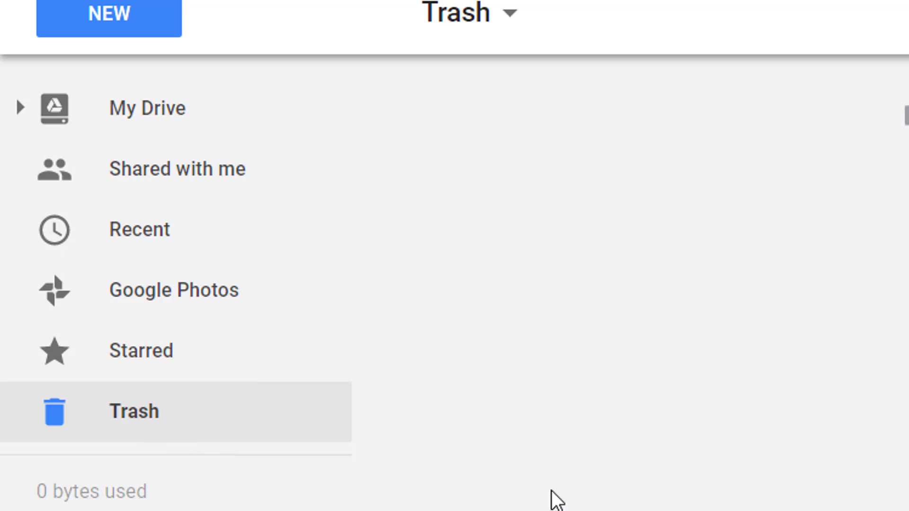
mouse_move(785, 386)
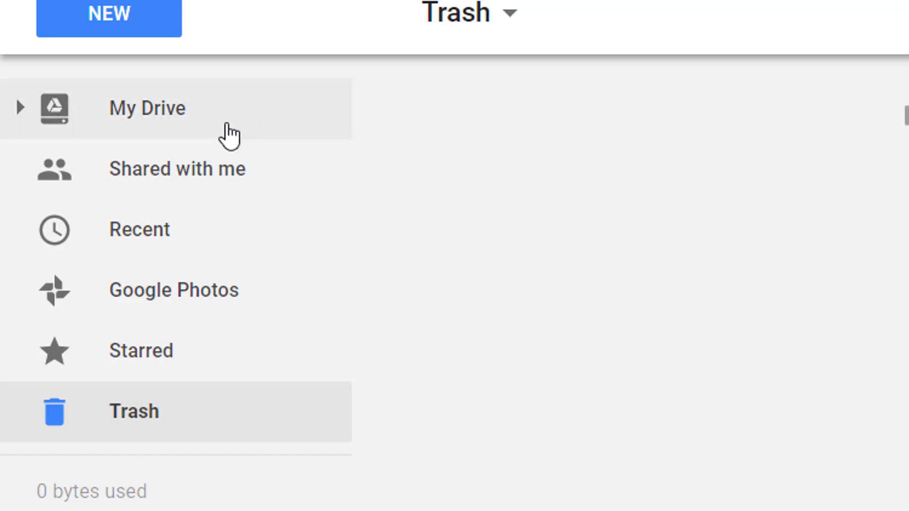
mouse_move(186, 122)
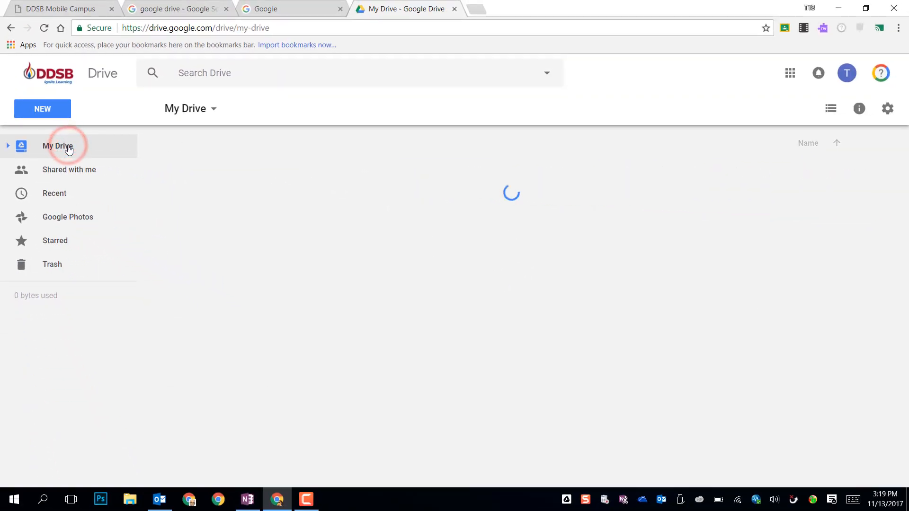
click(58, 145)
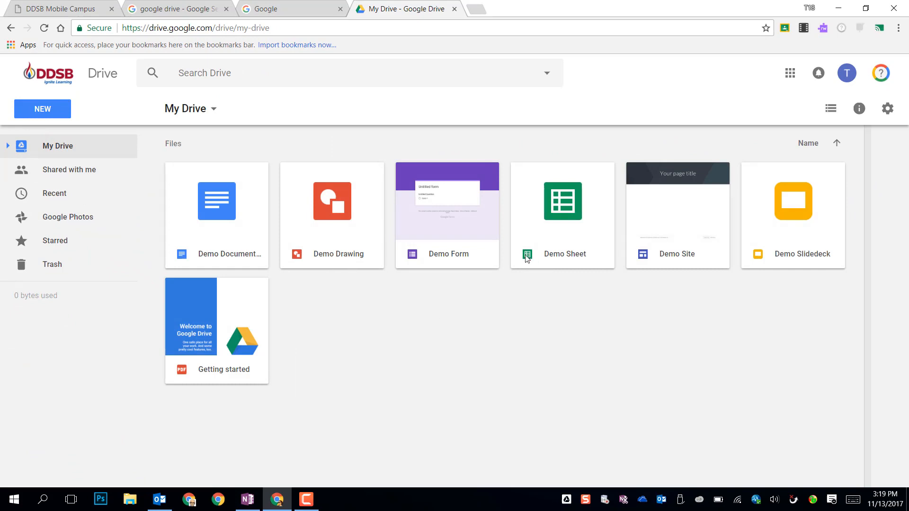
mouse_move(809, 372)
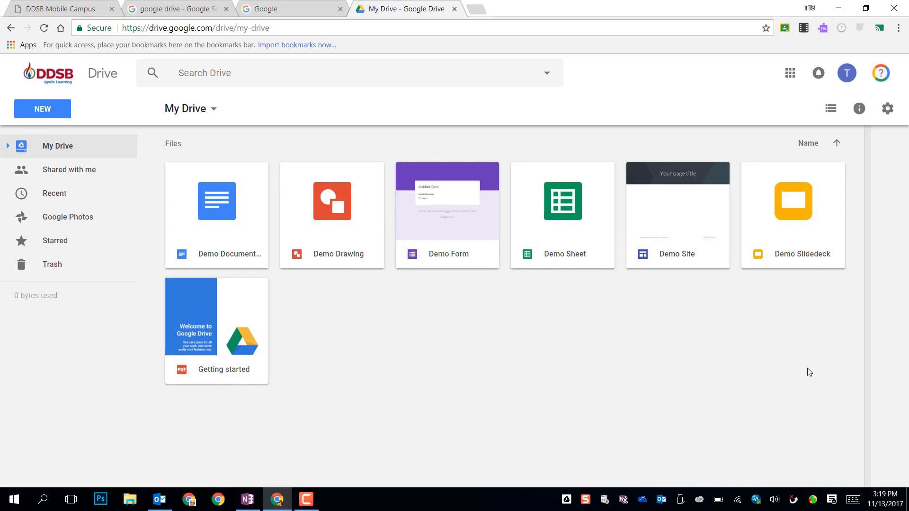
mouse_move(621, 199)
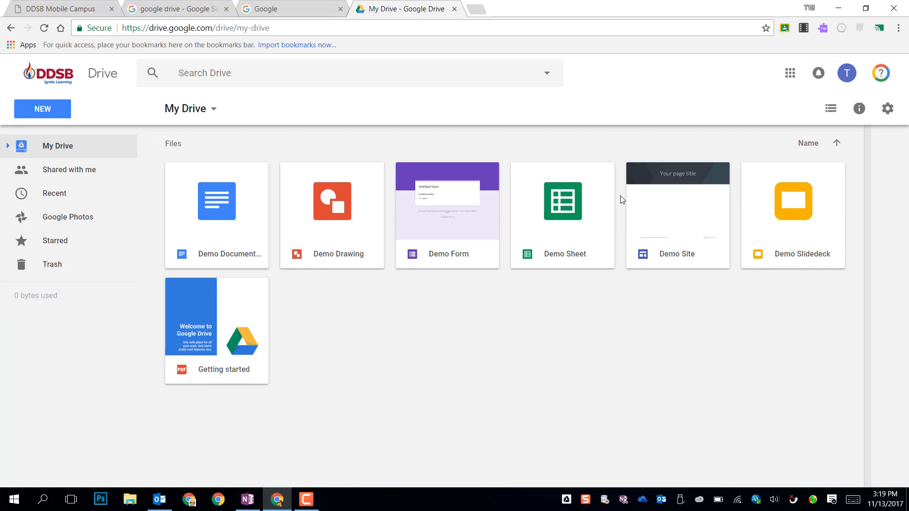
mouse_move(497, 315)
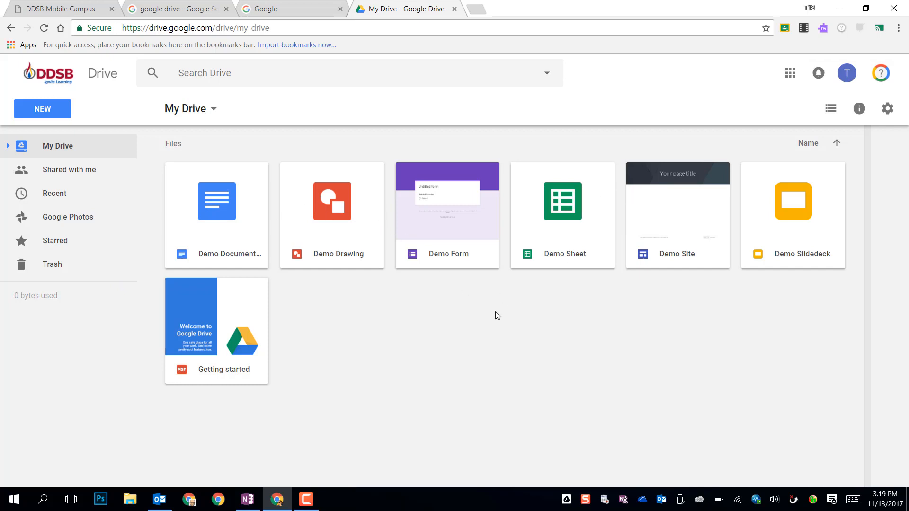
mouse_move(419, 407)
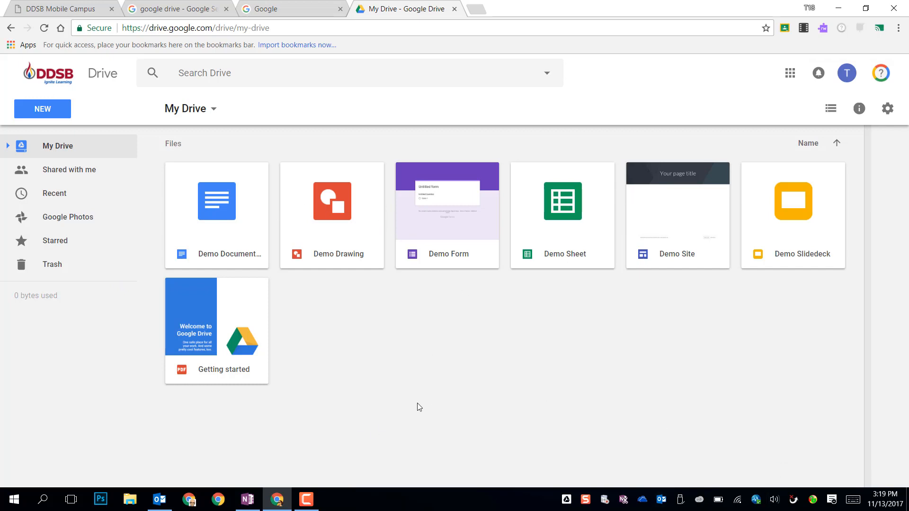
mouse_move(390, 382)
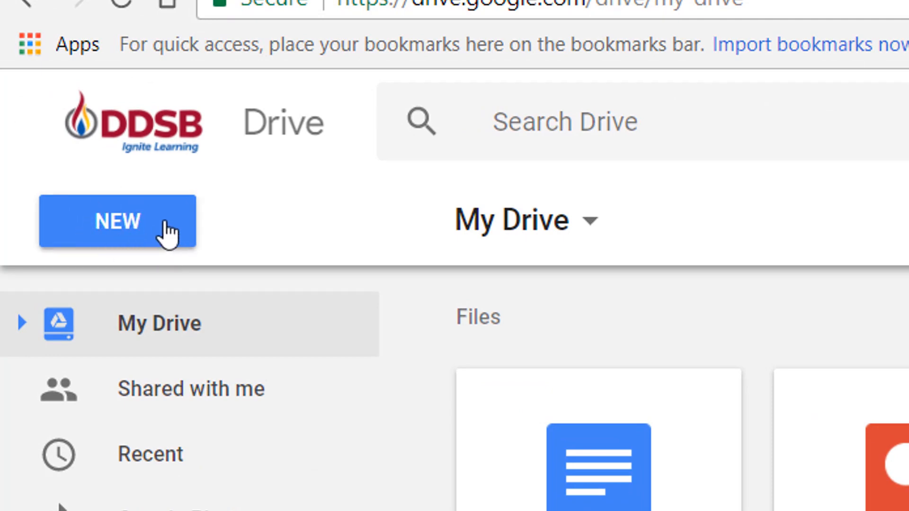
Bring up the NEW menu with Folder, File upload, Folder upload, Google Docs and More options.
click(117, 222)
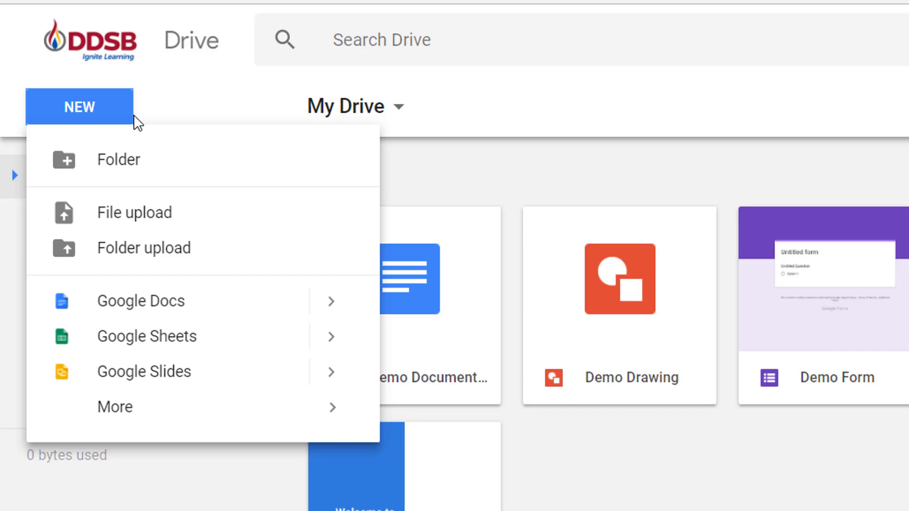
mouse_move(171, 164)
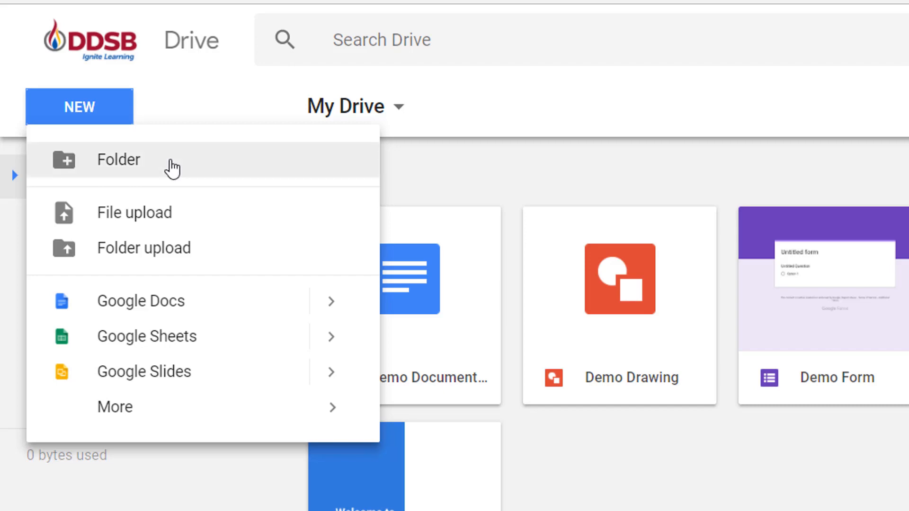
mouse_move(205, 216)
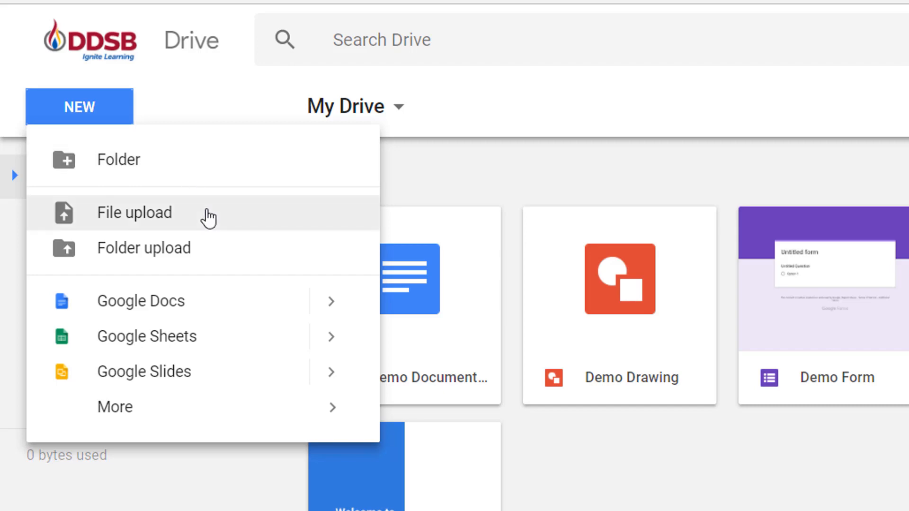
mouse_move(216, 239)
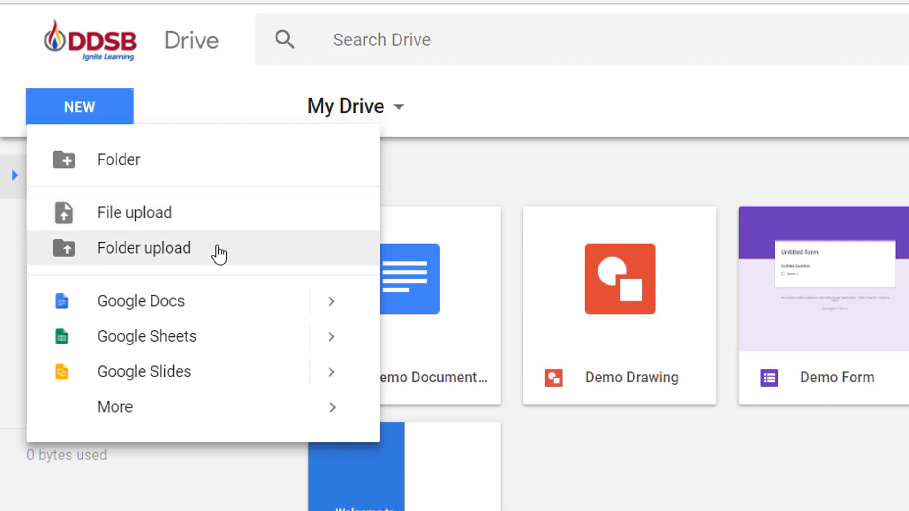
mouse_move(235, 246)
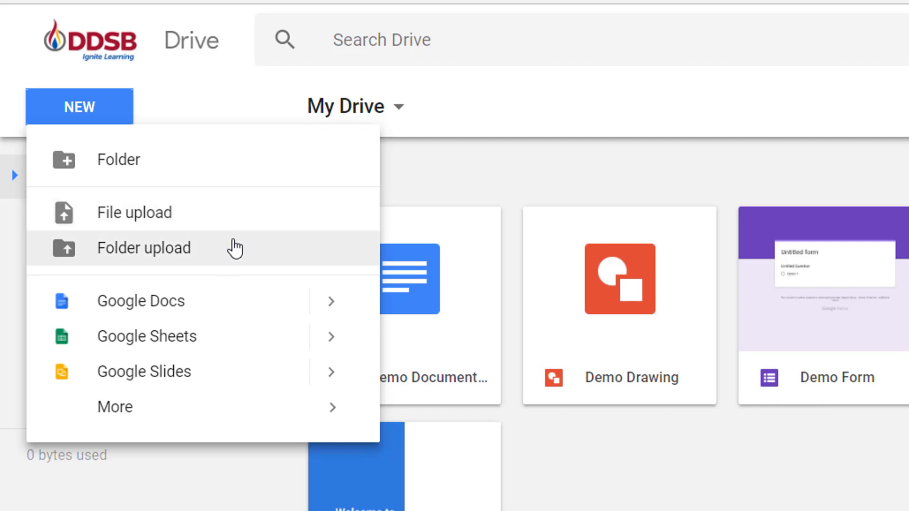
mouse_move(231, 281)
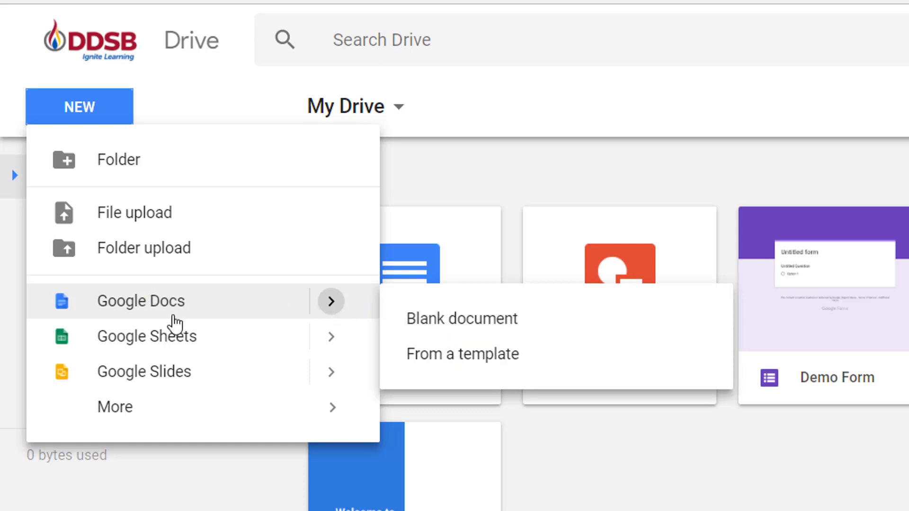
mouse_move(202, 323)
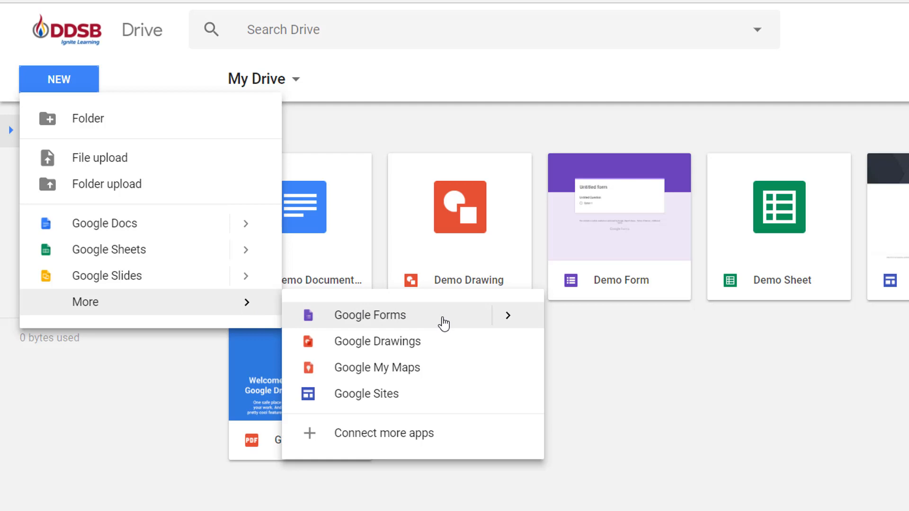
mouse_move(417, 393)
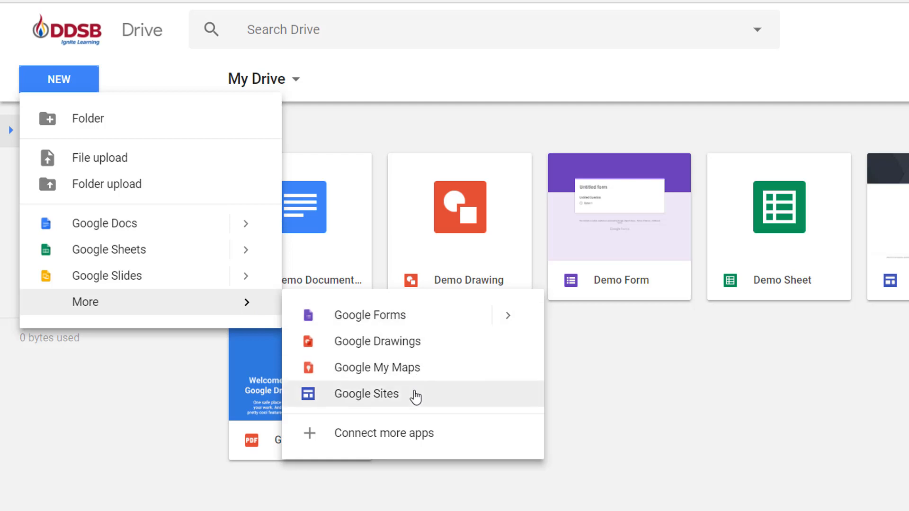
mouse_move(369, 314)
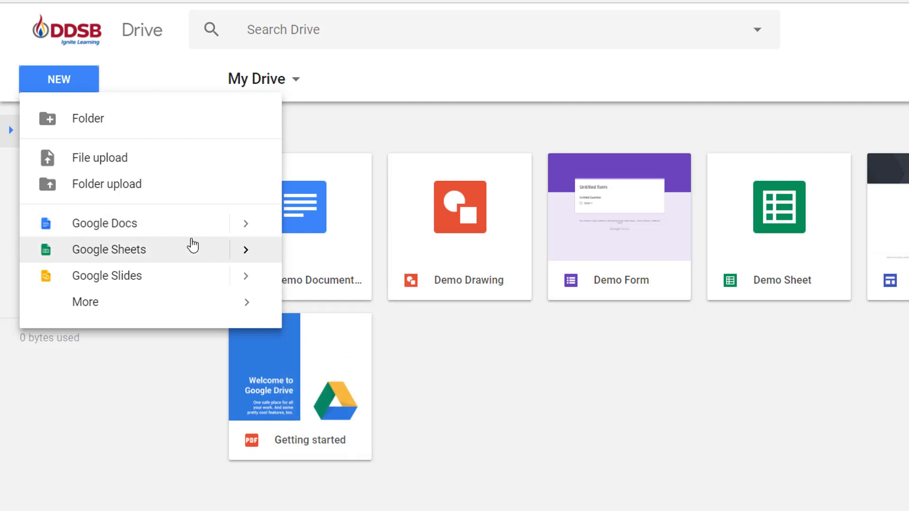
mouse_move(85, 123)
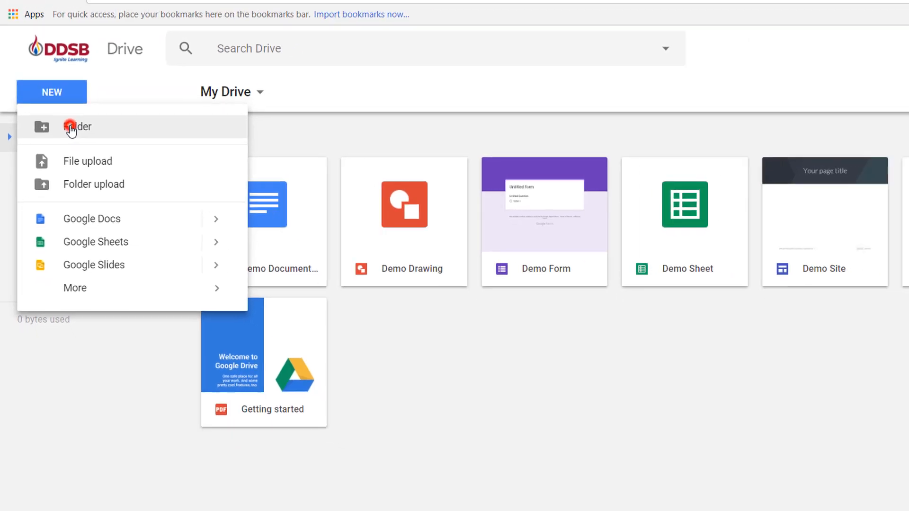
Create a folder named G Suite ILP in My Drive.
click(76, 127)
text(G Suite ILP)
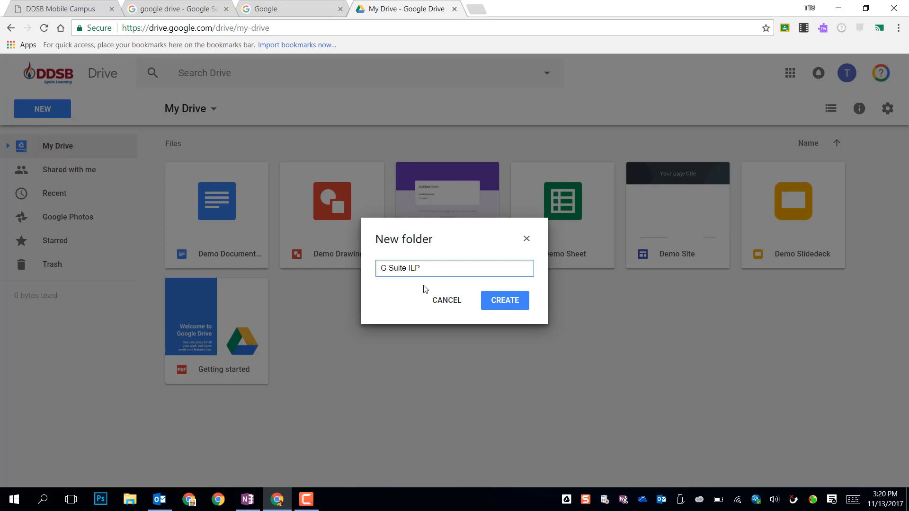
click(503, 300)
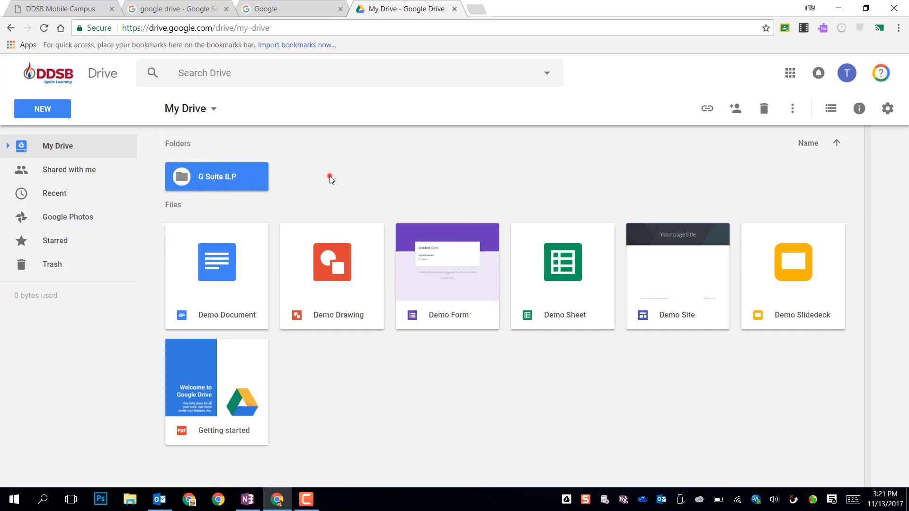
Create a second folder named Demo Folder 2 in My Drive.
click(42, 108)
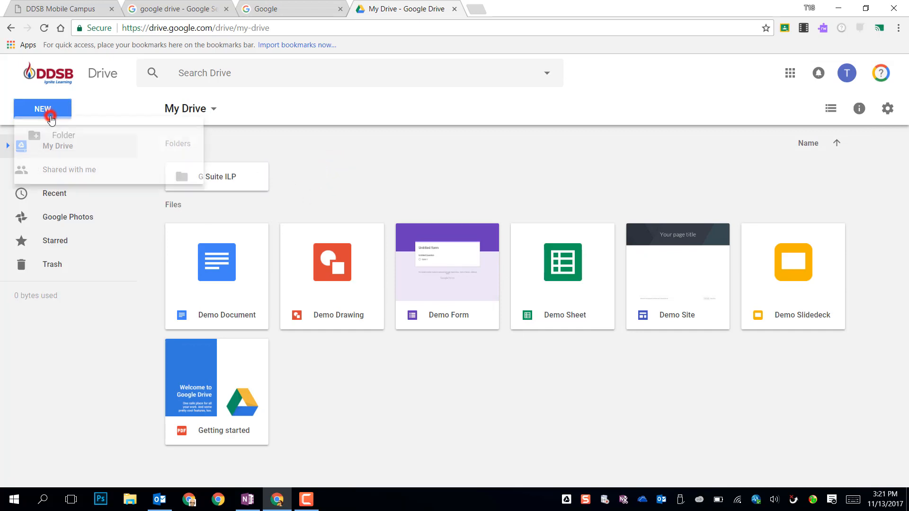
click(63, 139)
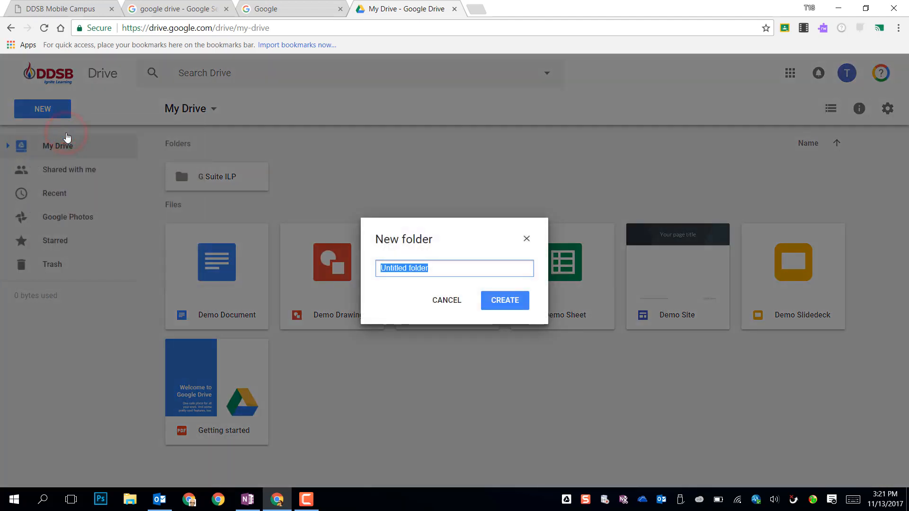
text(Demo Folder 2)
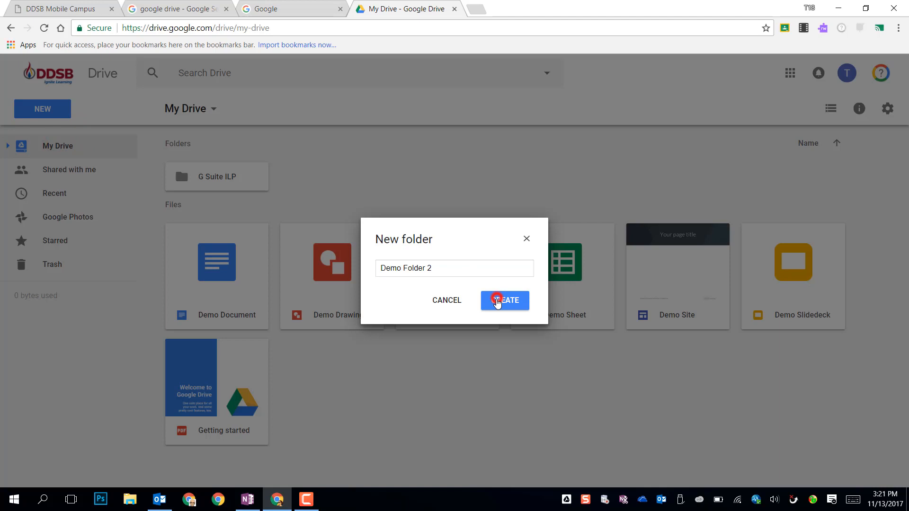
click(504, 300)
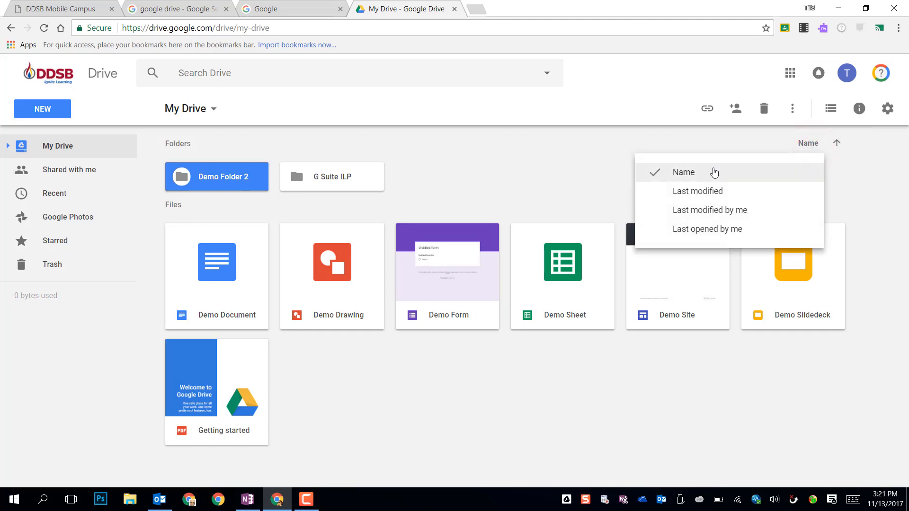
mouse_move(694, 210)
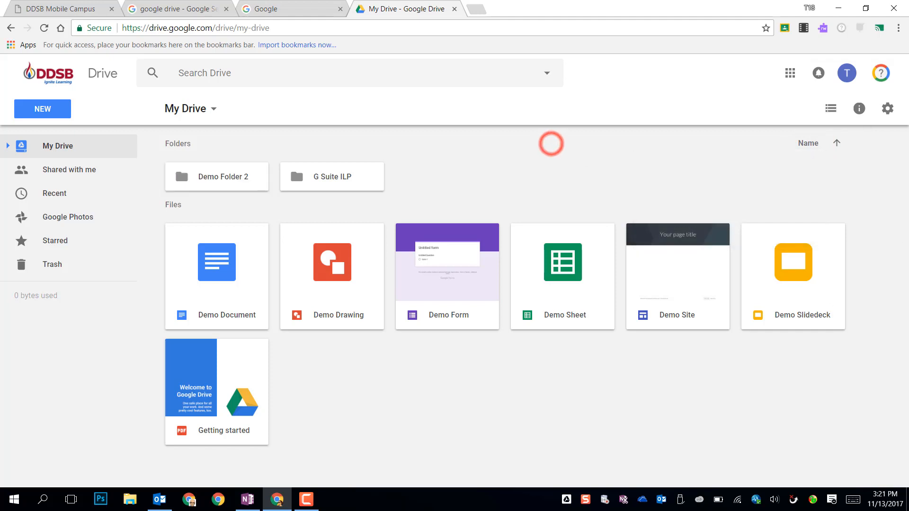
click(836, 143)
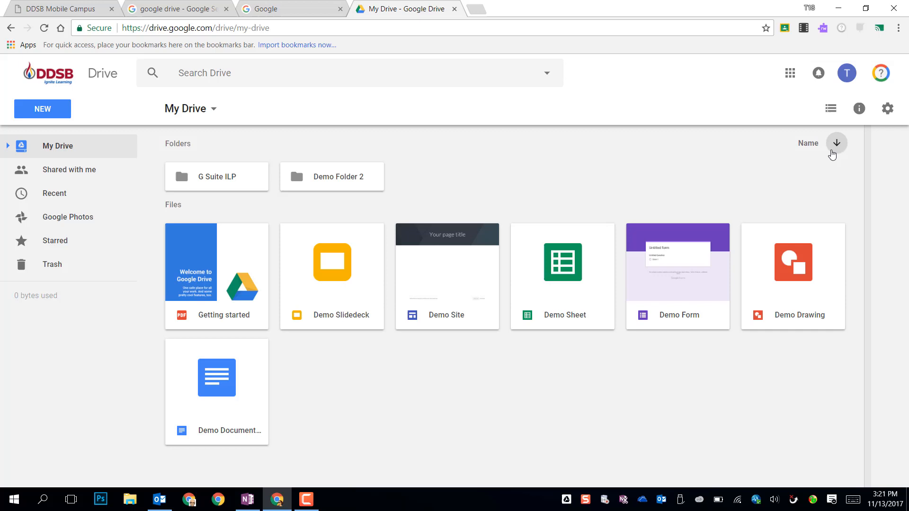
click(836, 143)
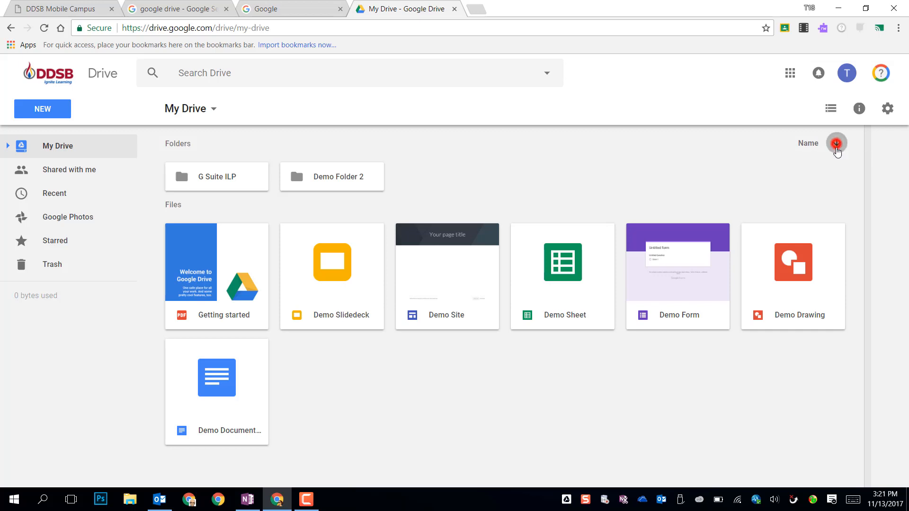
click(836, 142)
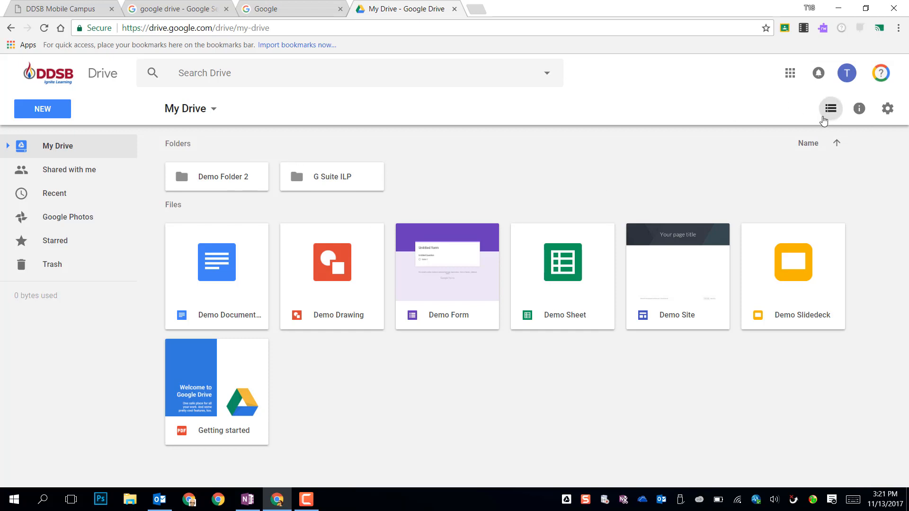
Switch My Drive to list view with owner, last modified and file size columns.
click(830, 108)
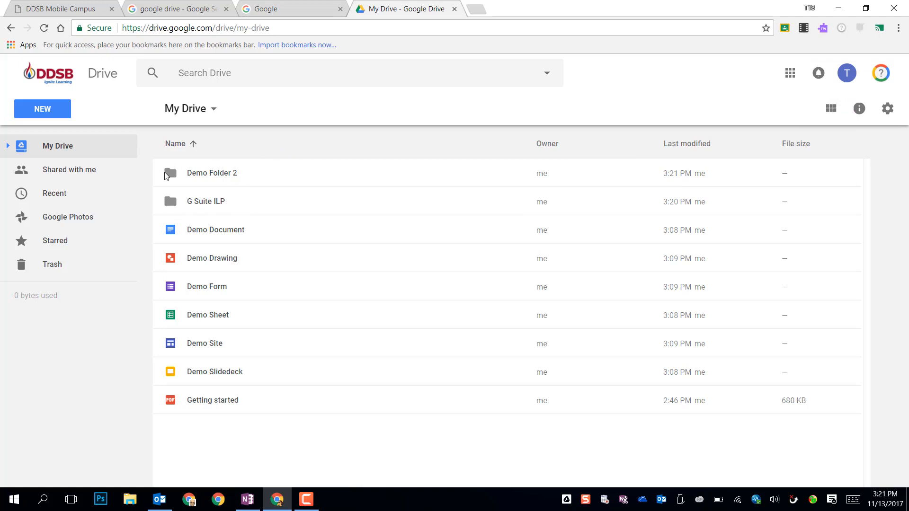
mouse_move(163, 373)
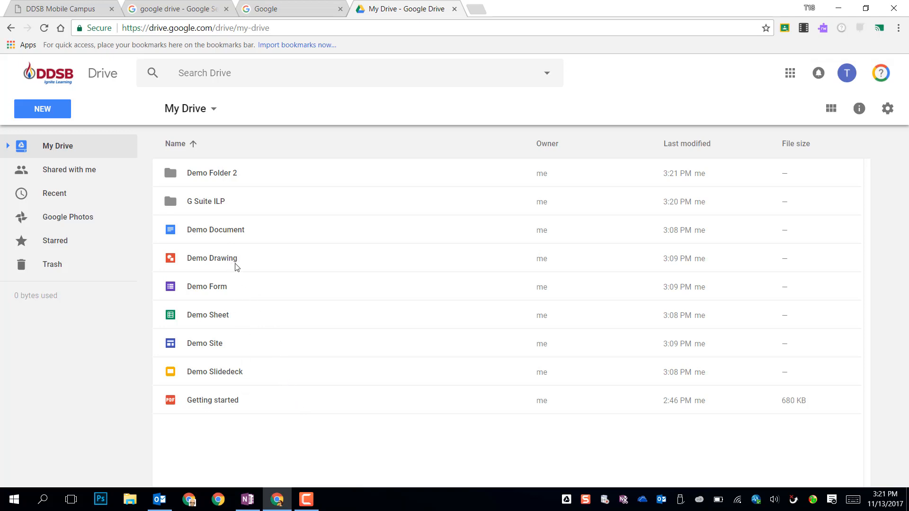
mouse_move(268, 336)
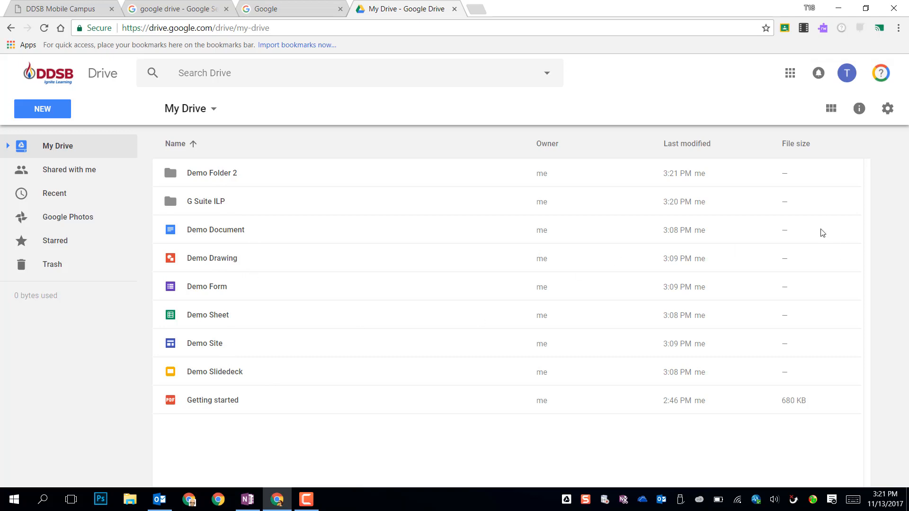
mouse_move(448, 226)
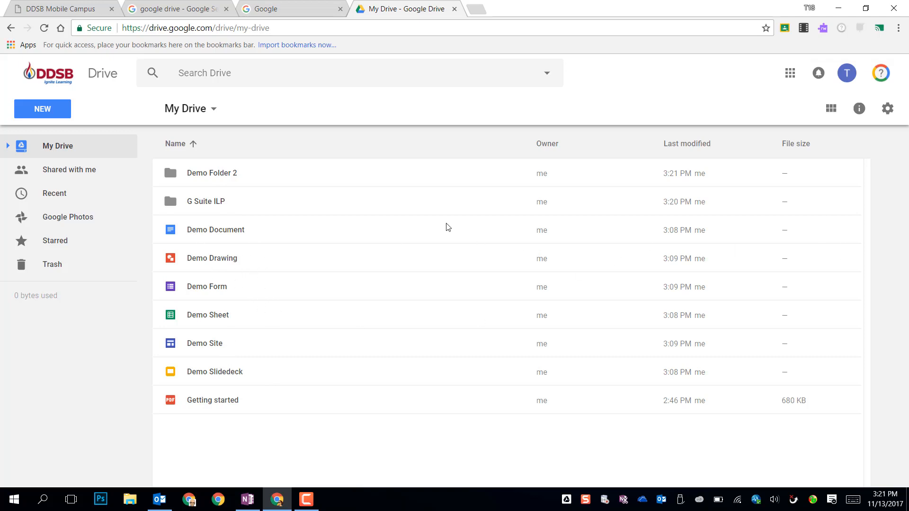
mouse_move(830, 109)
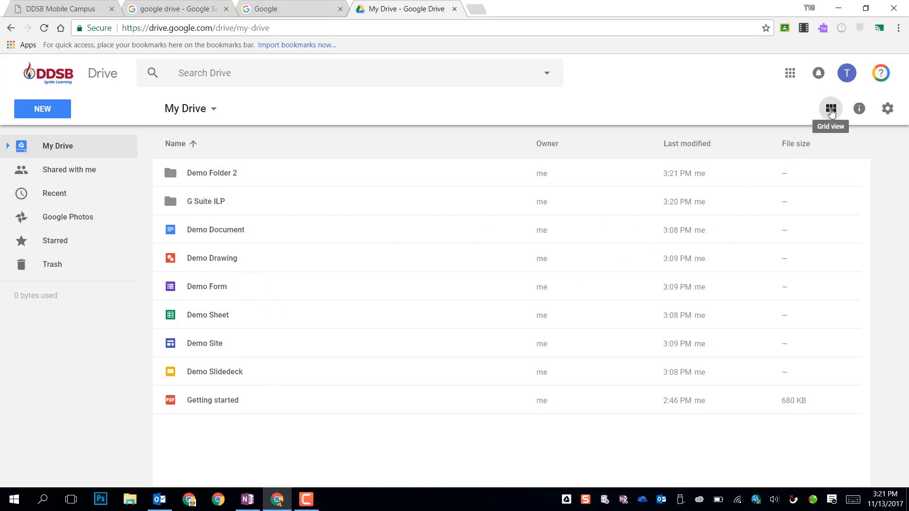
Return My Drive to grid view and select Demo Folder 2.
click(830, 108)
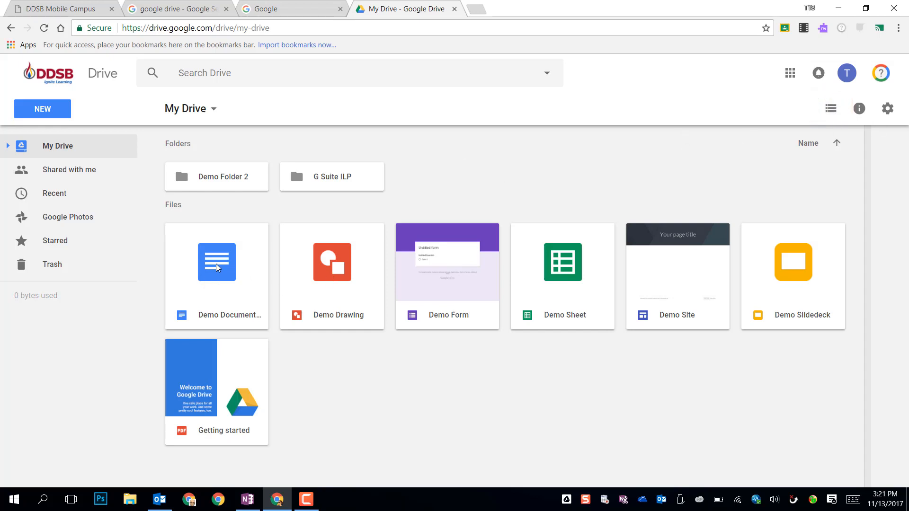
click(216, 176)
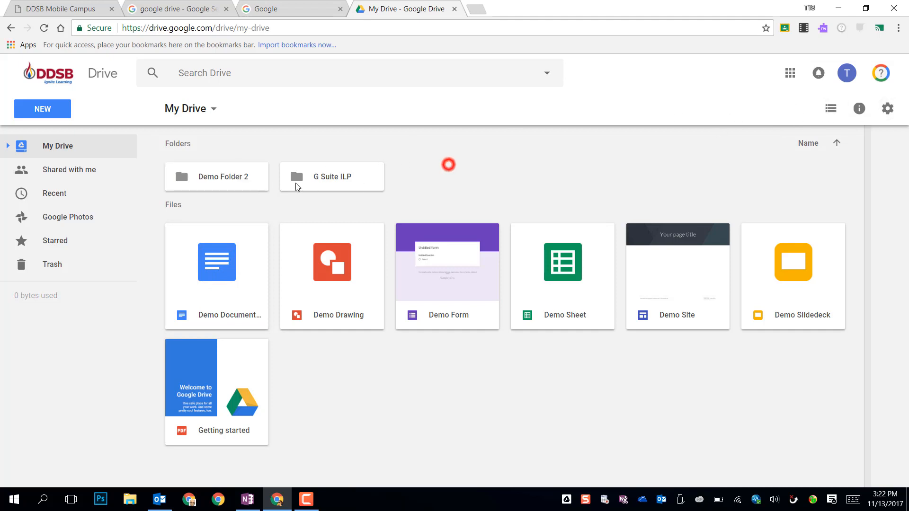
click(216, 177)
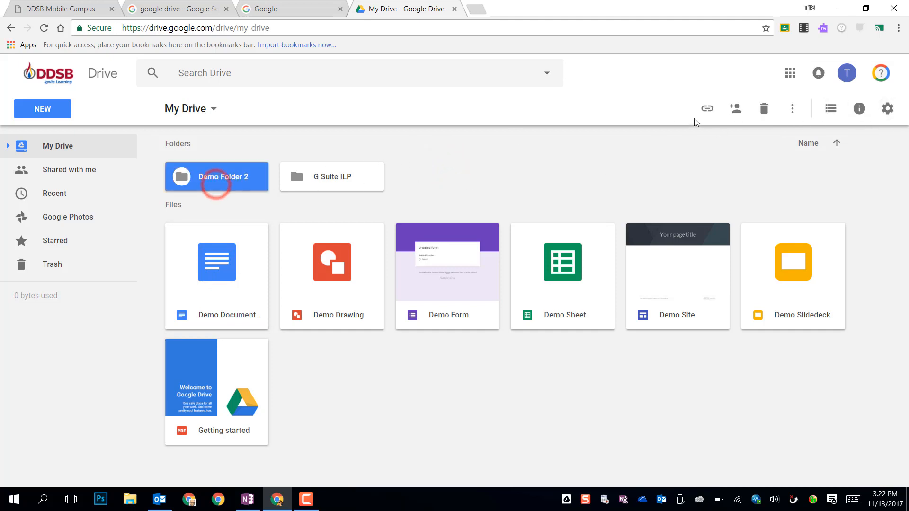
mouse_move(751, 126)
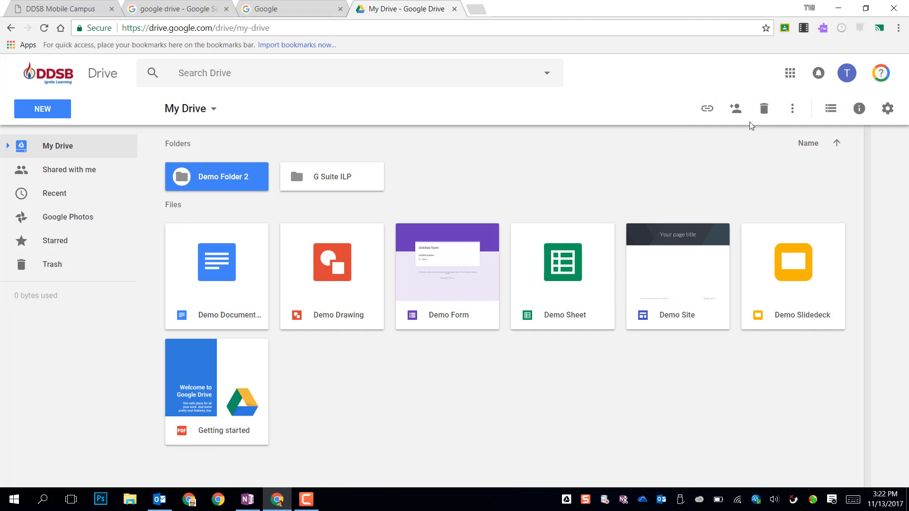
mouse_move(704, 151)
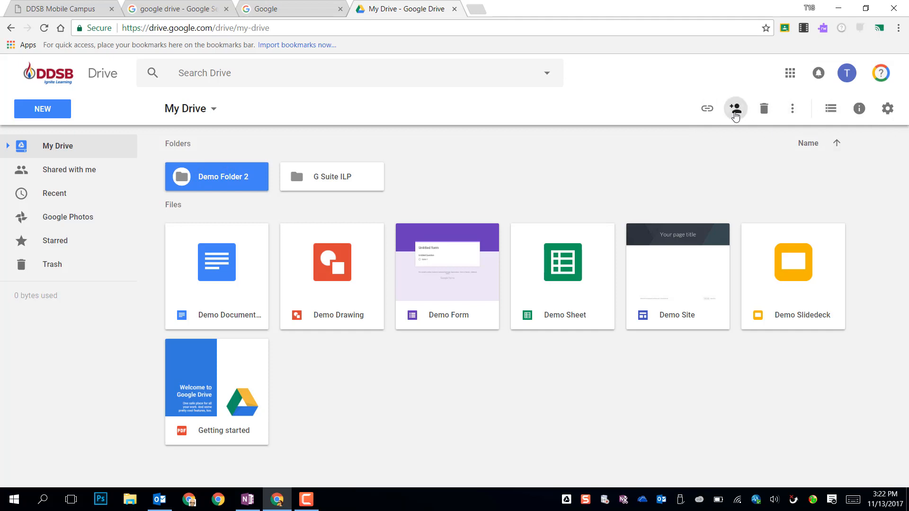
mouse_move(734, 108)
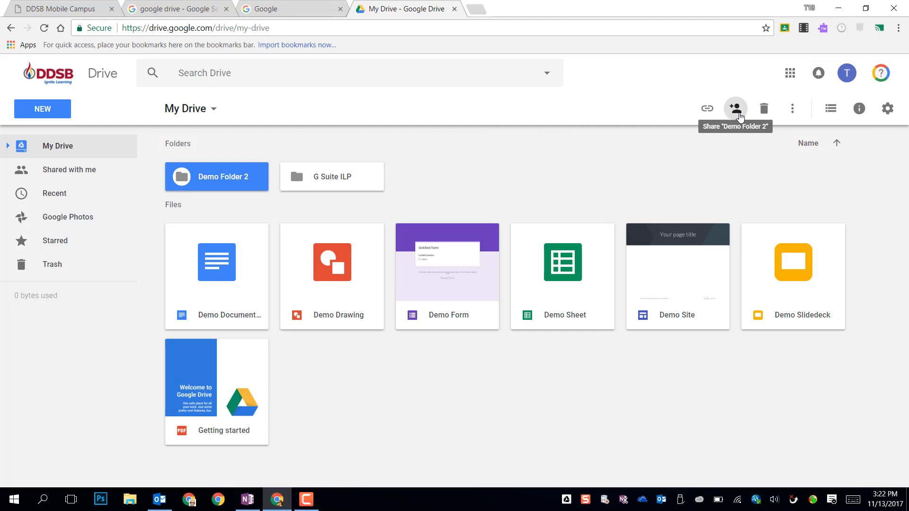
mouse_move(262, 249)
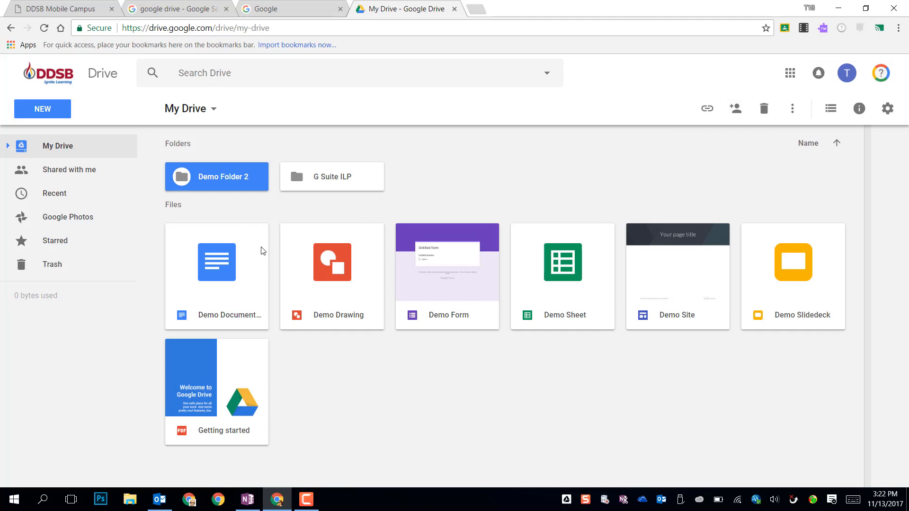
click(706, 109)
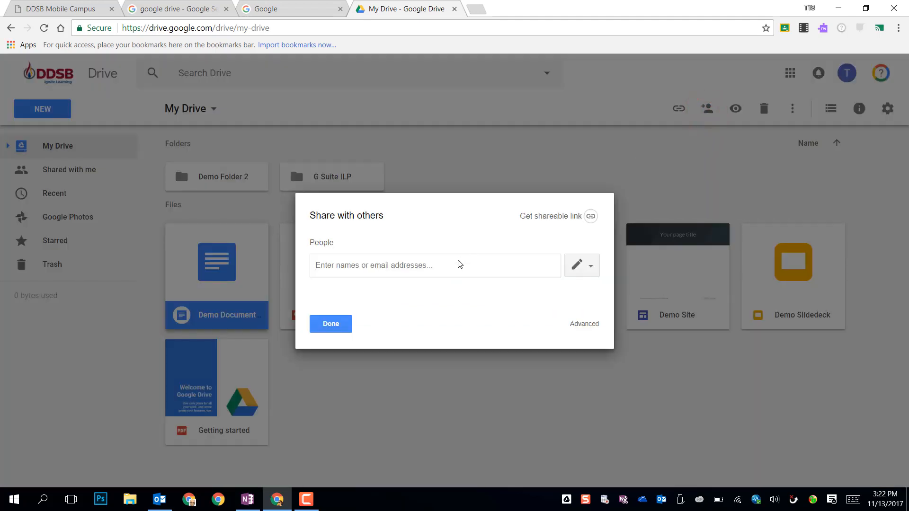
text(aaron peter)
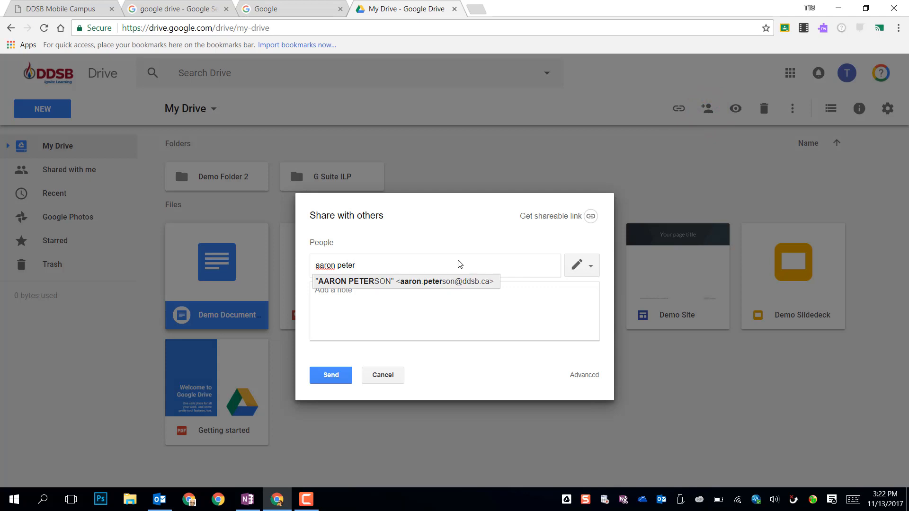
click(406, 281)
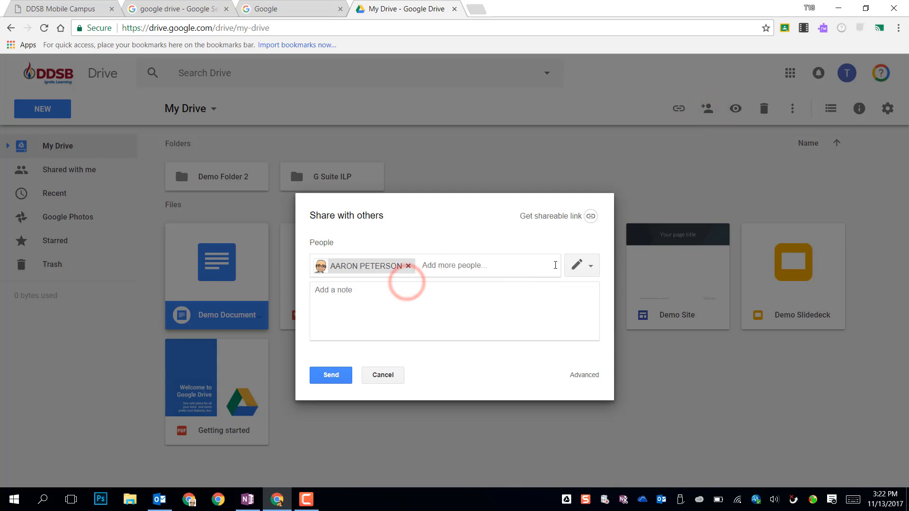
click(591, 265)
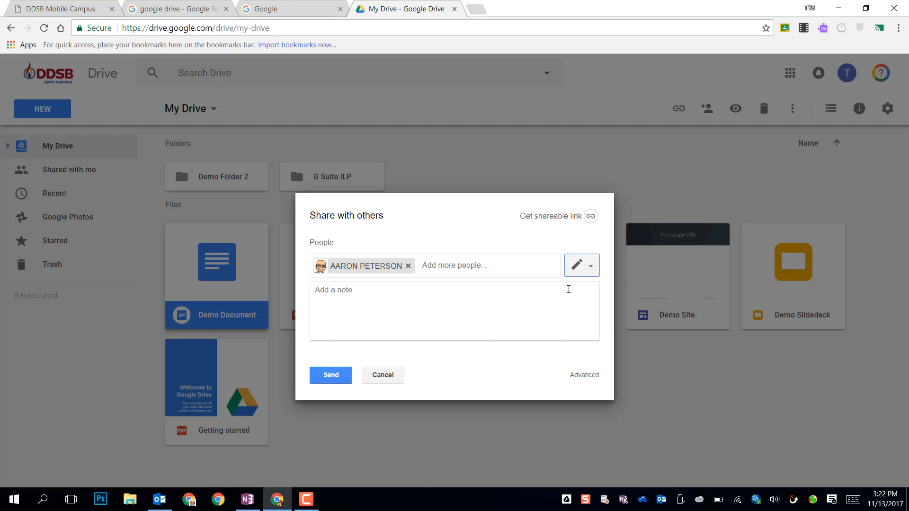
click(591, 265)
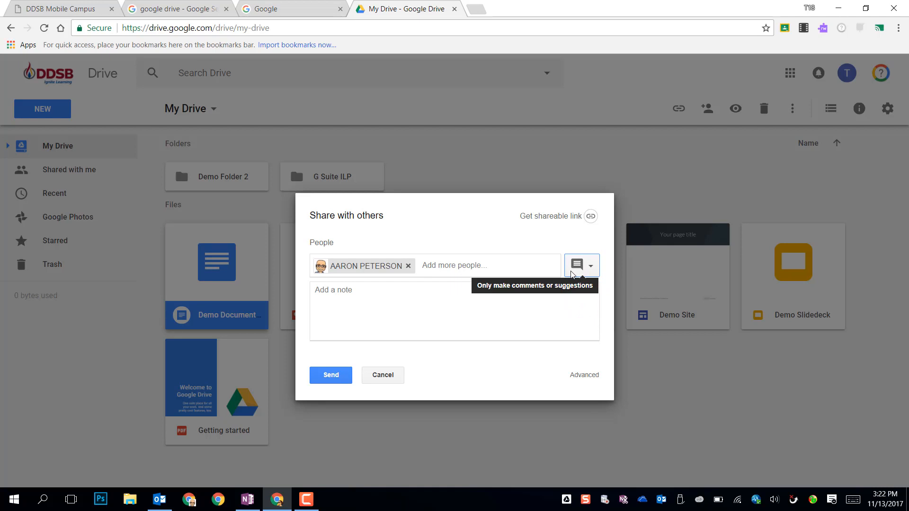
mouse_move(565, 272)
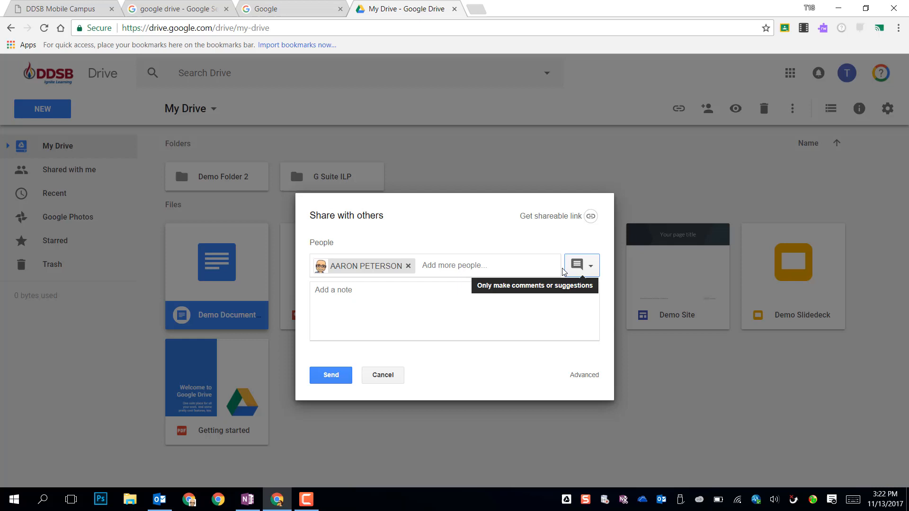
mouse_move(589, 270)
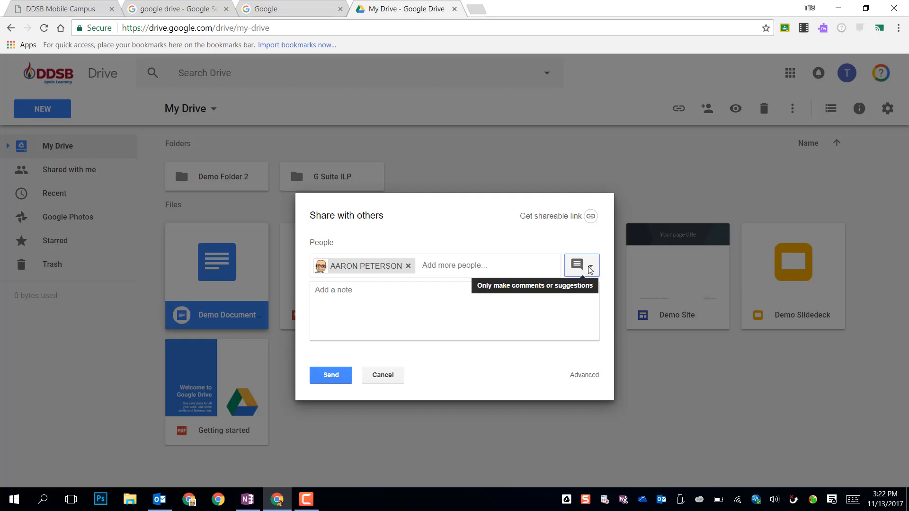
click(591, 265)
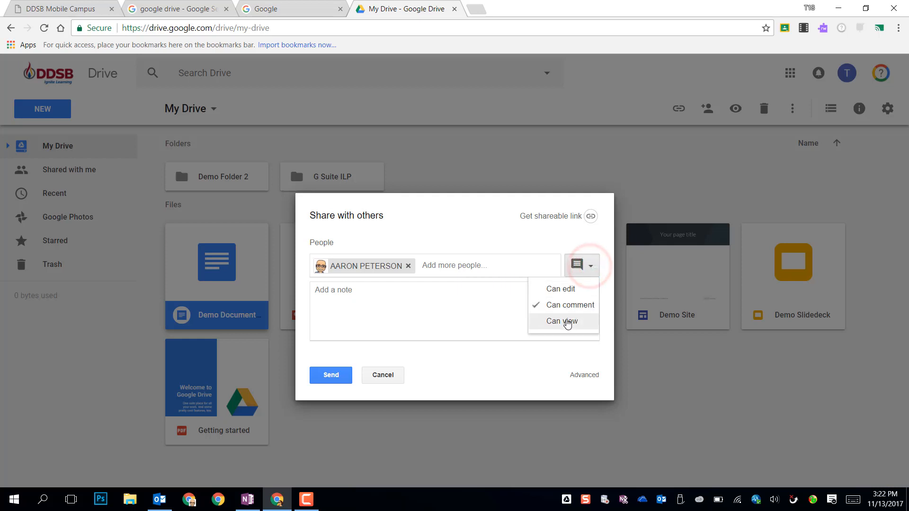
click(562, 321)
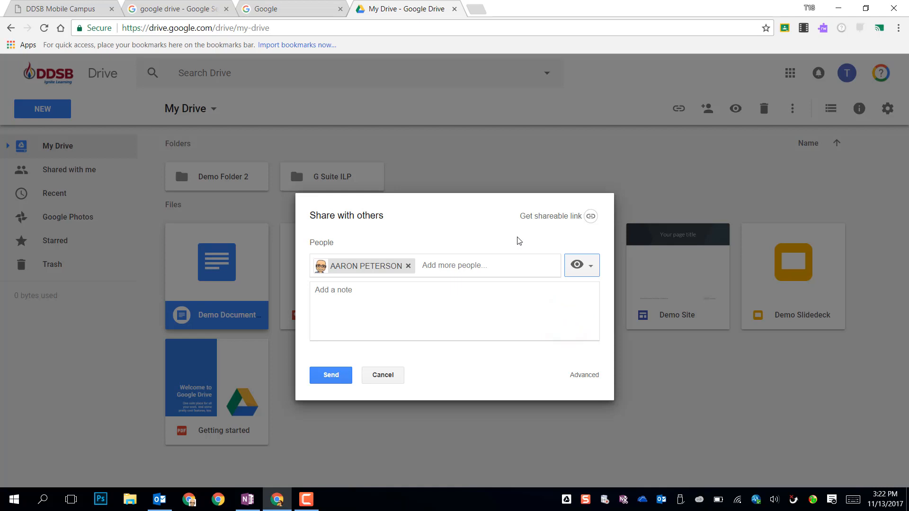
mouse_move(498, 234)
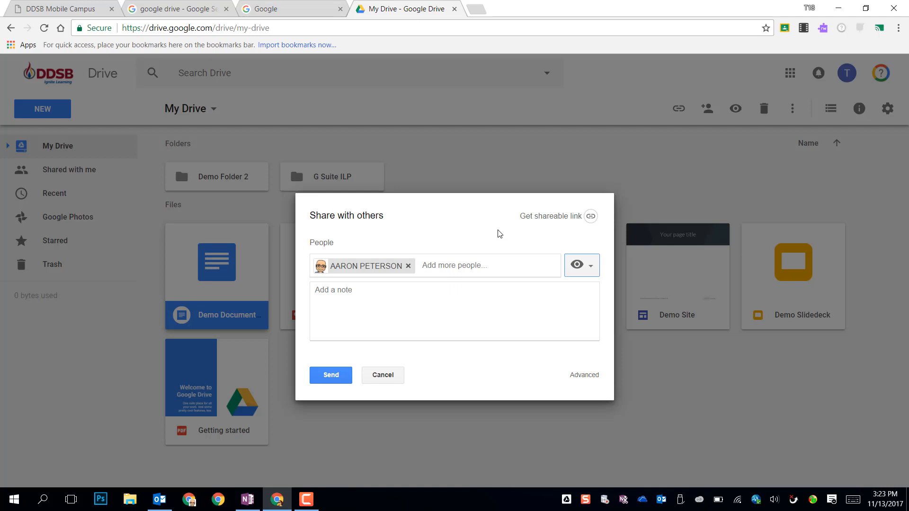
mouse_move(509, 244)
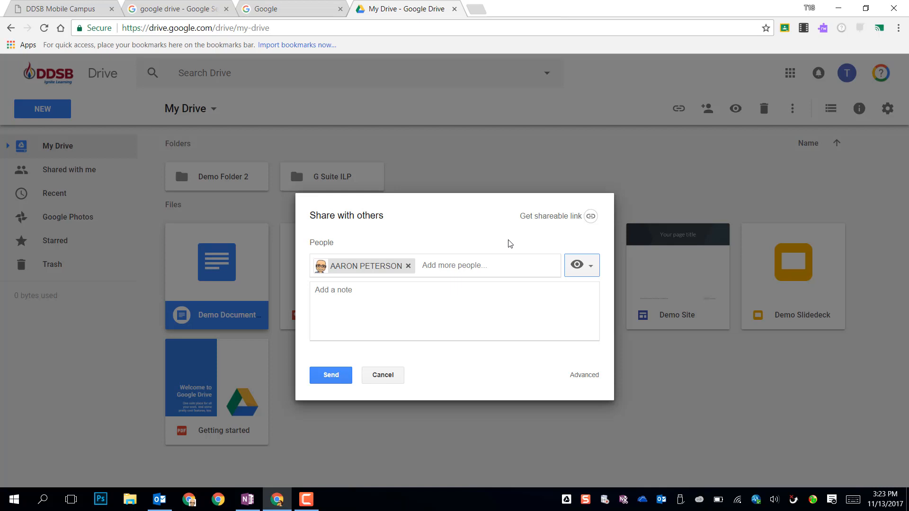
mouse_move(590, 276)
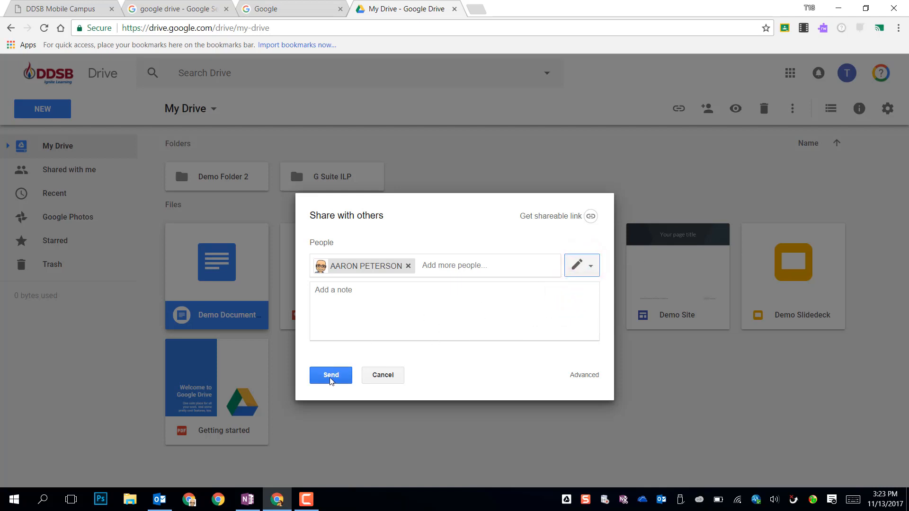
click(329, 375)
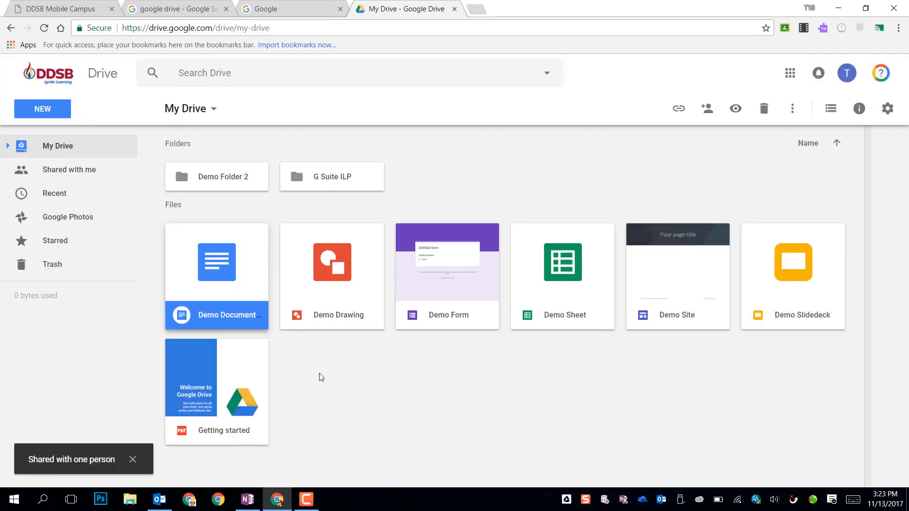
mouse_move(211, 324)
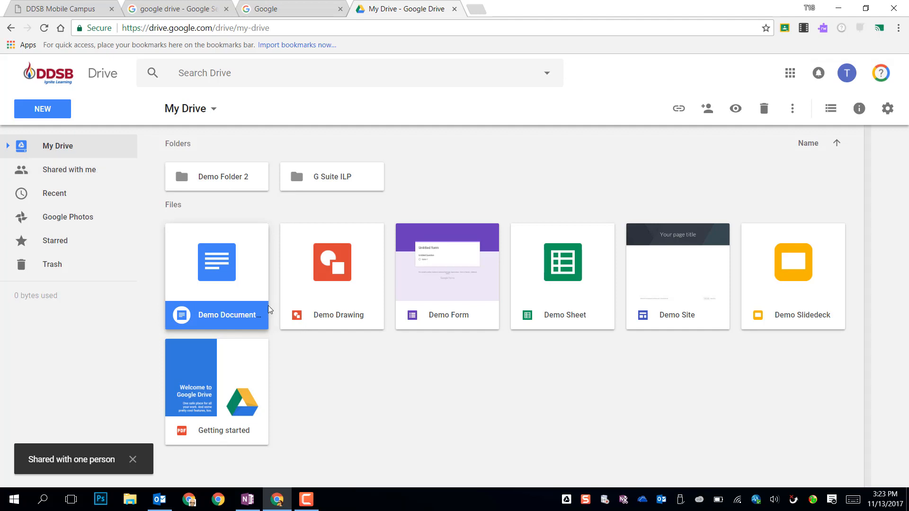
mouse_move(243, 284)
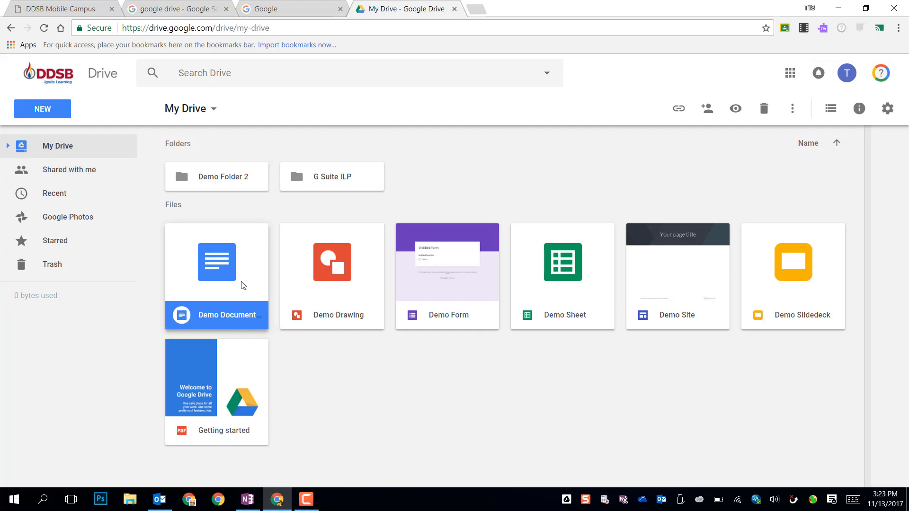
click(706, 108)
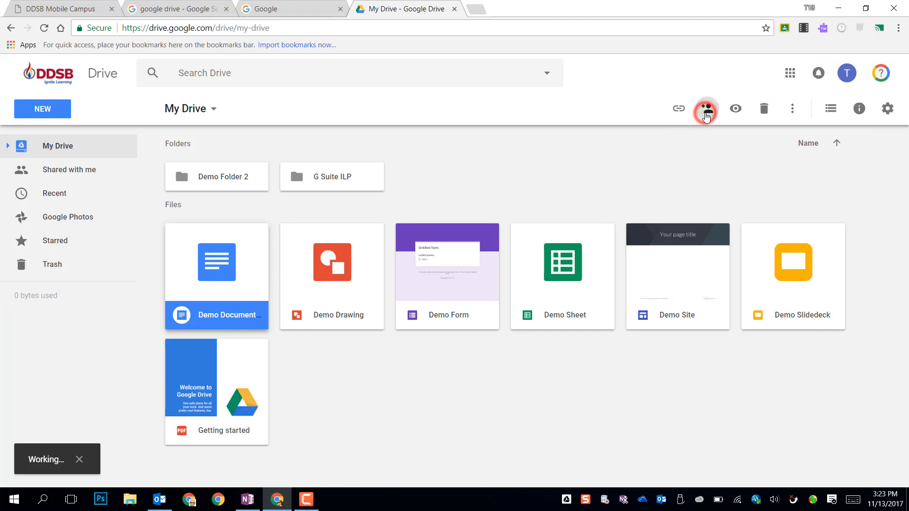
click(706, 108)
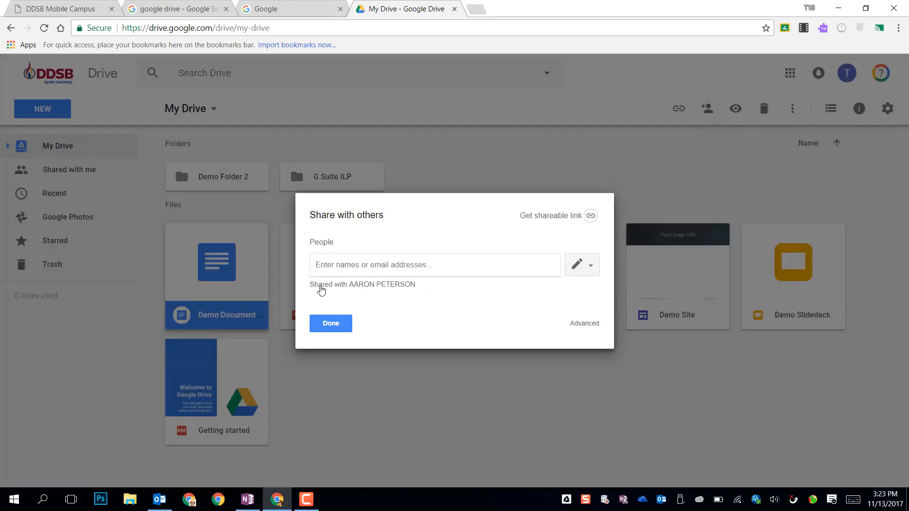
mouse_move(566, 314)
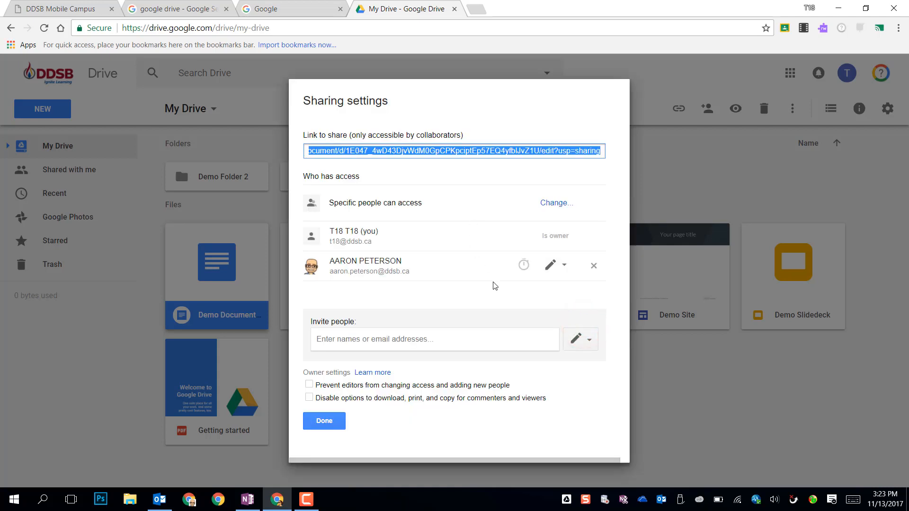
click(562, 265)
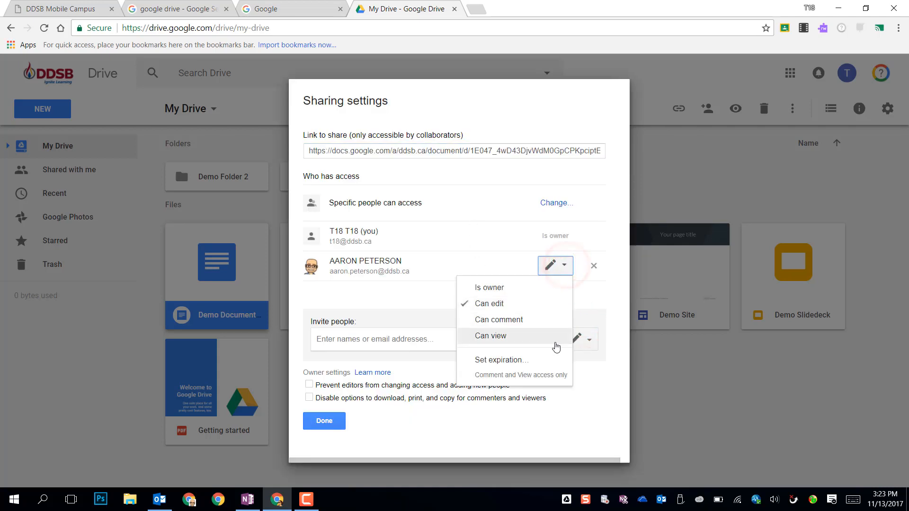
mouse_move(536, 293)
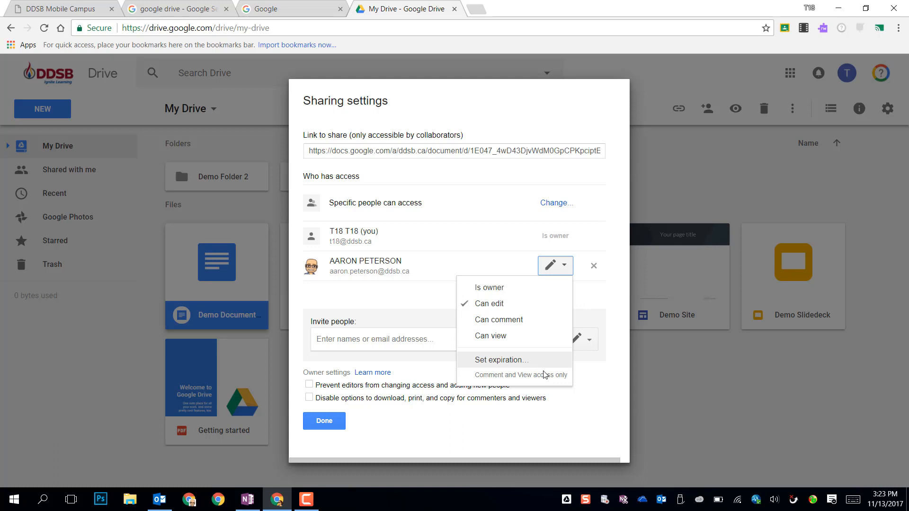
mouse_move(527, 361)
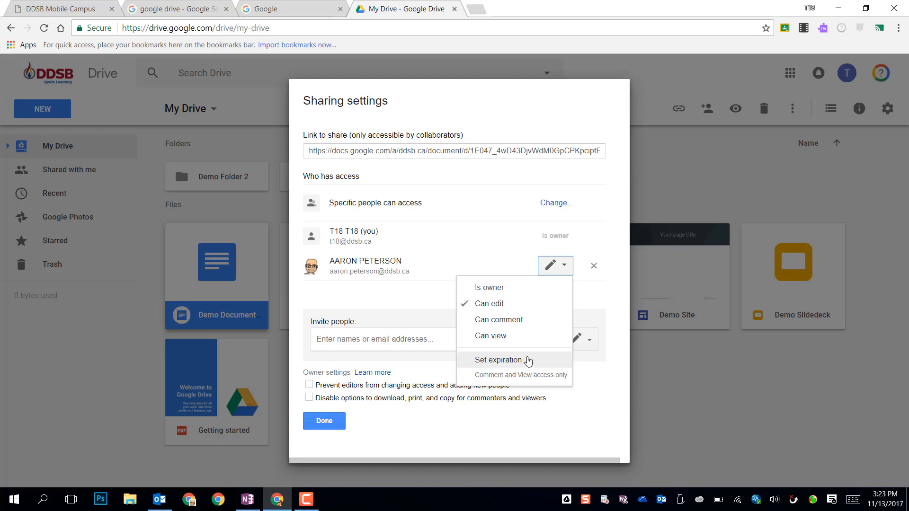
mouse_move(432, 303)
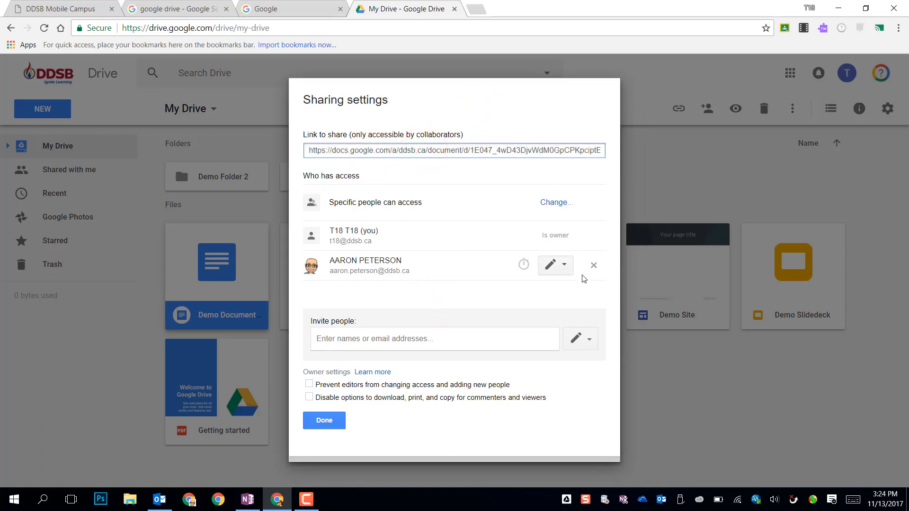
click(592, 265)
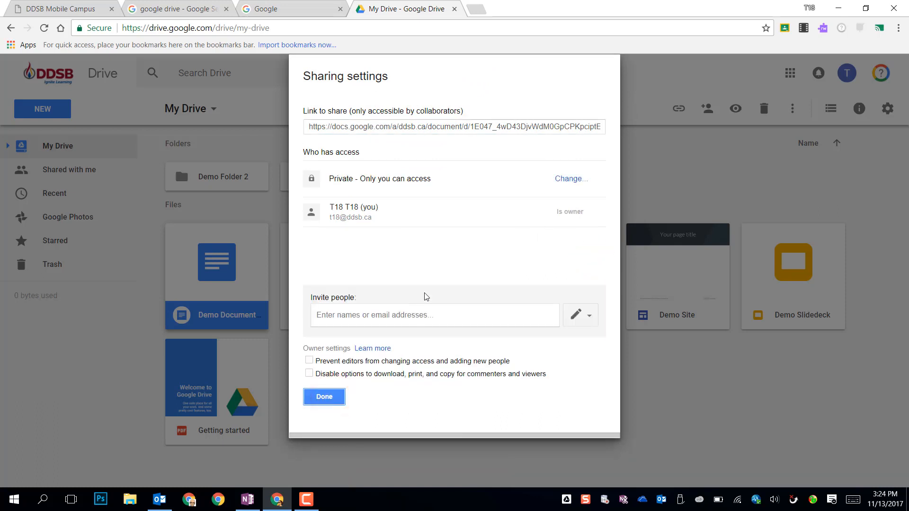
click(324, 397)
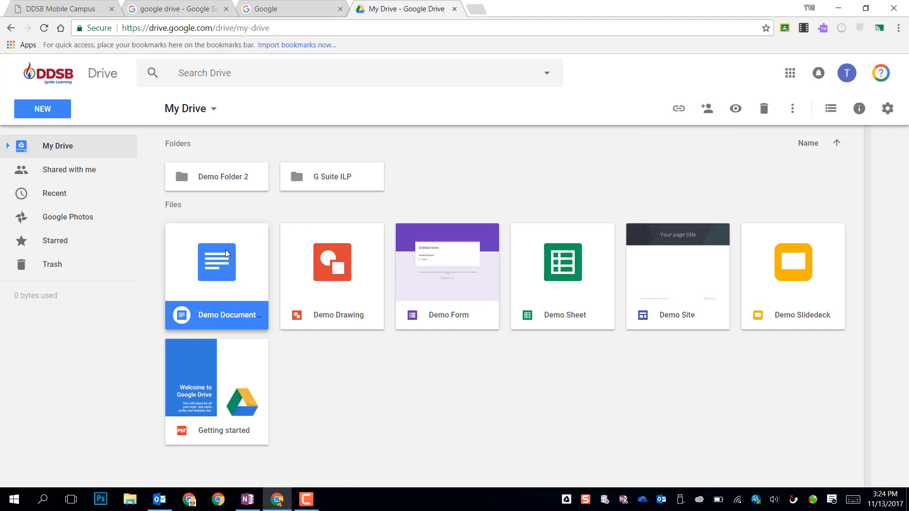
right_click(215, 262)
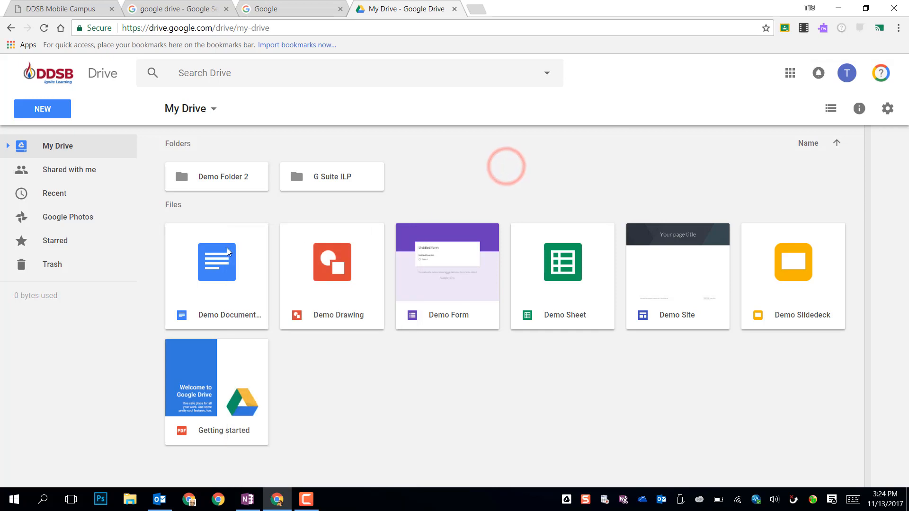
click(216, 277)
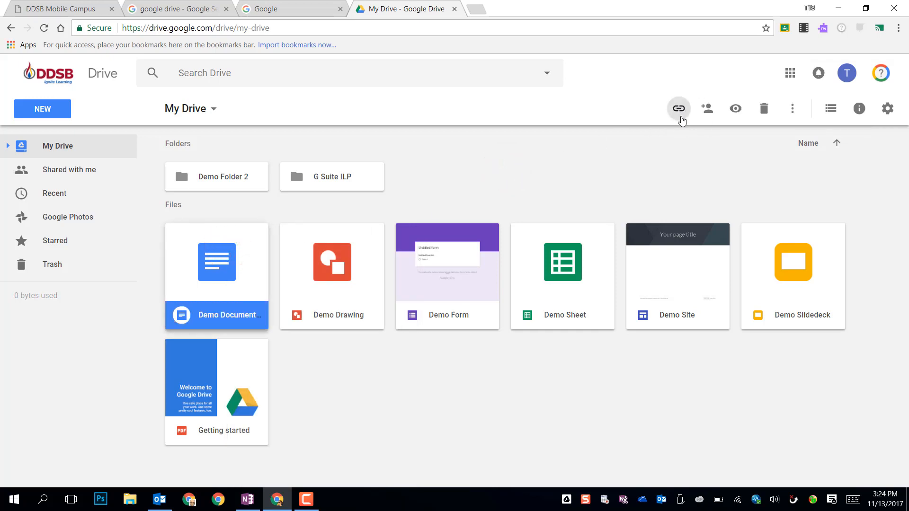
Turn on link sharing for Demo Document so anyone at the school board can view, and bring up Sharing settings.
click(677, 108)
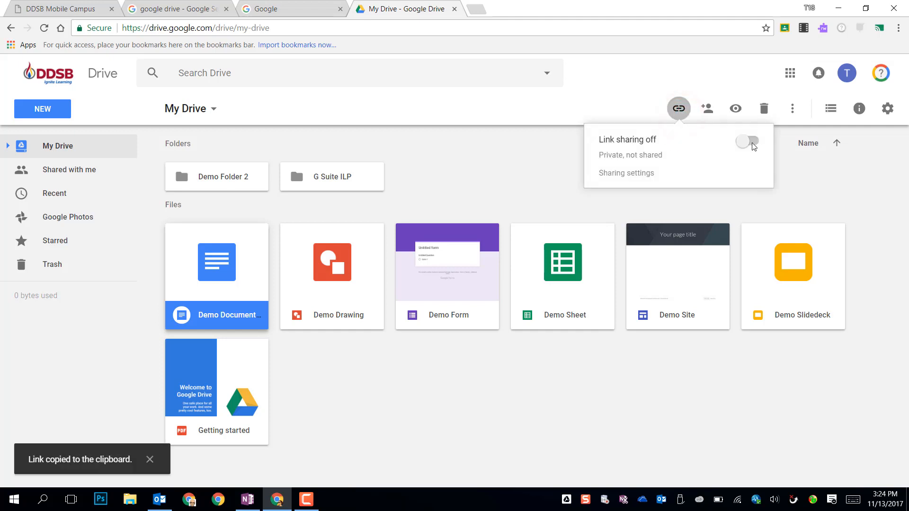
click(747, 141)
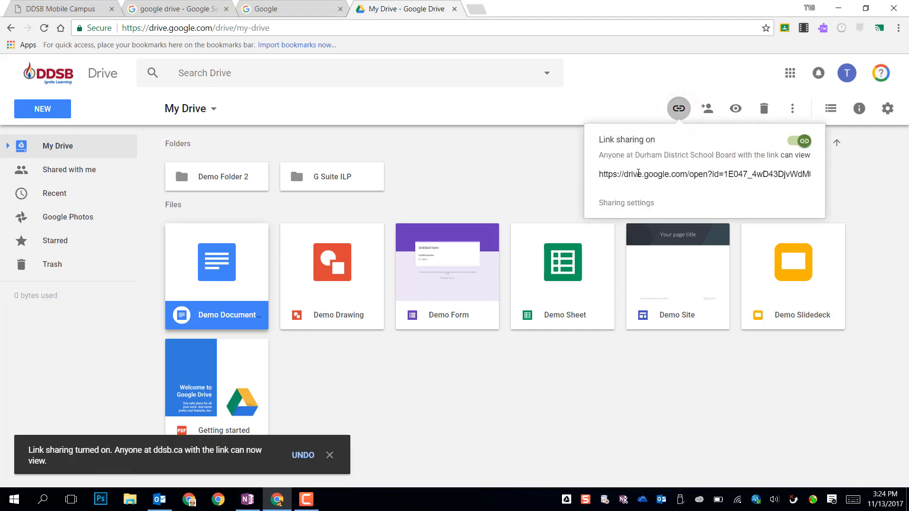
click(704, 174)
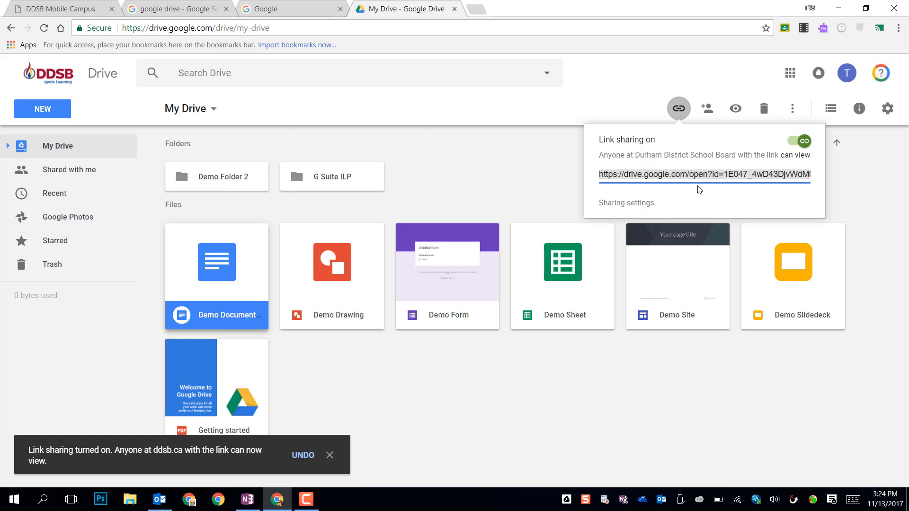
mouse_move(685, 168)
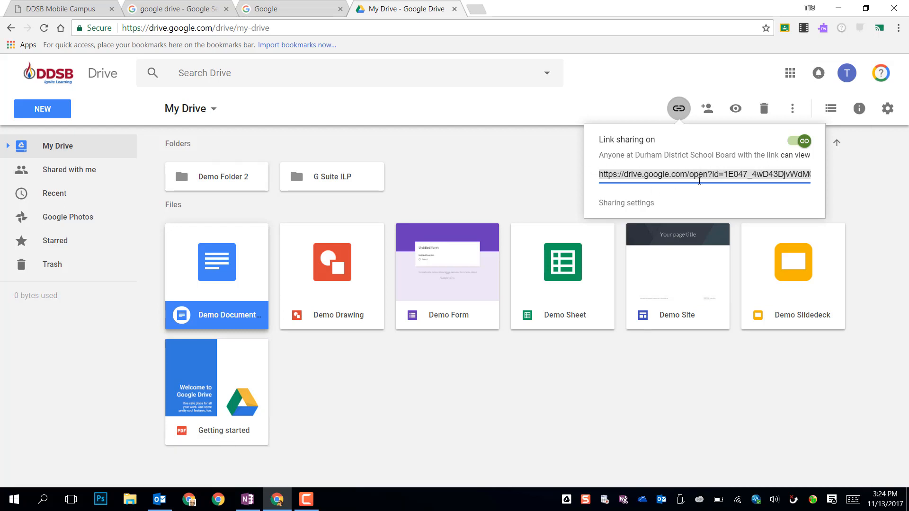
click(626, 202)
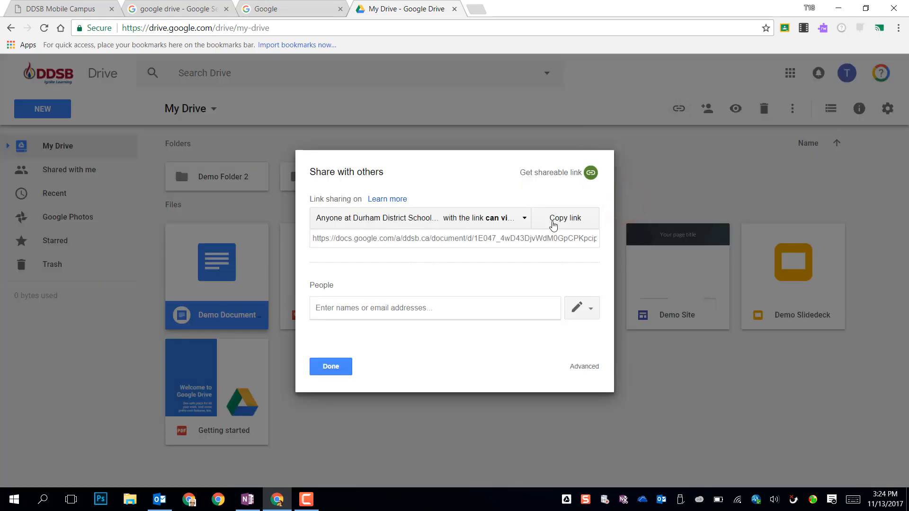
Expand Demo Document's link sharing choices via More and pick Public on the web, unsaved.
click(523, 218)
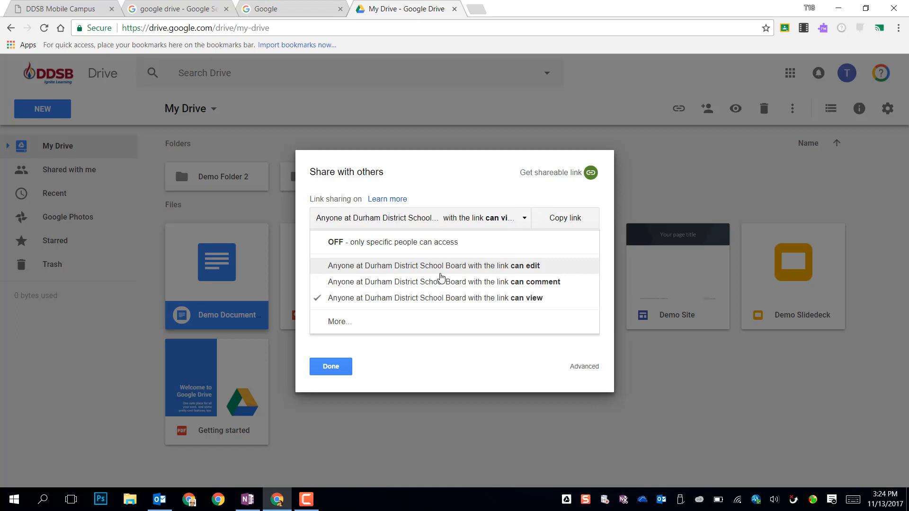
mouse_move(452, 282)
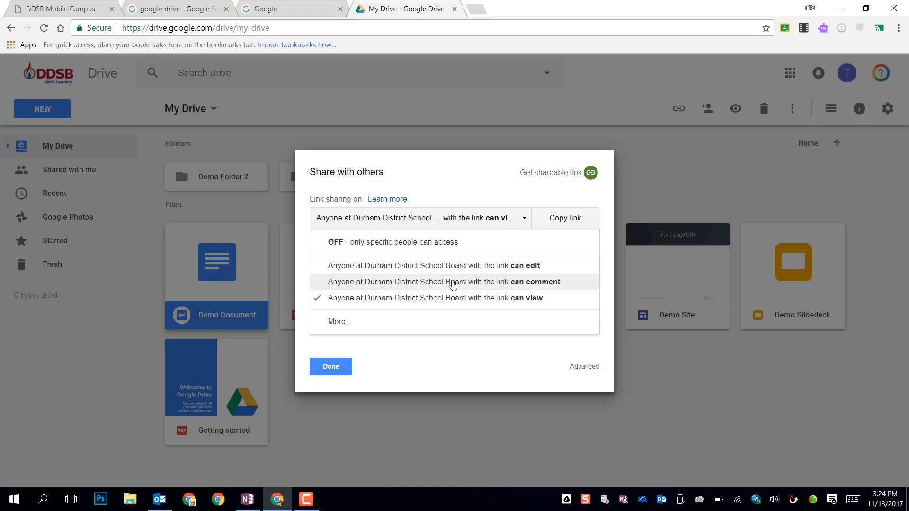
mouse_move(439, 265)
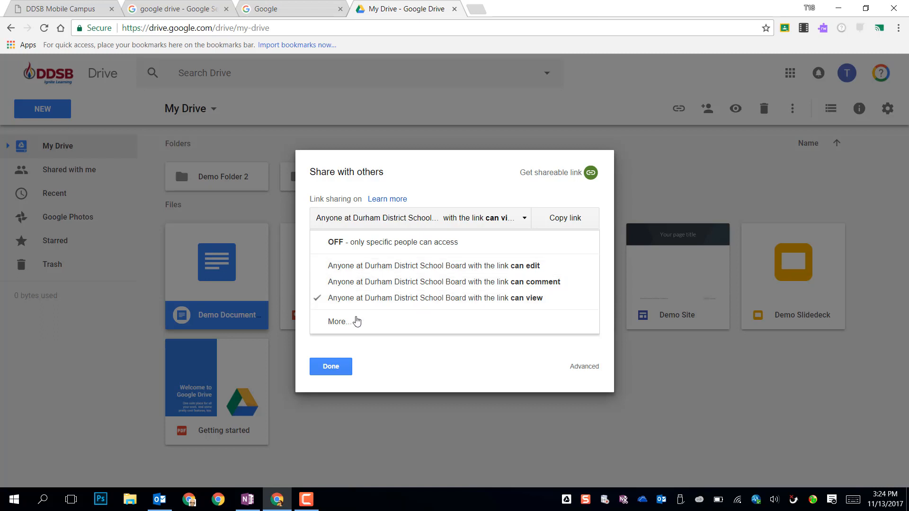
click(338, 321)
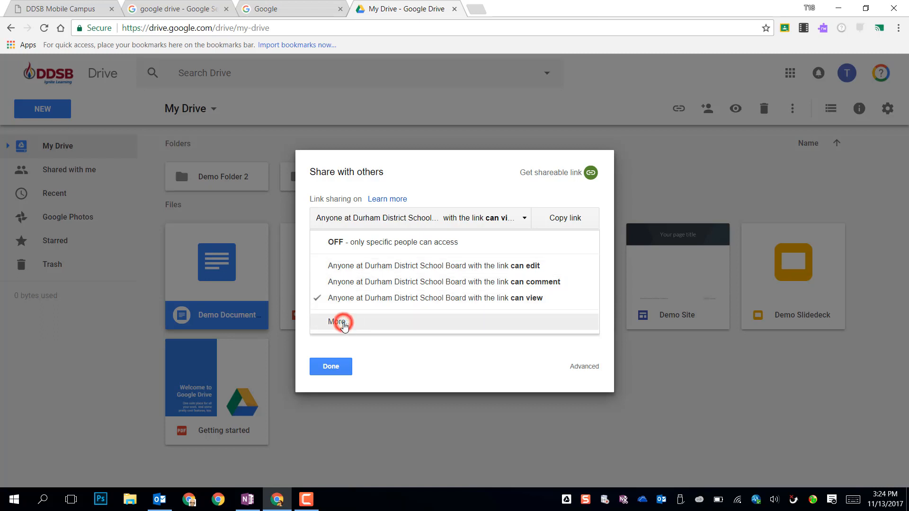
click(337, 322)
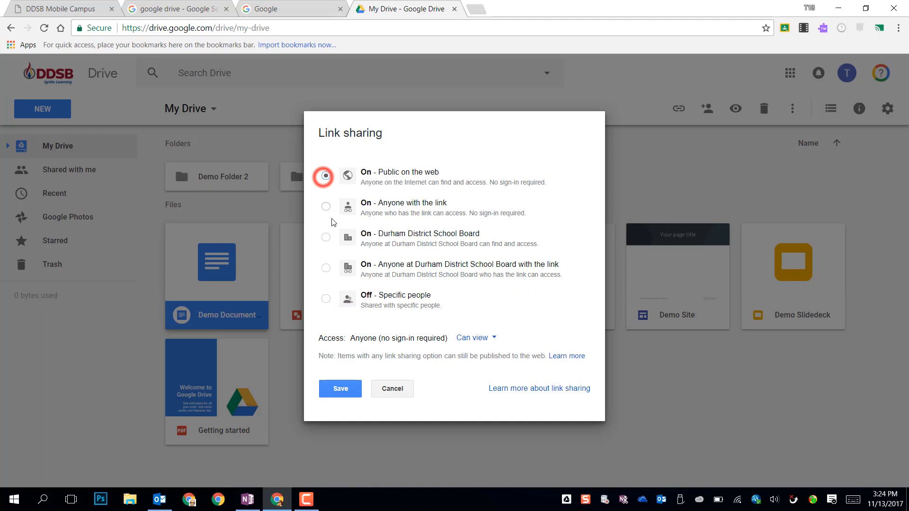
Save link sharing as On - Anyone with the link can view.
click(326, 207)
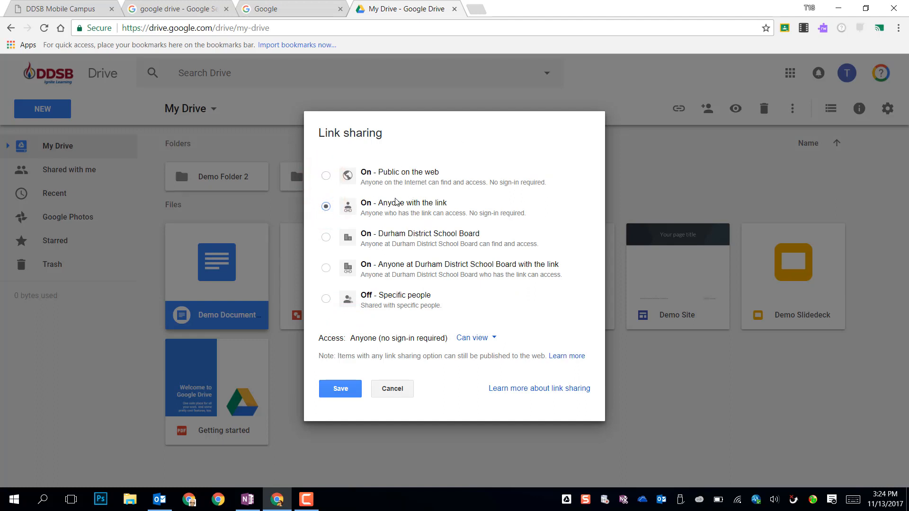
mouse_move(381, 147)
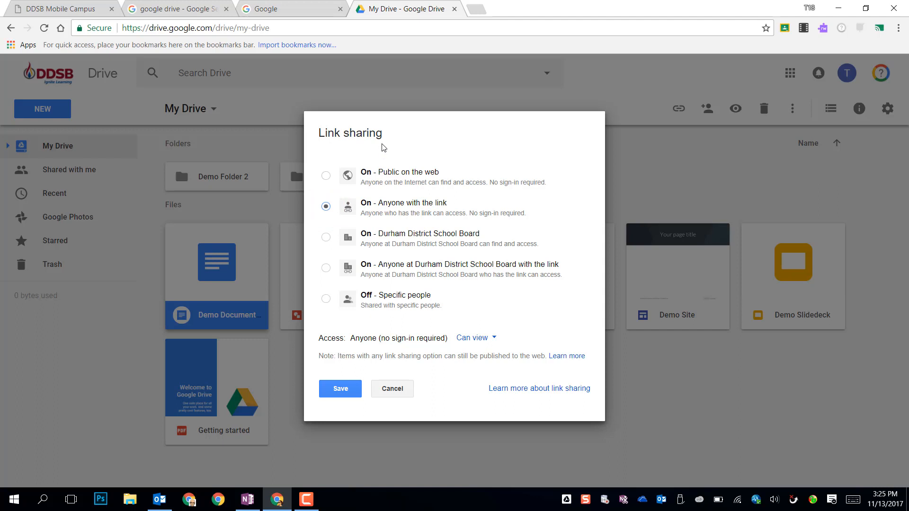
mouse_move(393, 138)
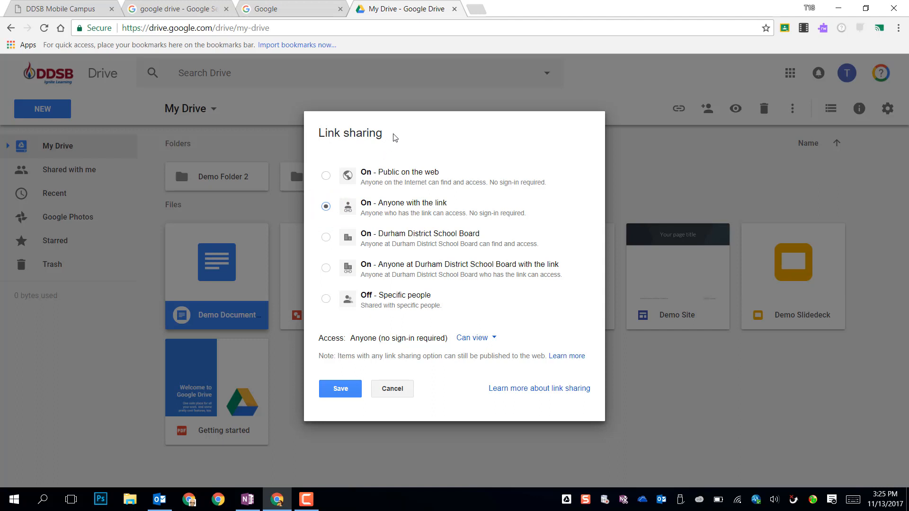
mouse_move(390, 154)
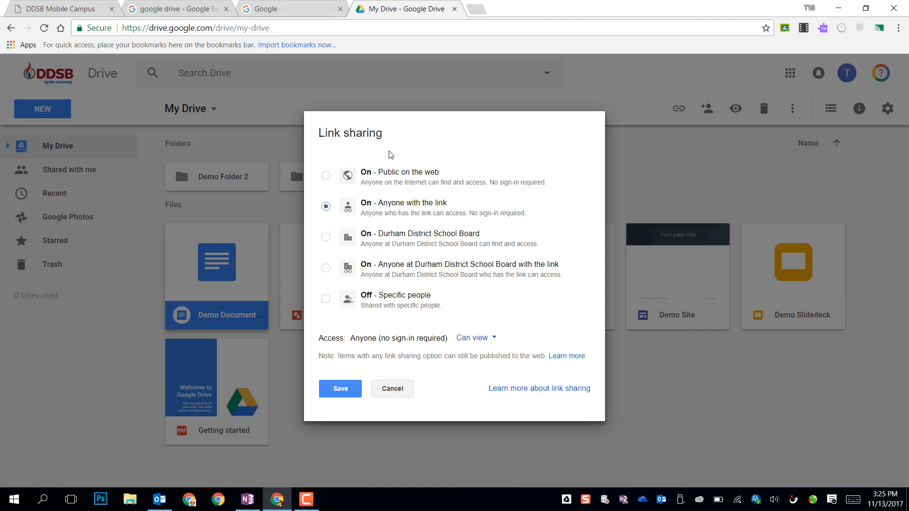
mouse_move(376, 236)
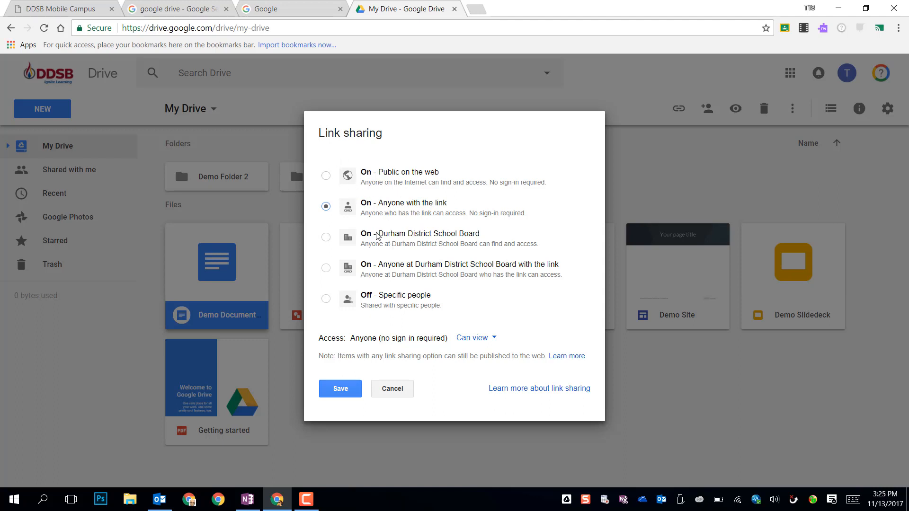
mouse_move(339, 388)
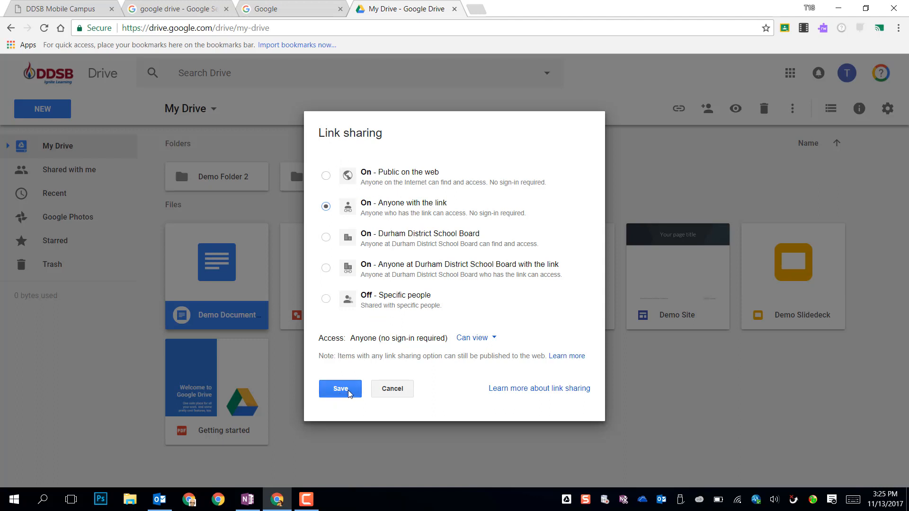
click(339, 388)
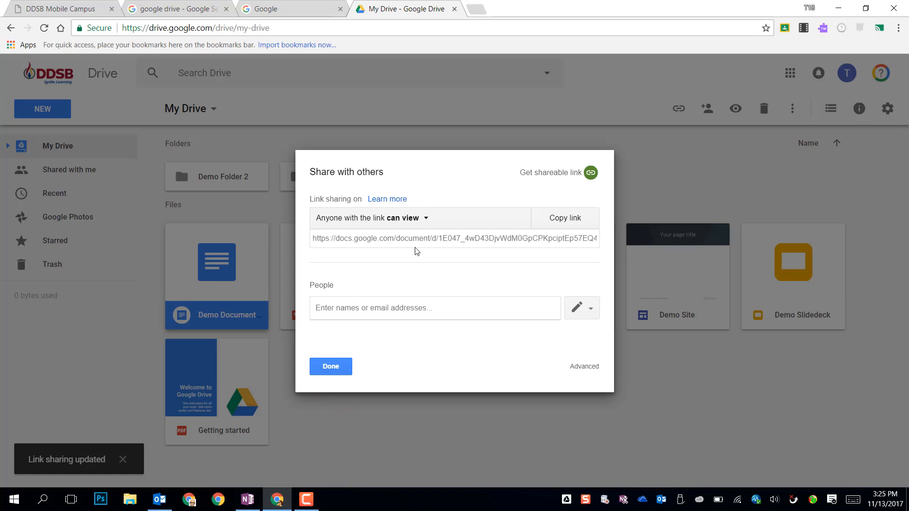
Finish sharing with Done and drag Demo Document onto Demo Folder 2.
click(564, 218)
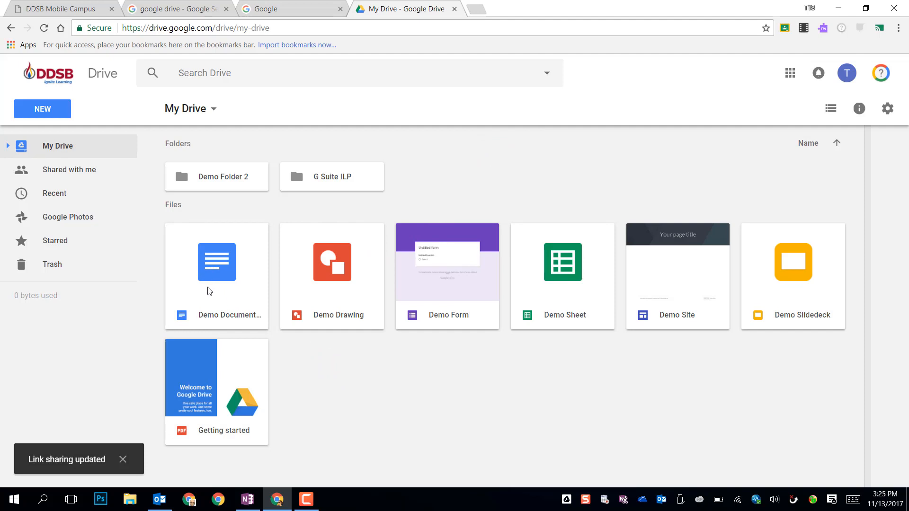
drag(216, 262, 249, 177)
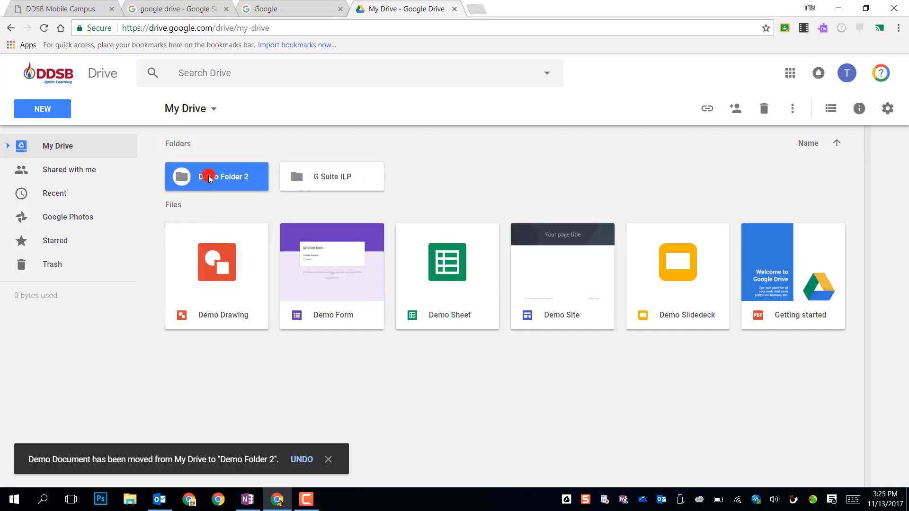
Enter Demo Folder 2 to see Demo Document inside and show the folder's options menu.
double_click(216, 176)
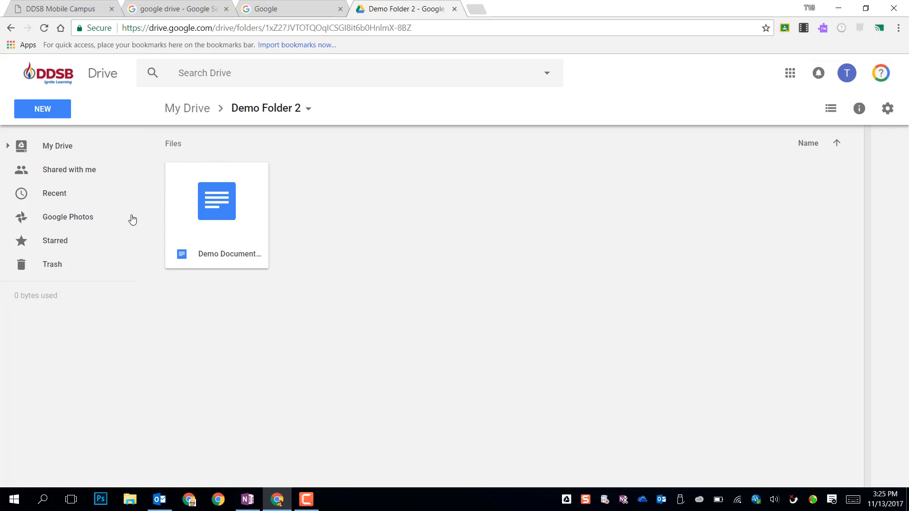
mouse_move(375, 268)
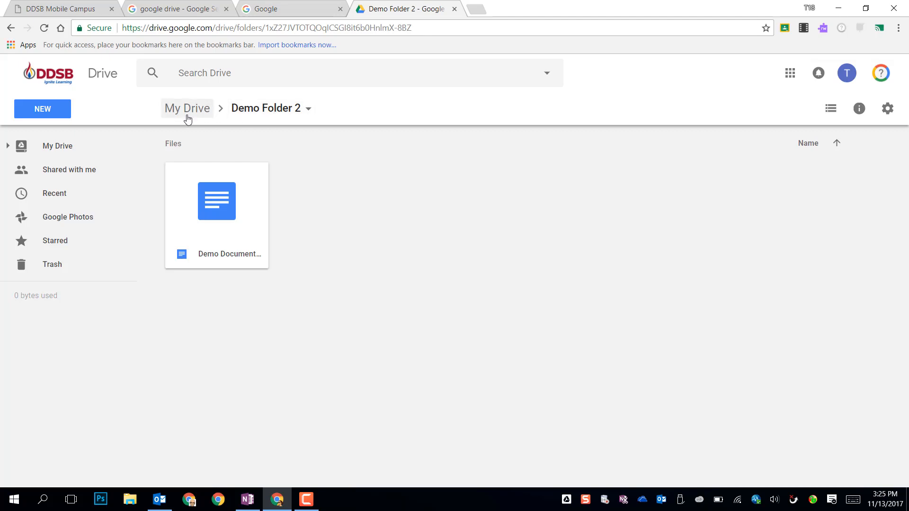
mouse_move(240, 112)
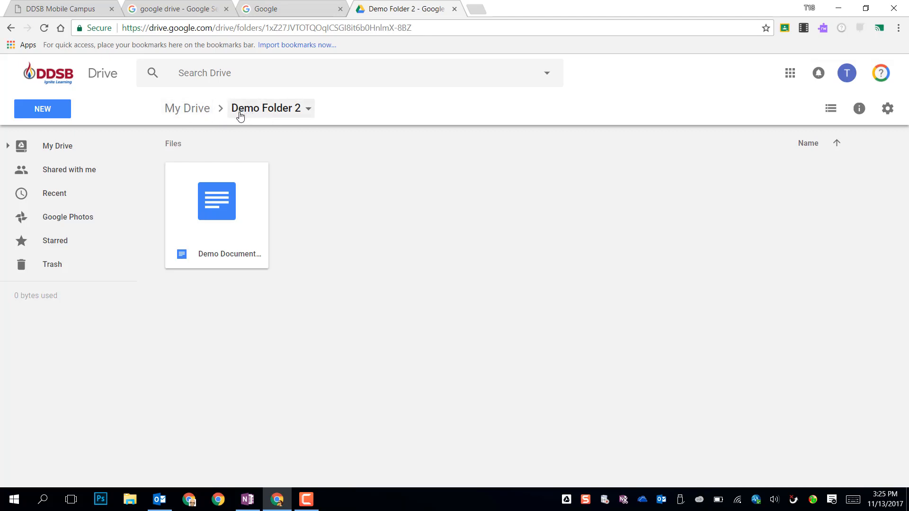
mouse_move(187, 107)
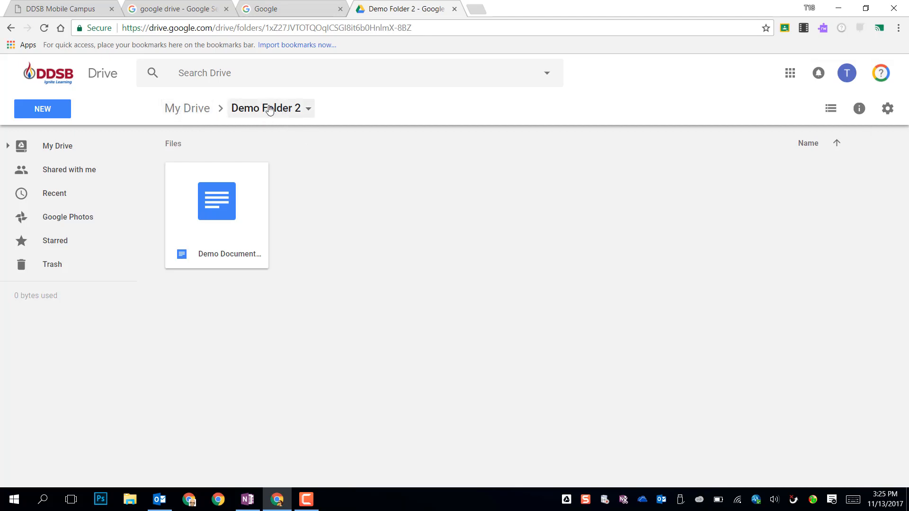
click(308, 107)
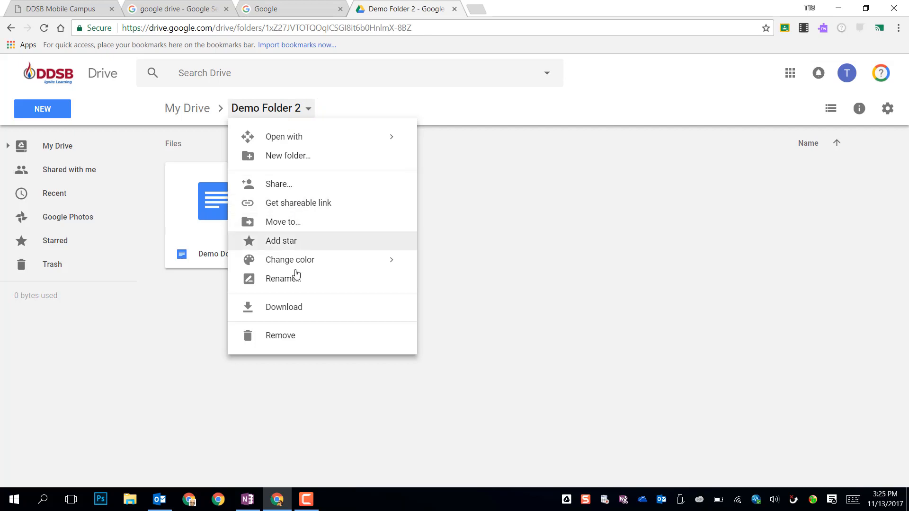
mouse_move(287, 191)
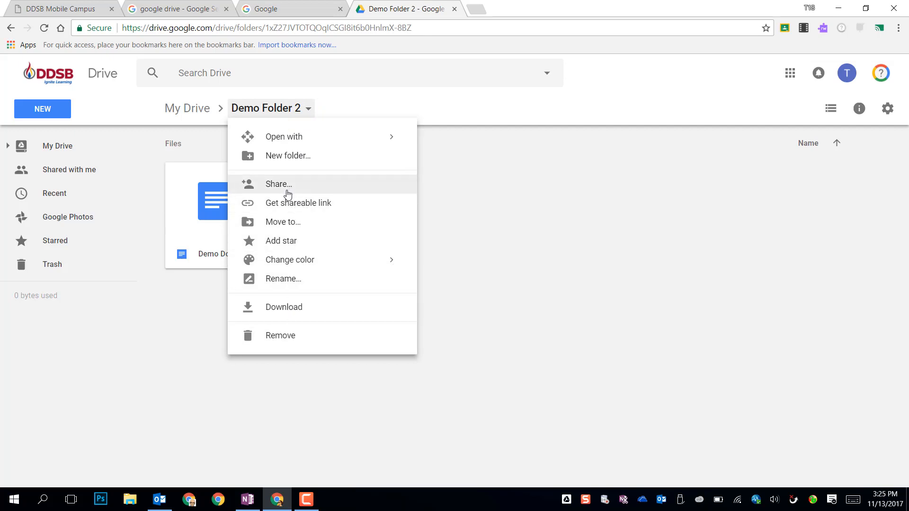
click(279, 185)
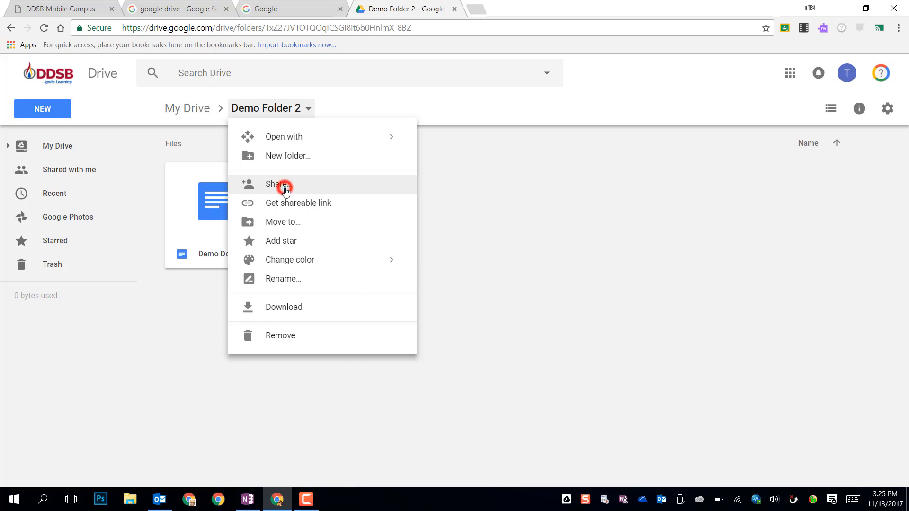
click(281, 184)
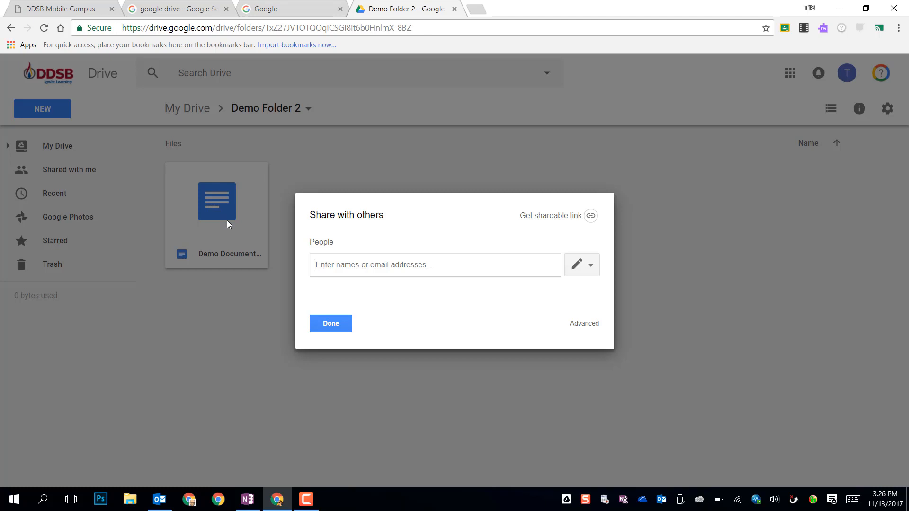
mouse_move(268, 108)
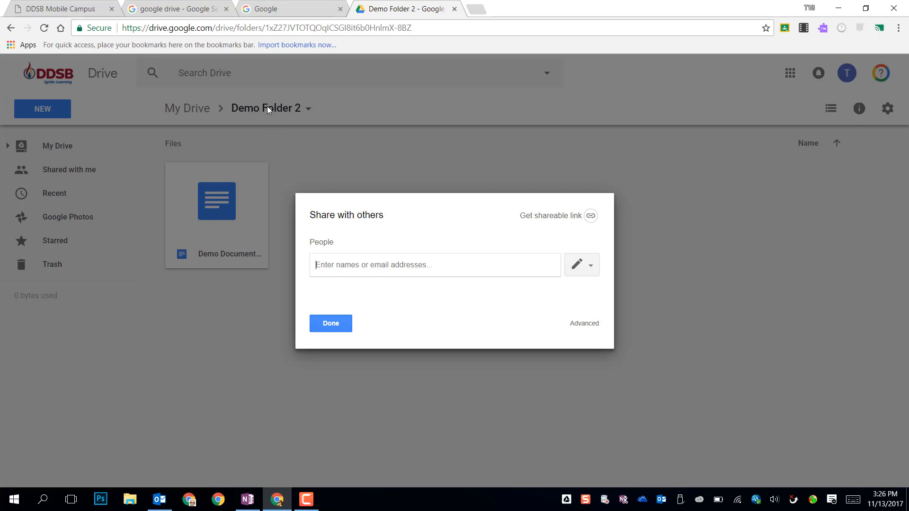
mouse_move(176, 262)
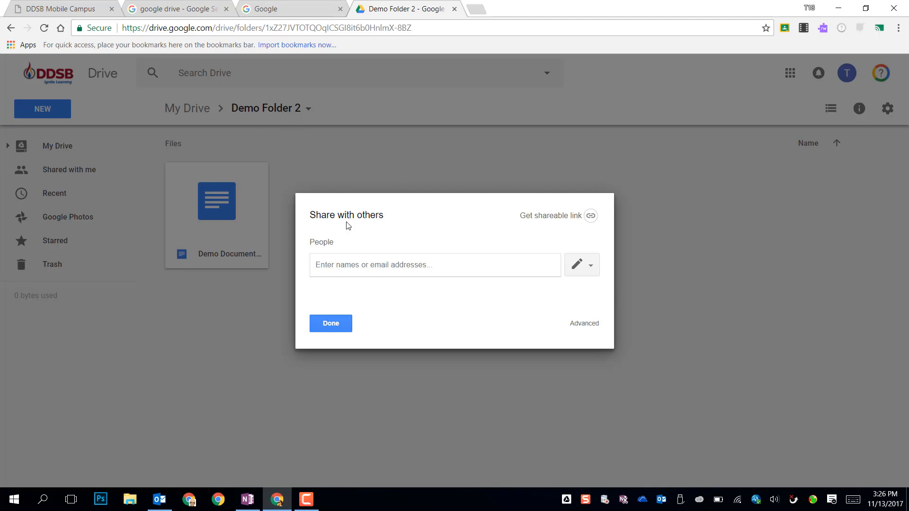
mouse_move(330, 323)
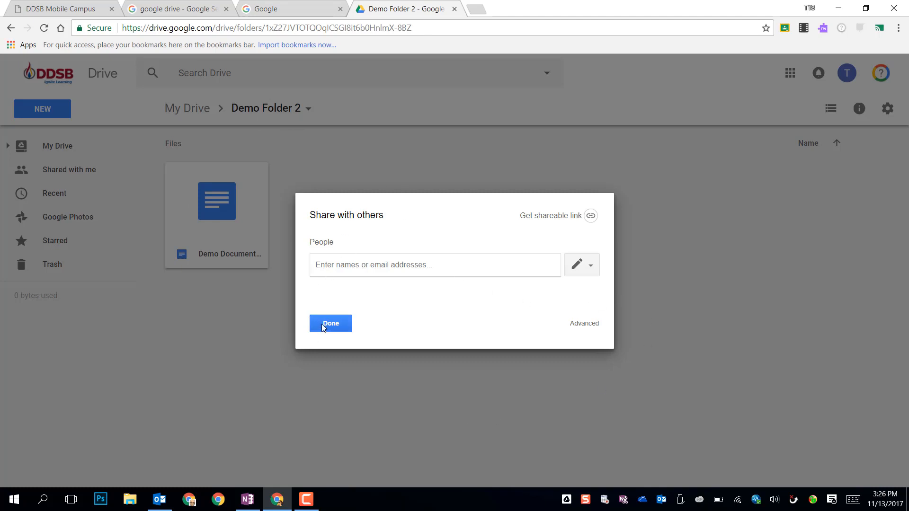
click(329, 324)
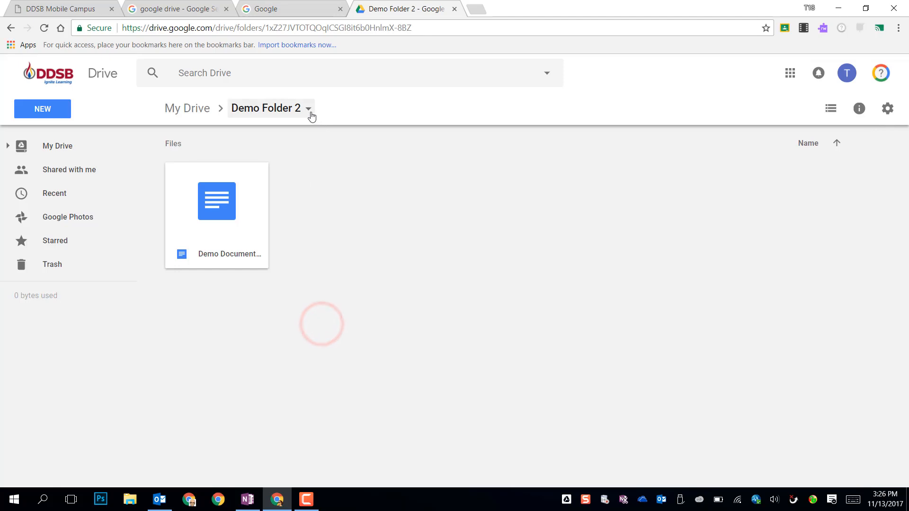
Dismiss the Demo Folder 2 options and return to My Drive via the breadcrumb.
click(307, 108)
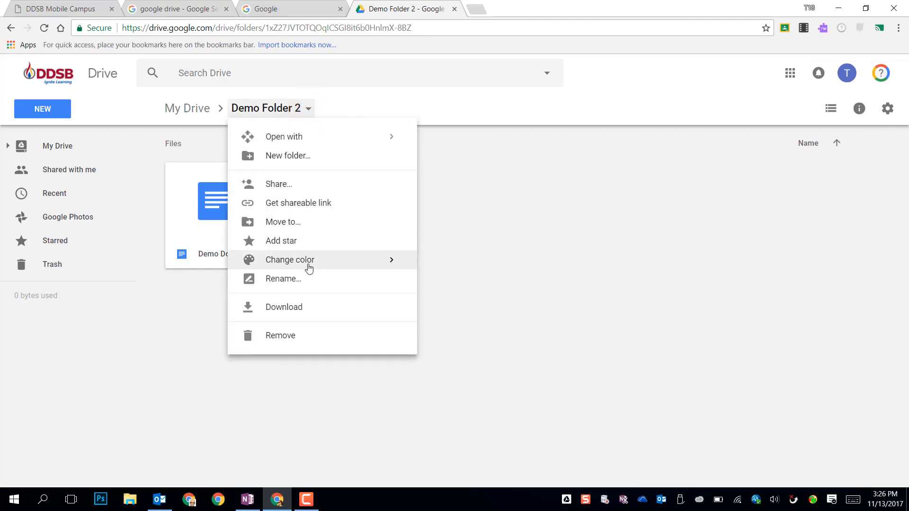
click(290, 259)
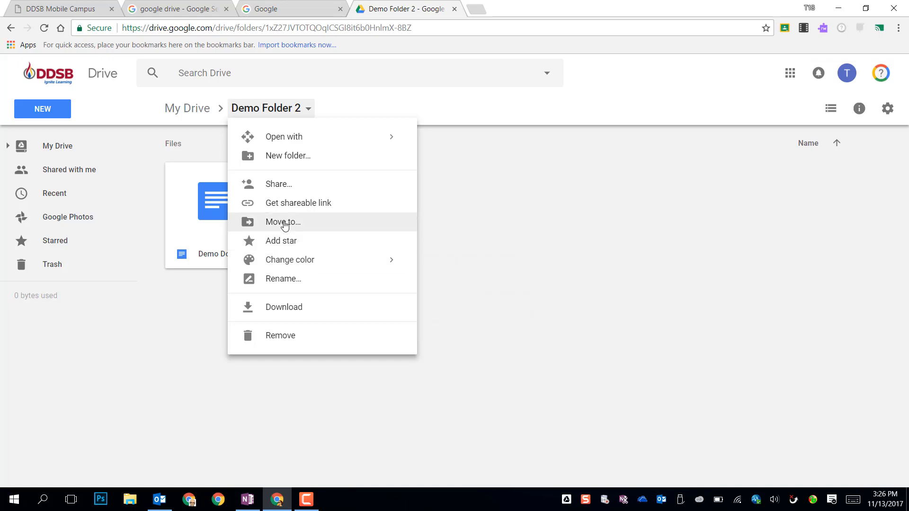
click(187, 108)
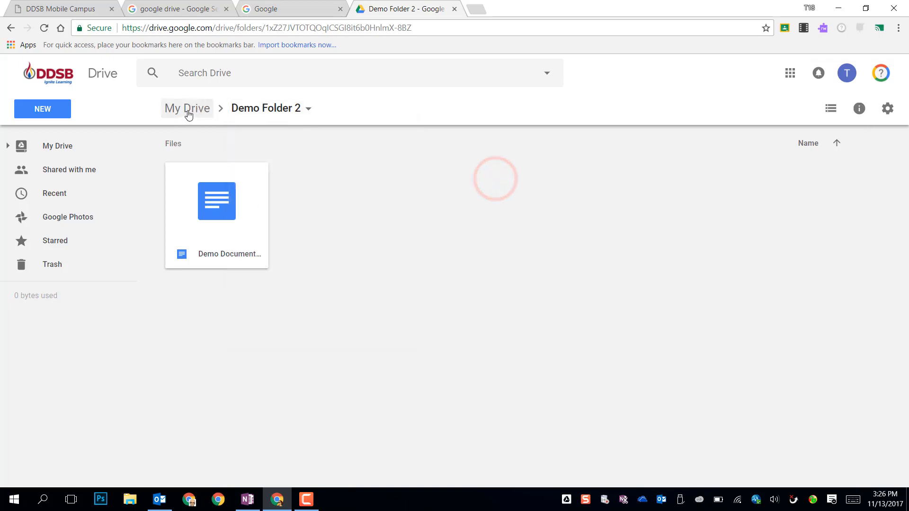
click(186, 108)
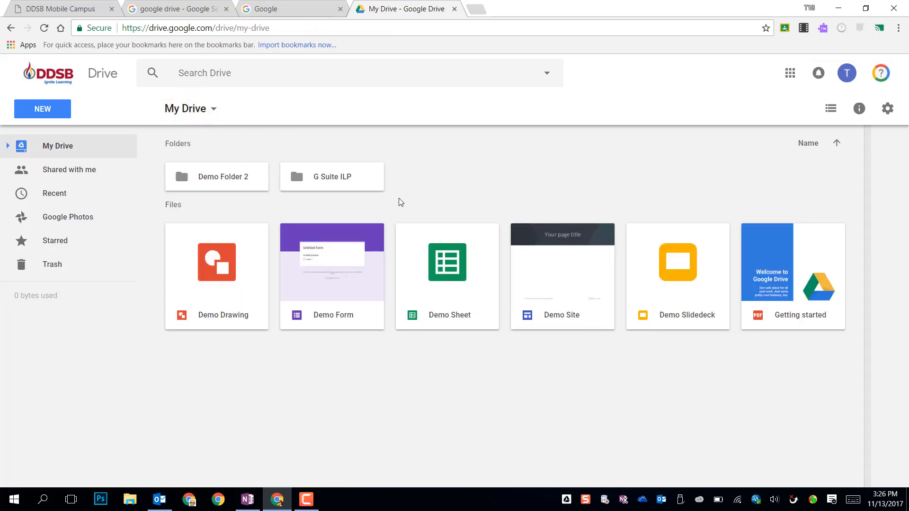
mouse_move(327, 272)
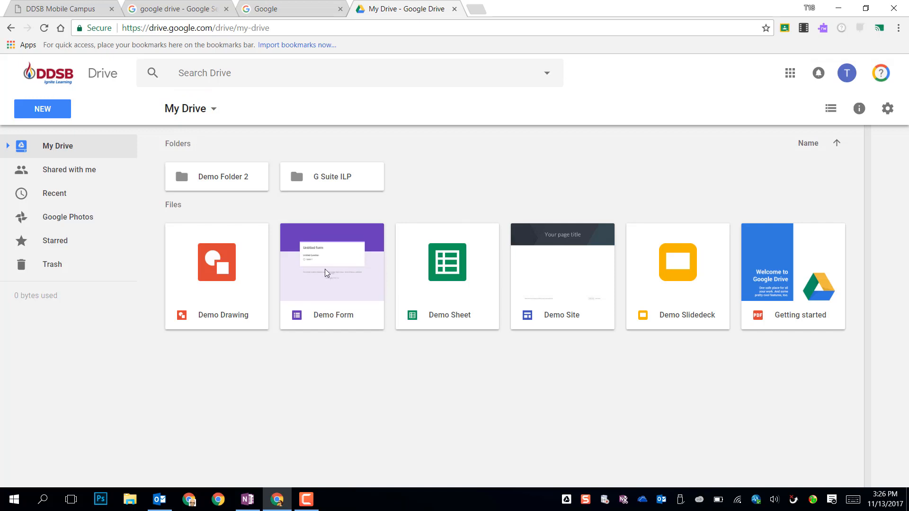